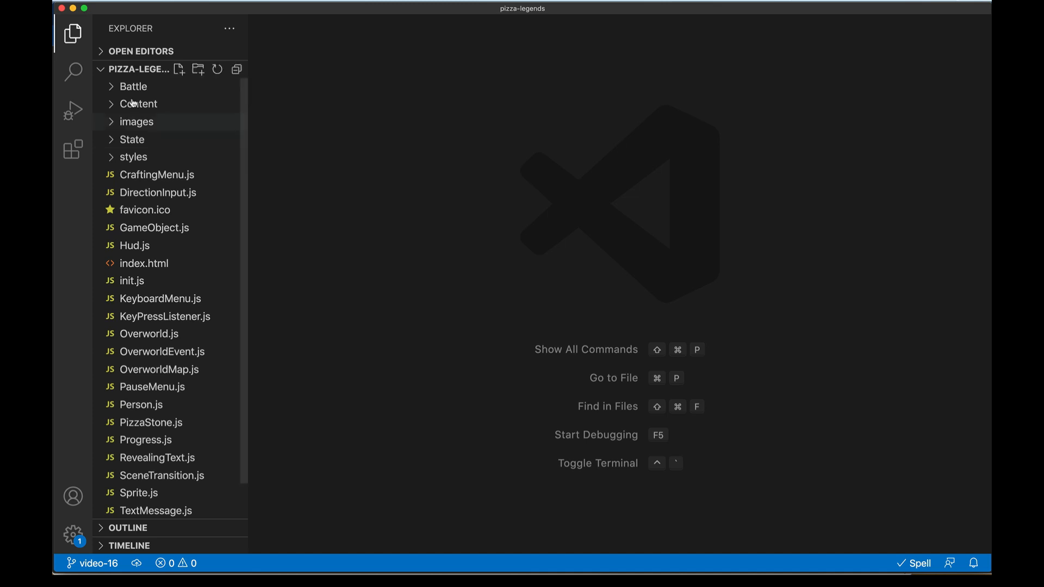
Create TitleScreen.js in the project root and a new file inside the styles folder.
click(179, 70)
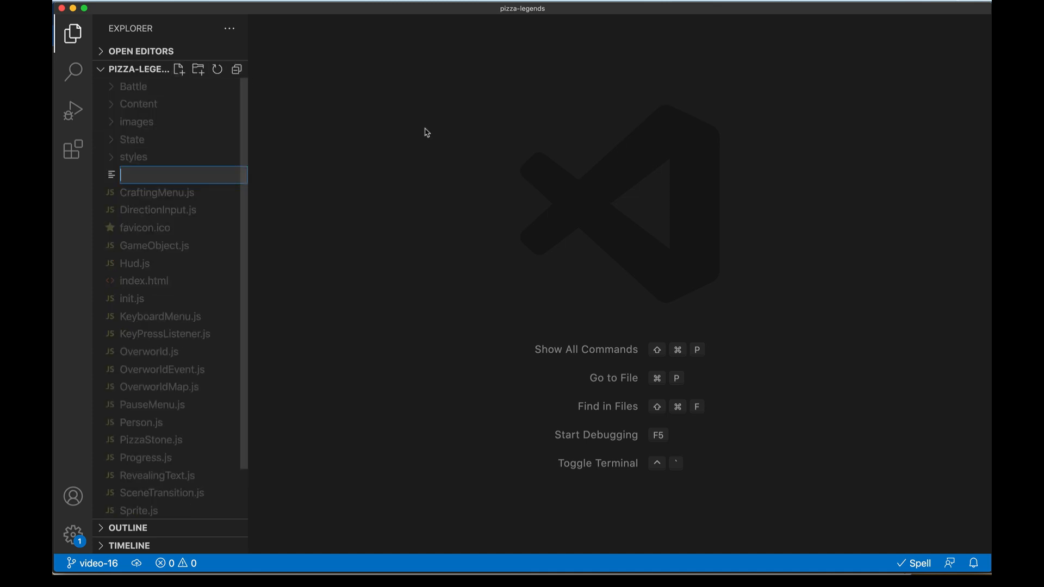
mouse_move(191, 194)
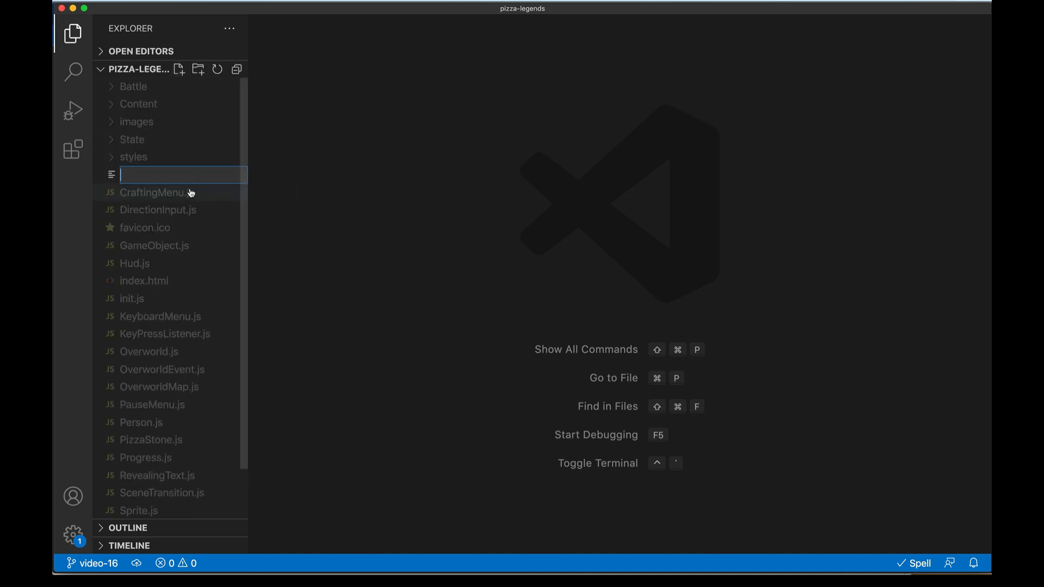
text(TitleS)
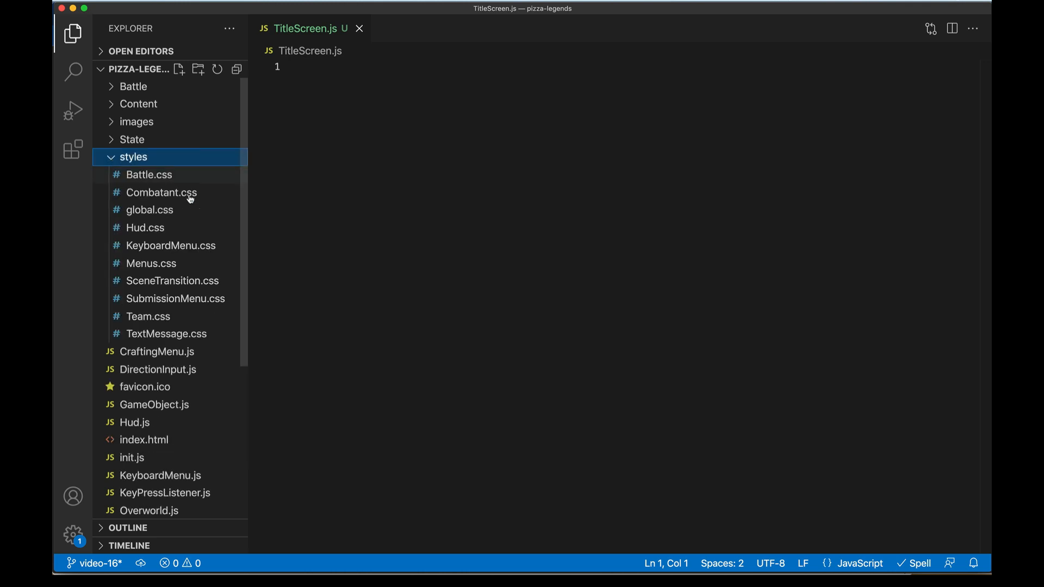
right_click(133, 157)
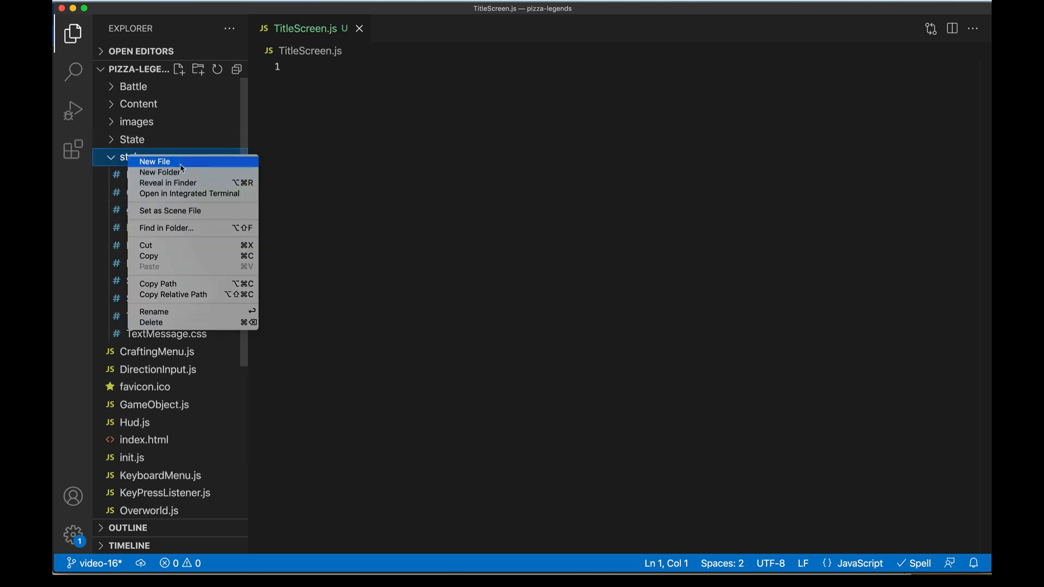
click(154, 161)
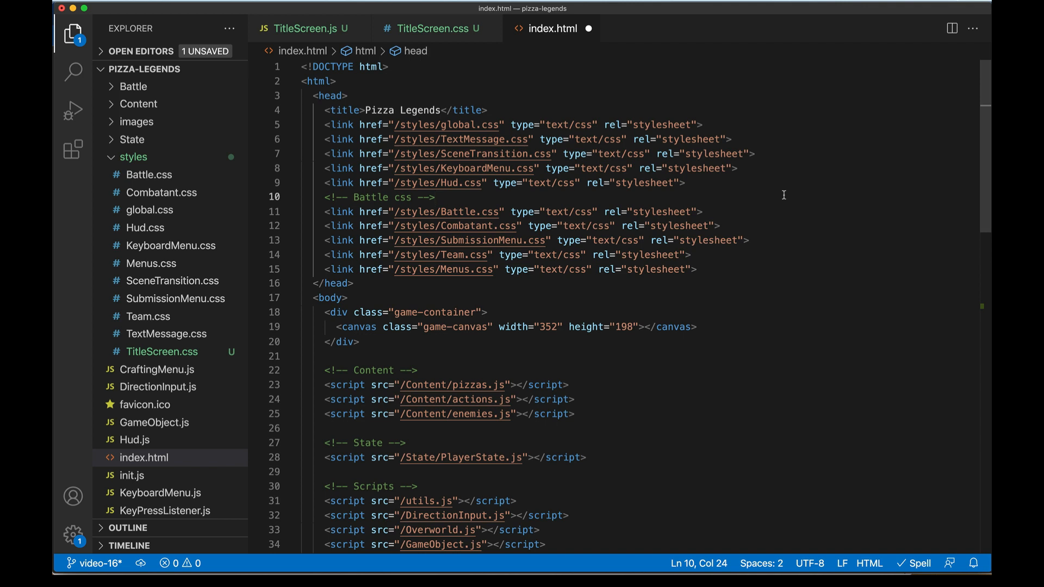
Add a stylesheet link for /styles/TitleScreen.css in the head of index.html.
text(<link href="/styles/Hud.css" type="text/css" rel="stylesheet">)
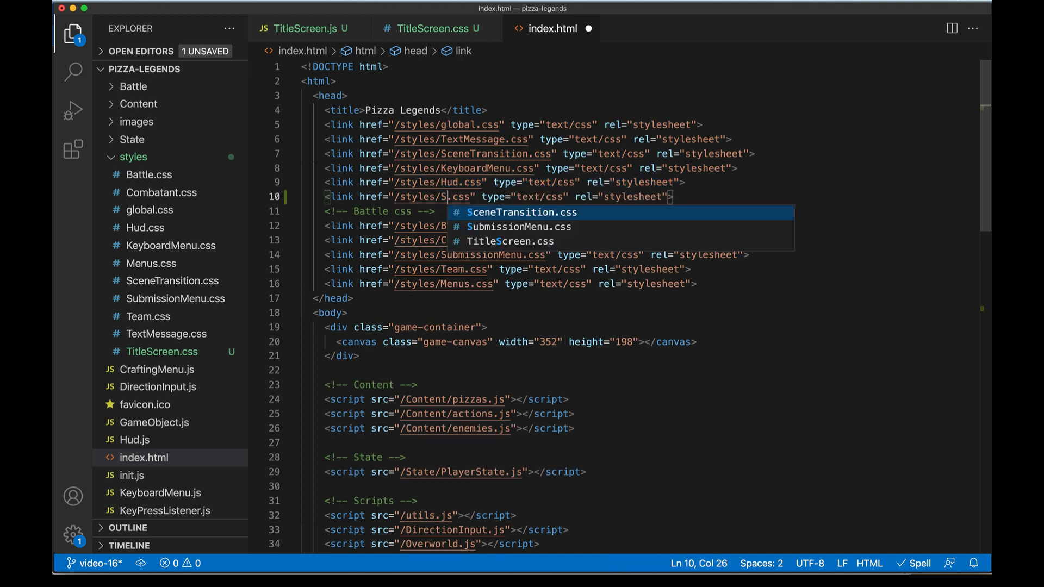
key(Tab)
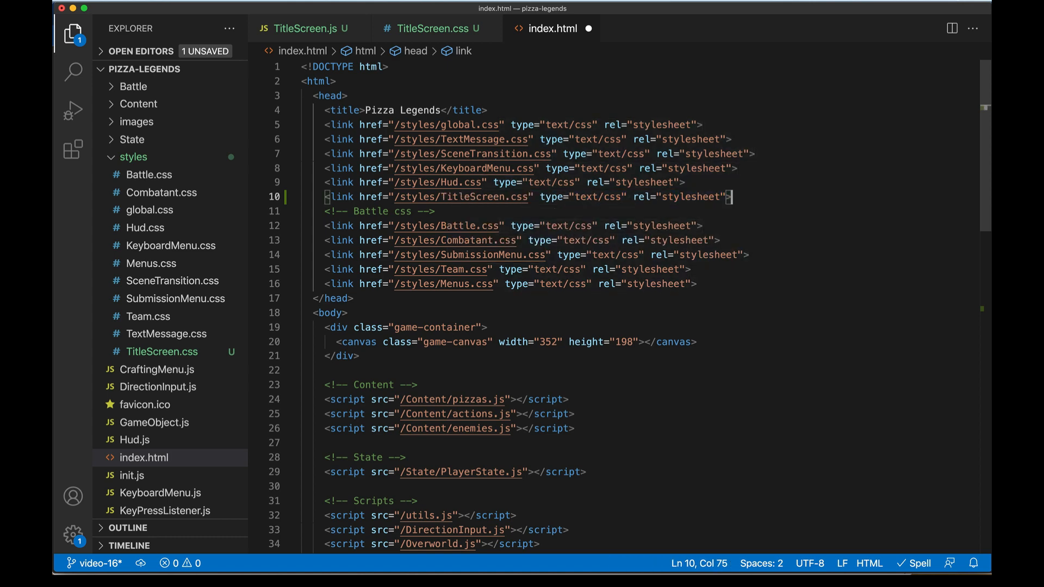
scroll(down, 3)
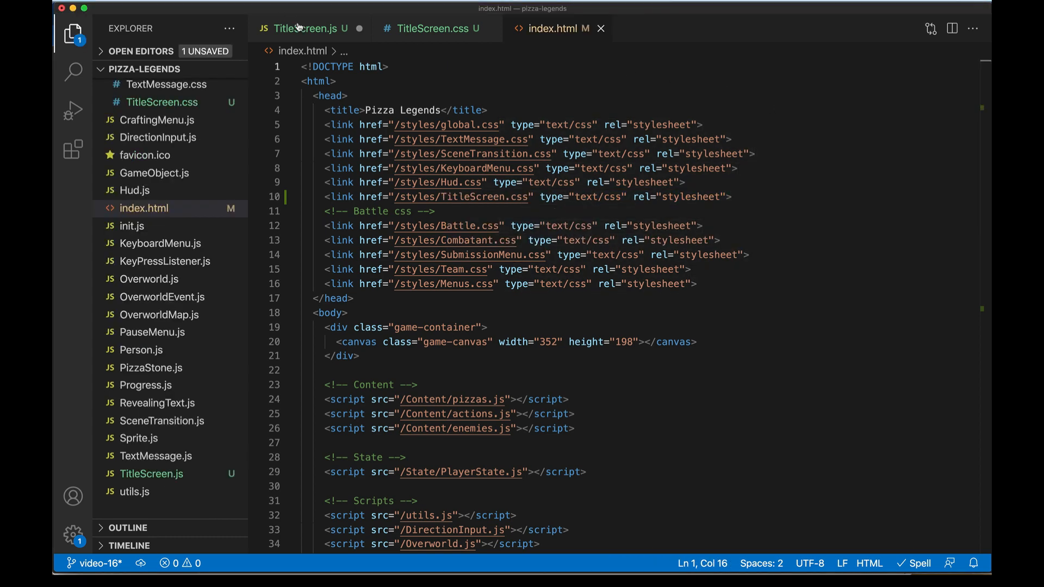
Write the TitleScreen class with constructor, getOptions, createElement, close and init(container) stubs.
click(305, 29)
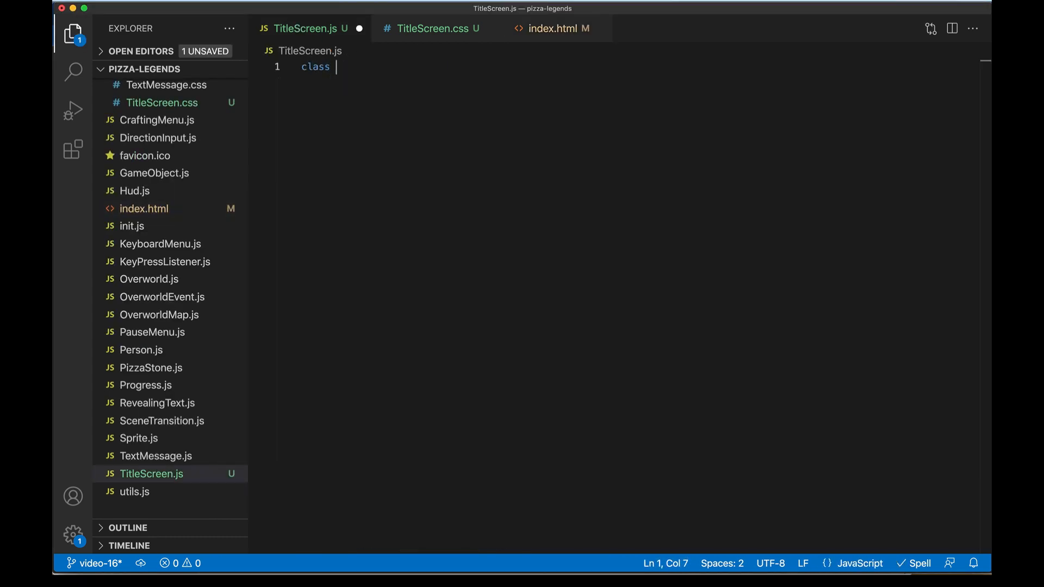
text(TitleScreen {)
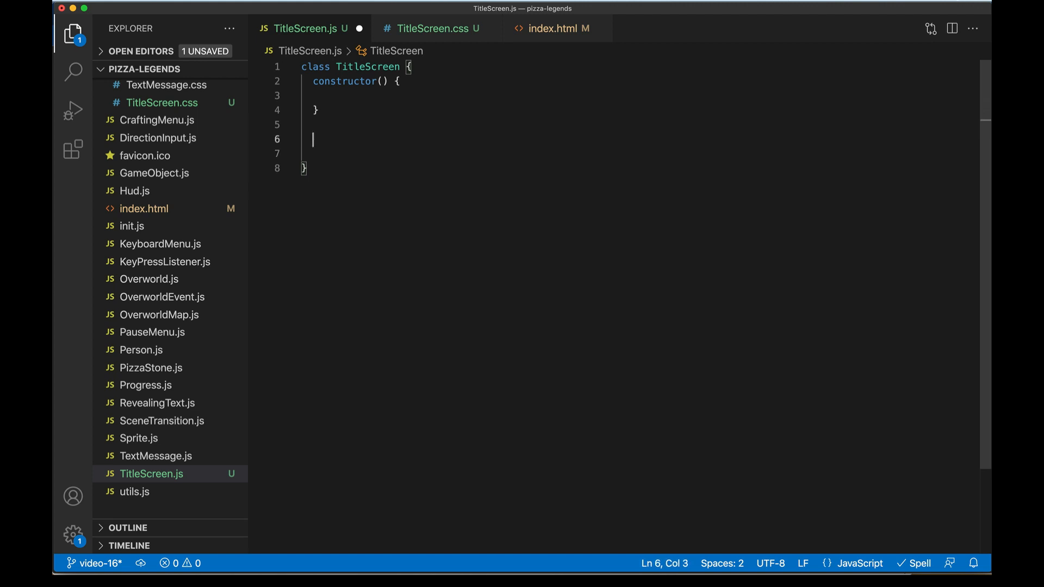
text(init(container) {)
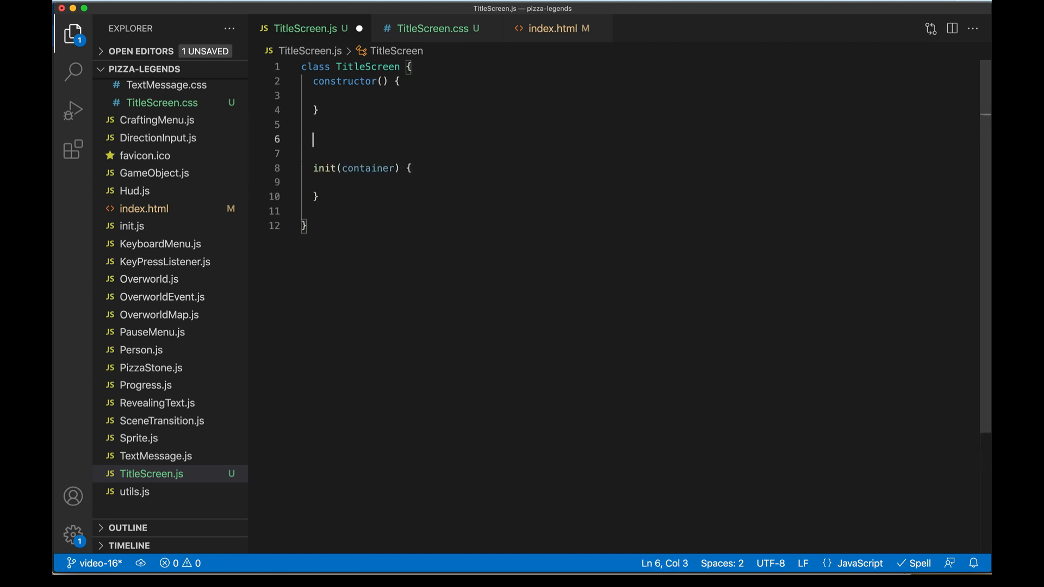
text(createElement() {)
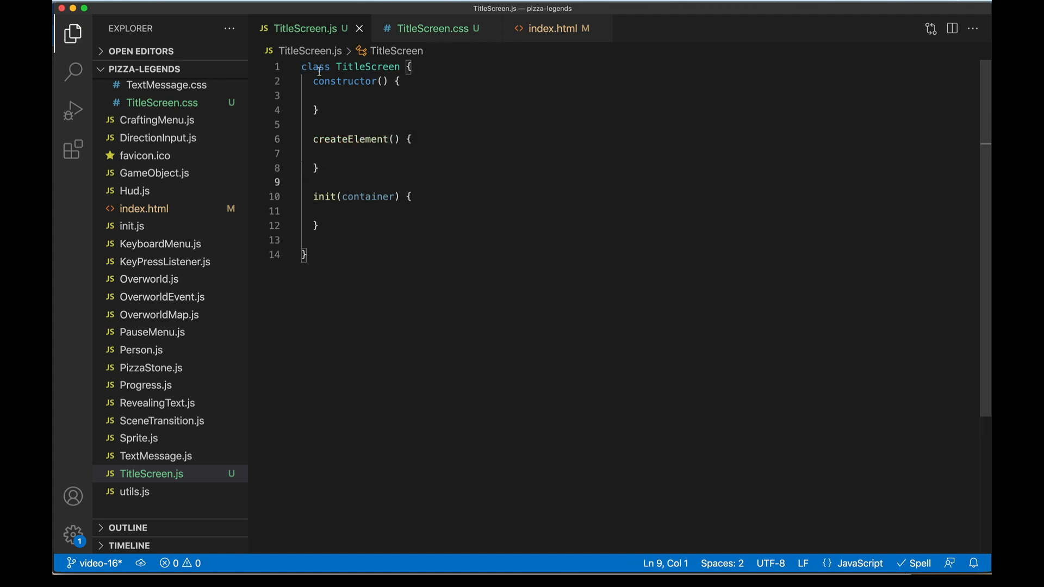
text(get)
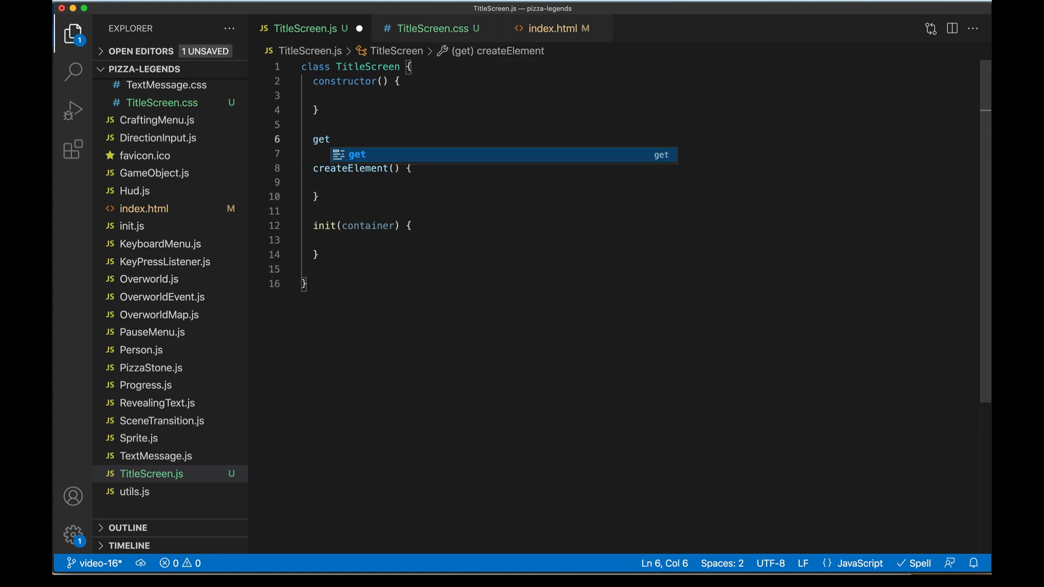
text(Options() {)
text(this.element.classList.add("TitleScreen");)
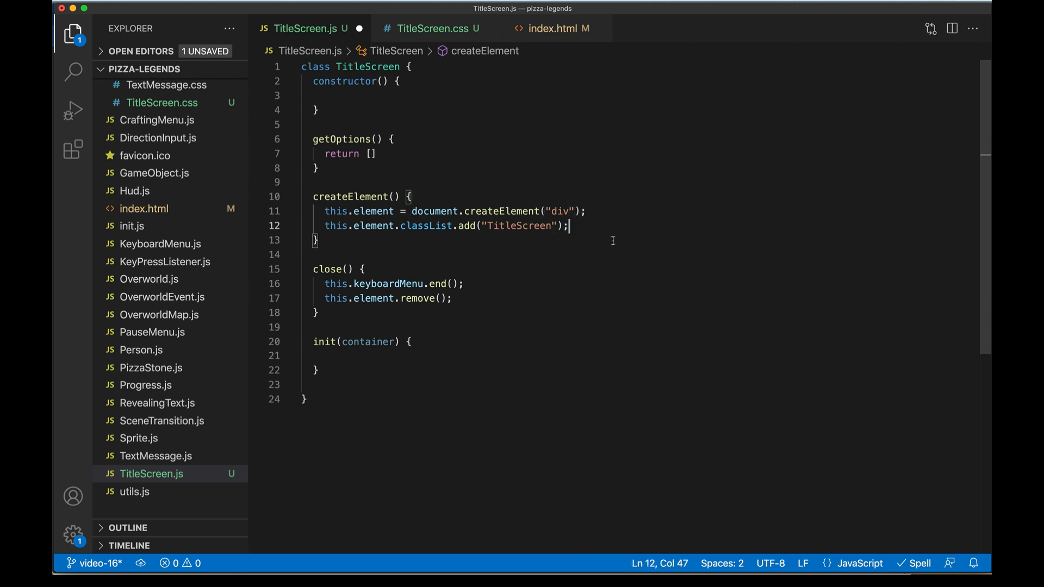
key(Enter)
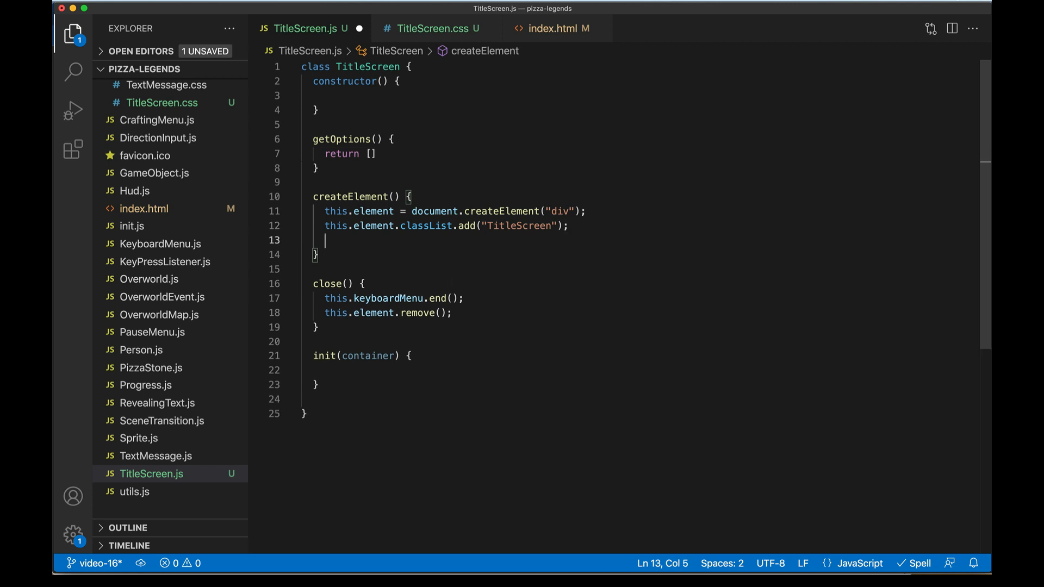
Set the element's innerHTML to a TitleScreen_logo image from /images/logo.png alt "Pizza Legends".
click(568, 227)
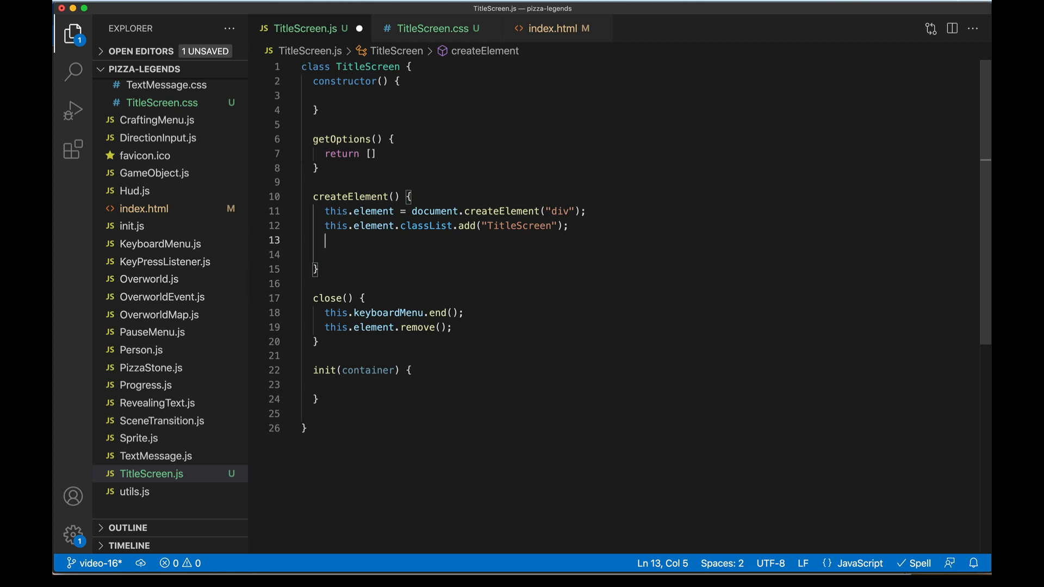
text(this.element.)
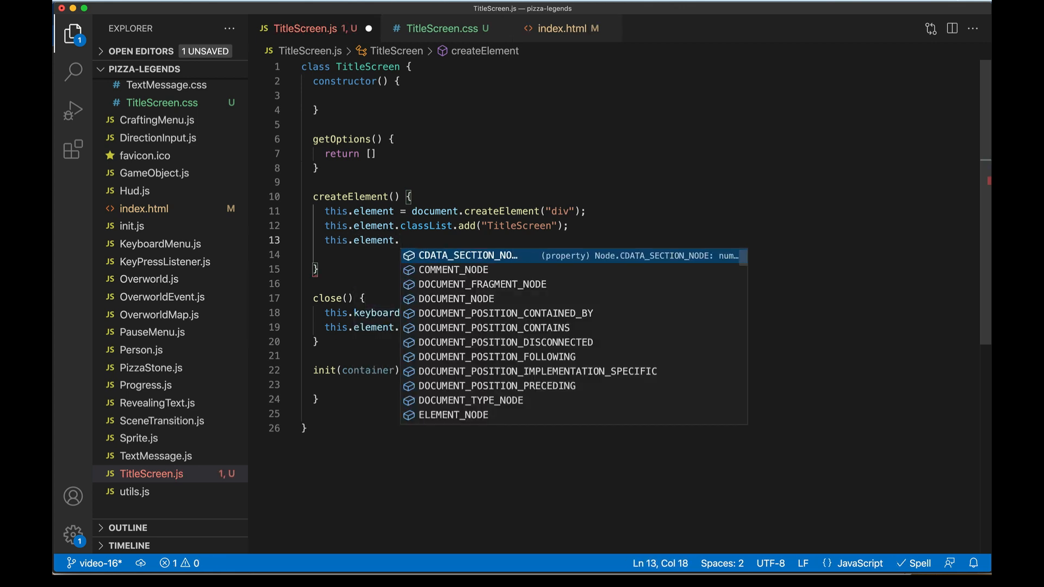
text(innerHTML)
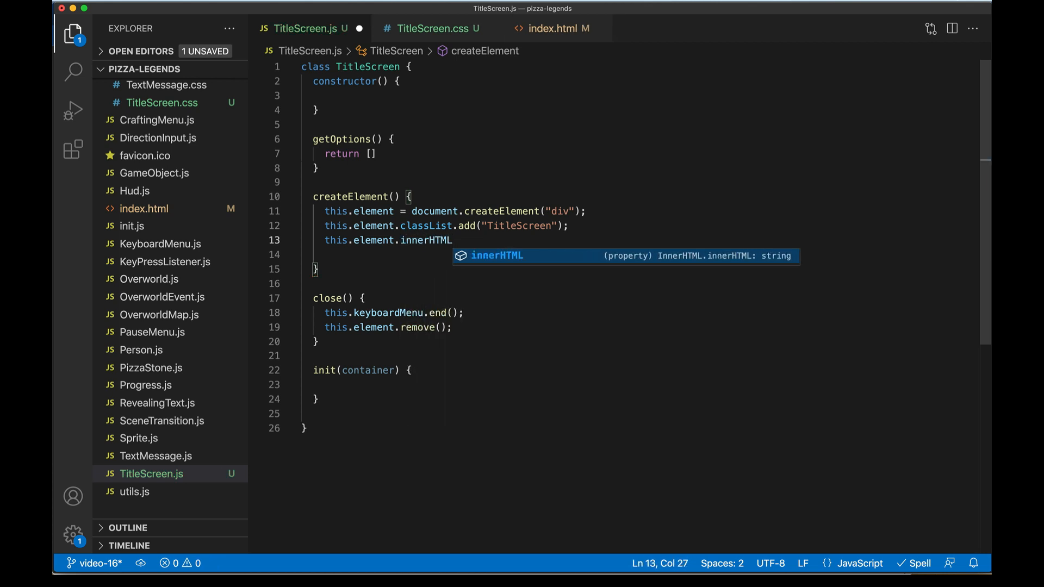
text(= (`))
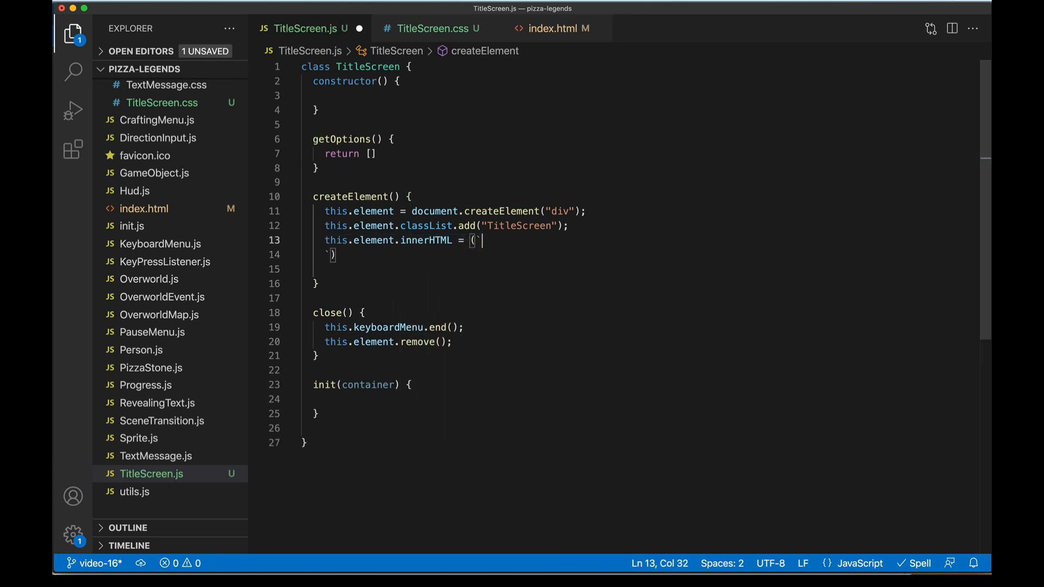
text(<img class="TitleScreen_logo" src="/images/logo.png" alt="Pizza Legends" />)
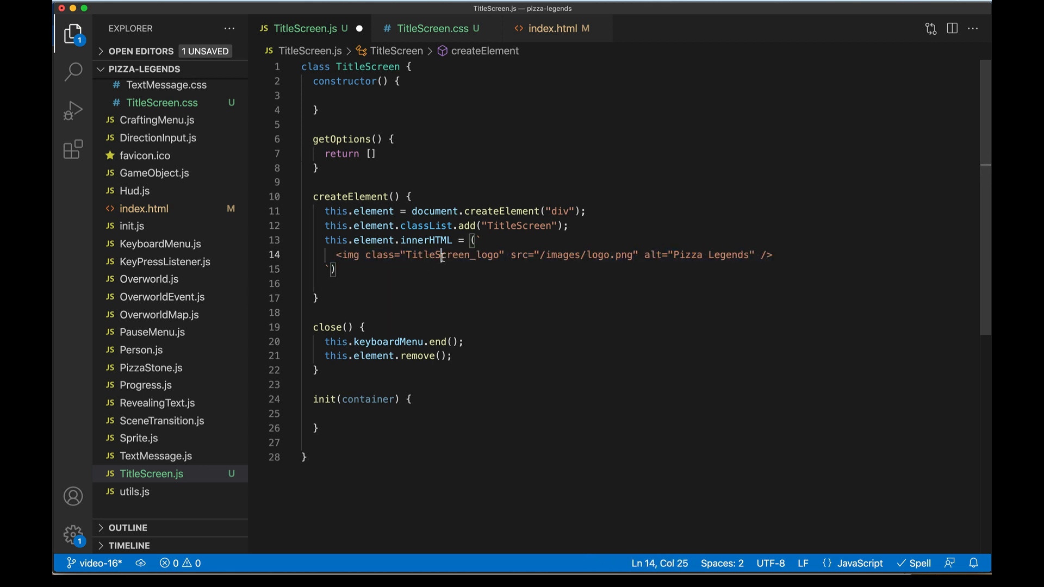
double_click(453, 254)
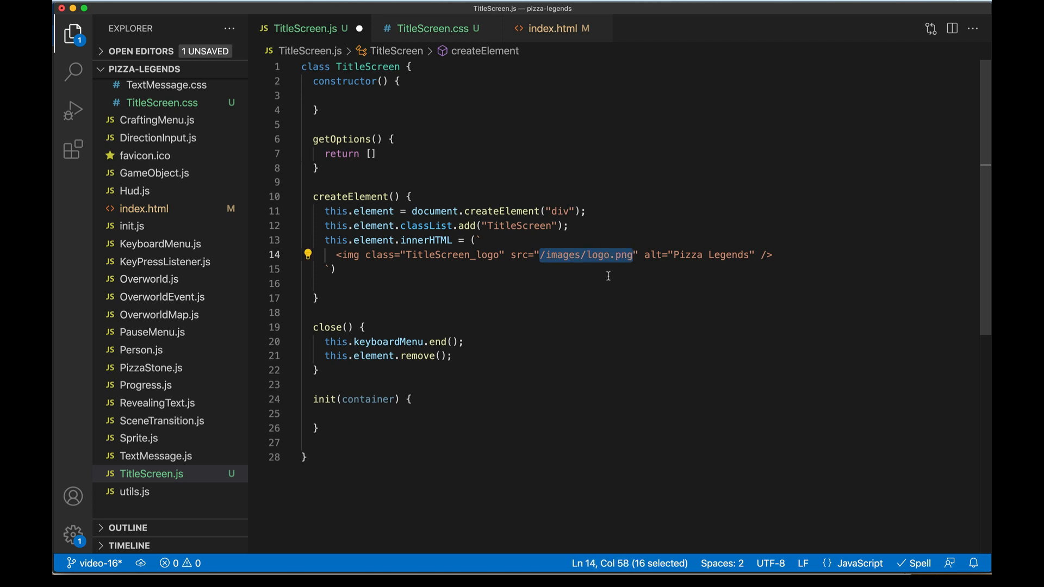
mouse_move(645, 232)
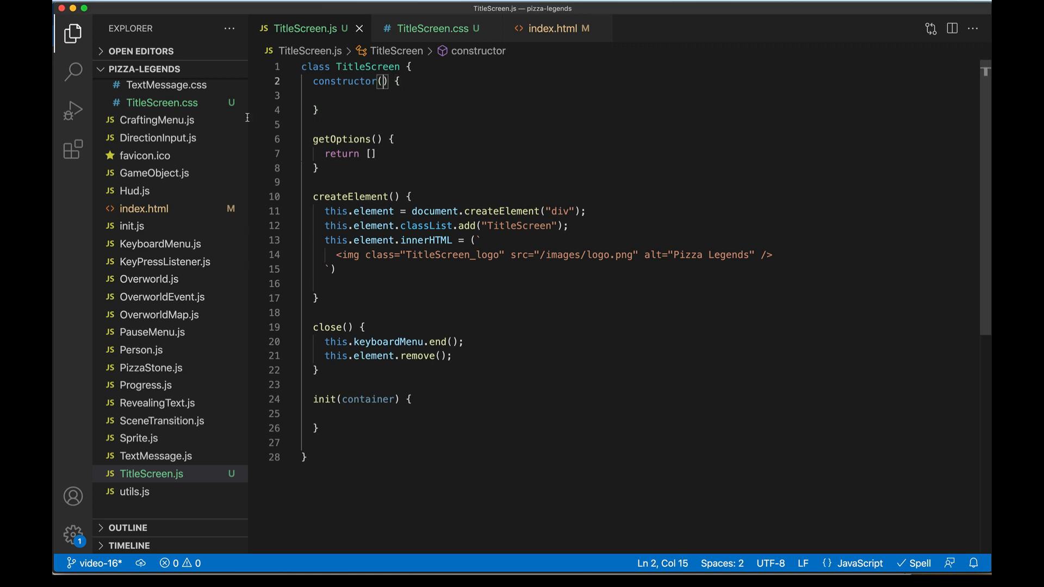
Give the constructor an { onComplete } parameter and select it for replacement.
text({ onComplete })
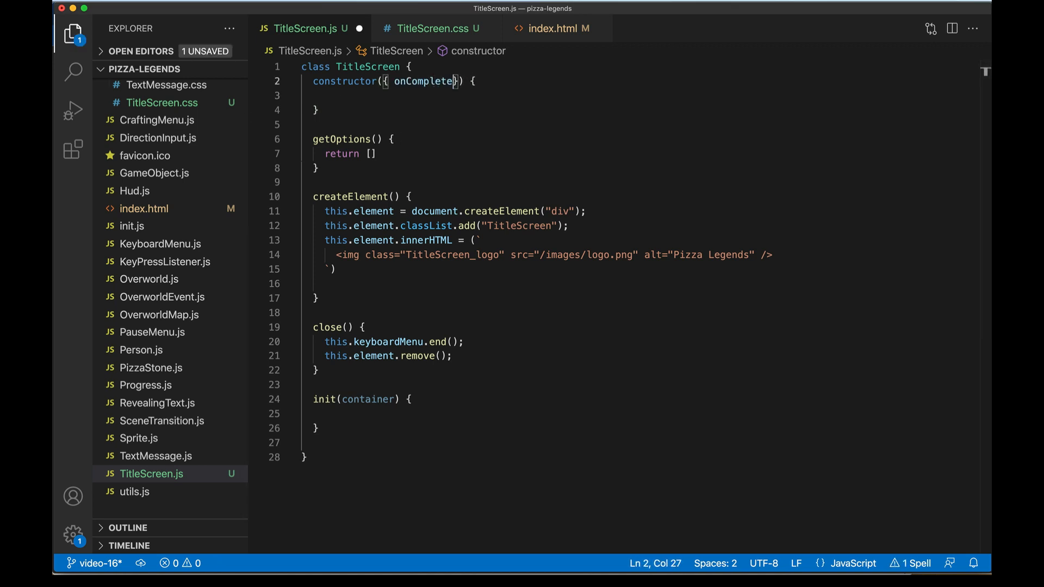
double_click(423, 81)
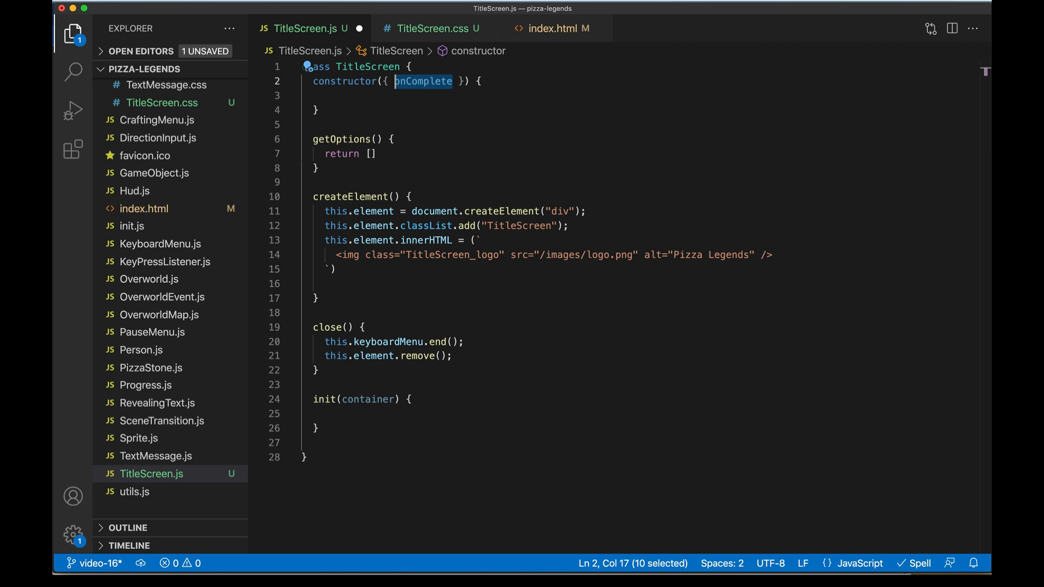
click(301, 96)
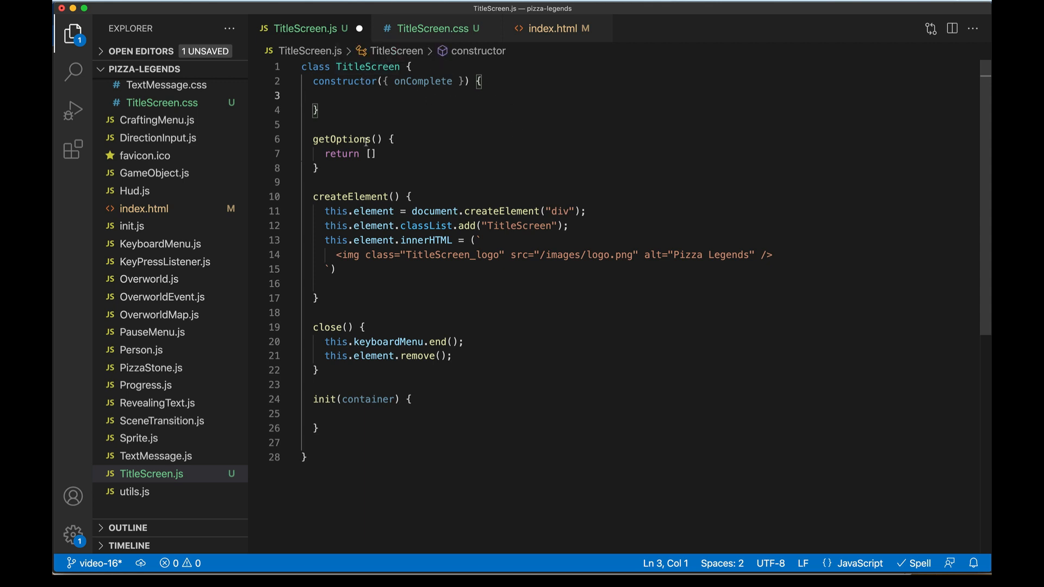
mouse_move(577, 254)
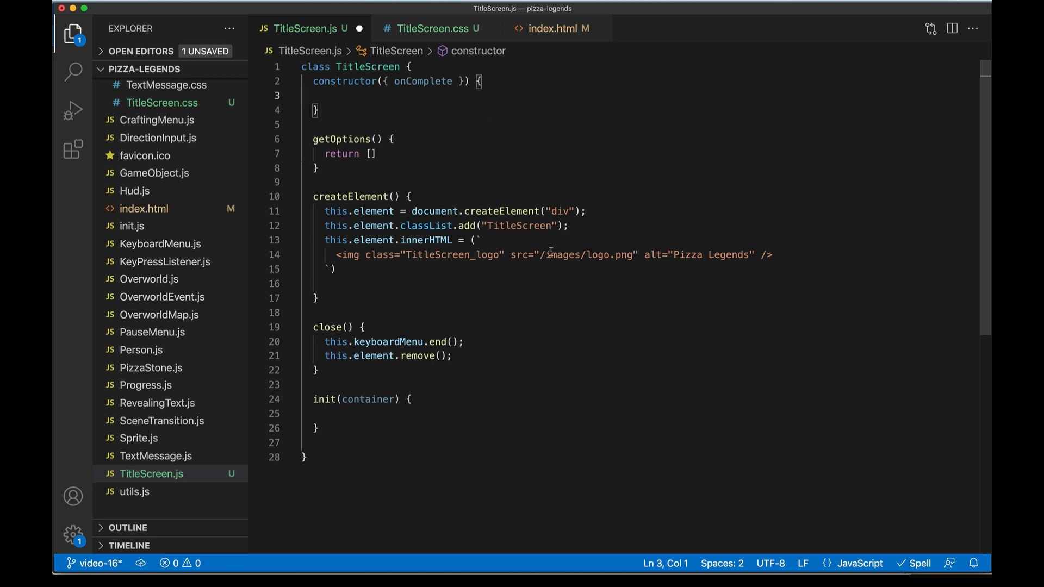
mouse_move(433, 140)
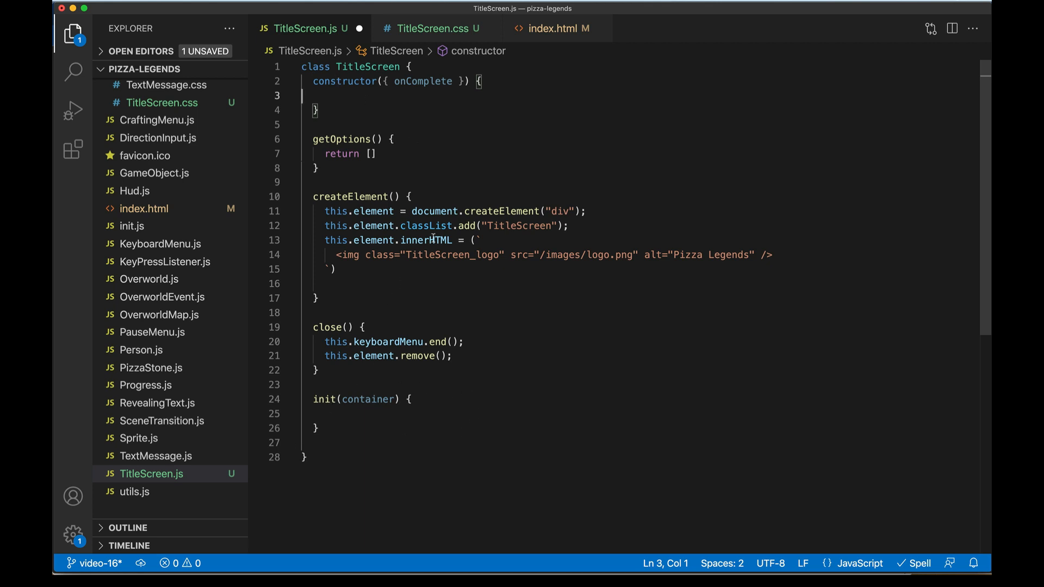
double_click(422, 82)
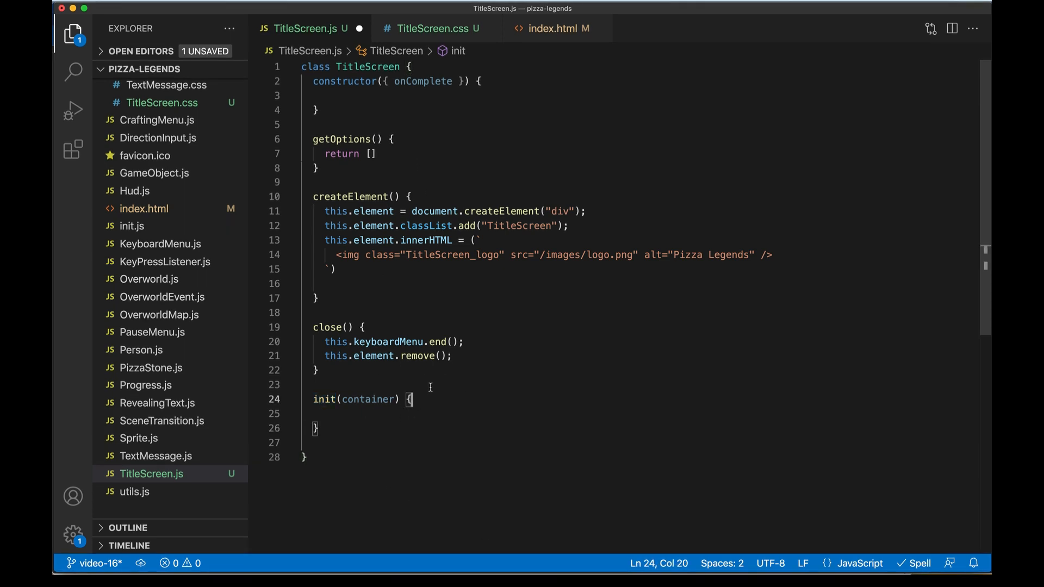
mouse_move(415, 415)
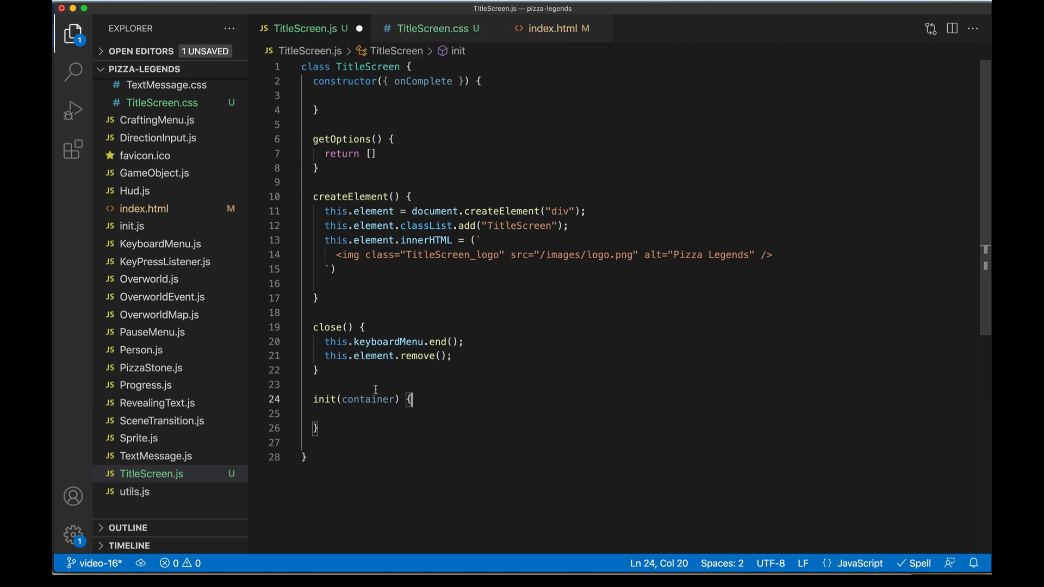
mouse_move(455, 423)
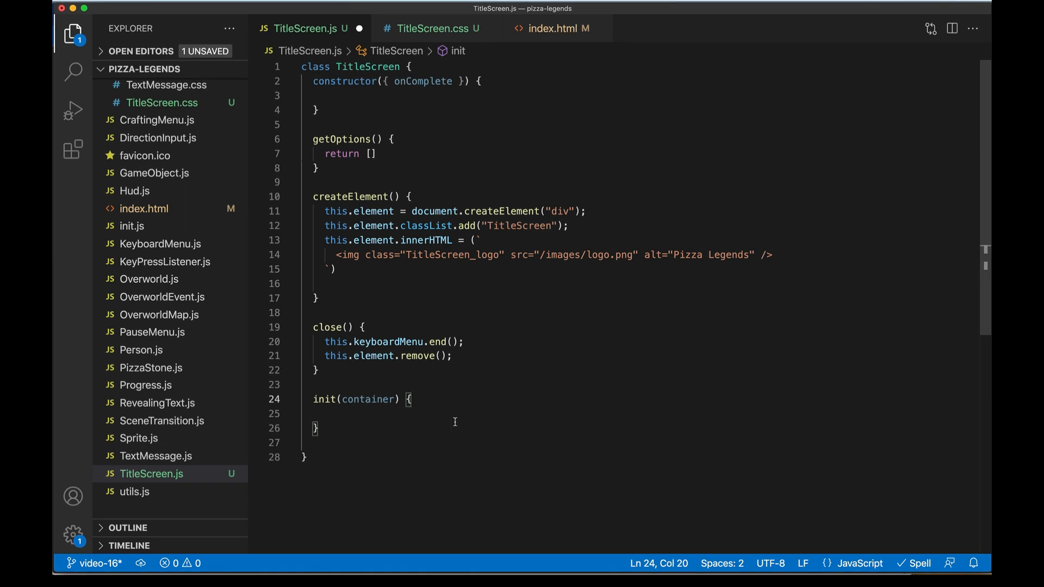
double_click(423, 81)
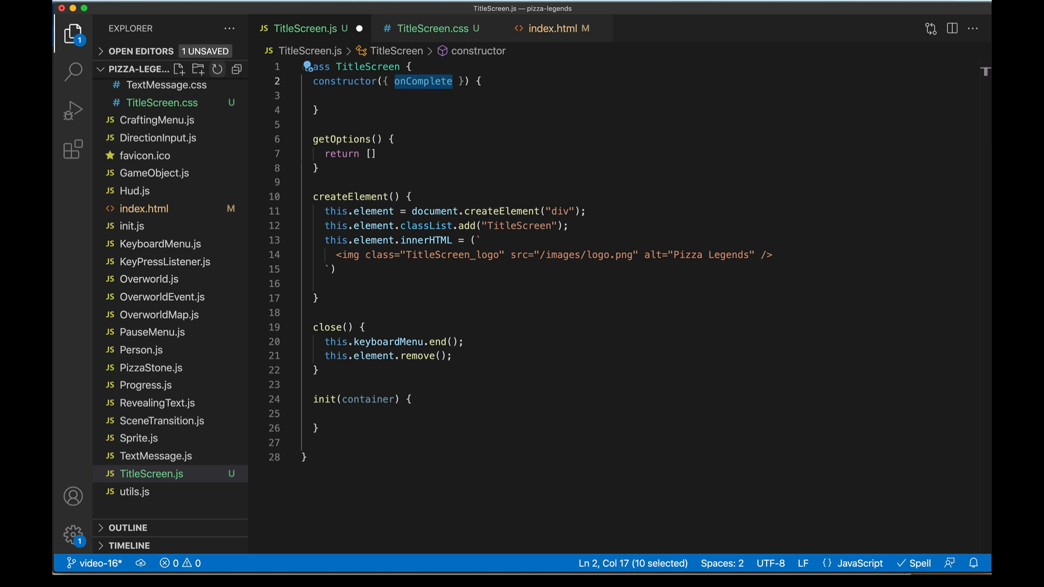
Rename the parameter to progress and store it as this.progress in the constructor.
text(prog)
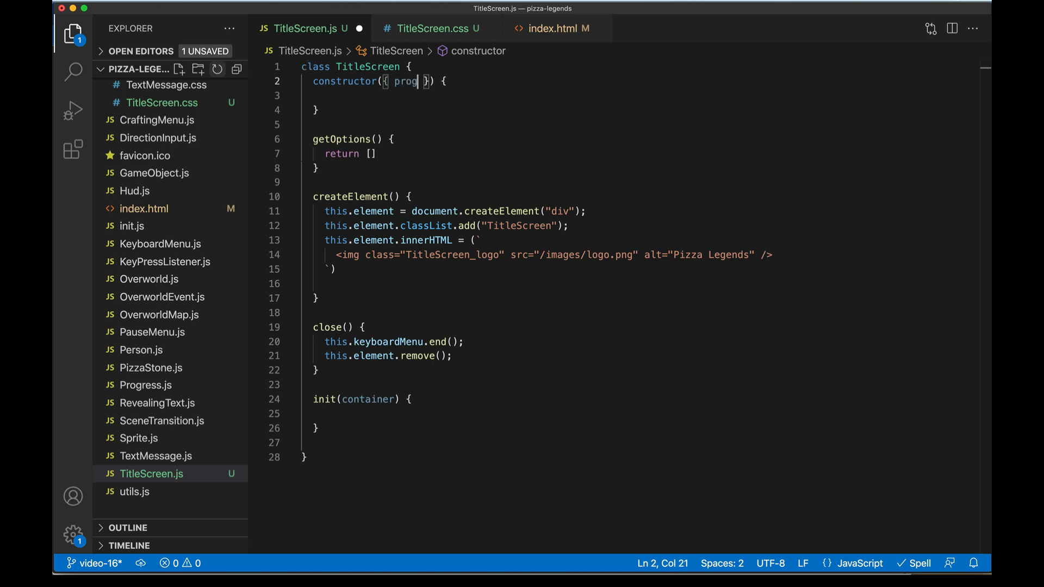
text(ress)
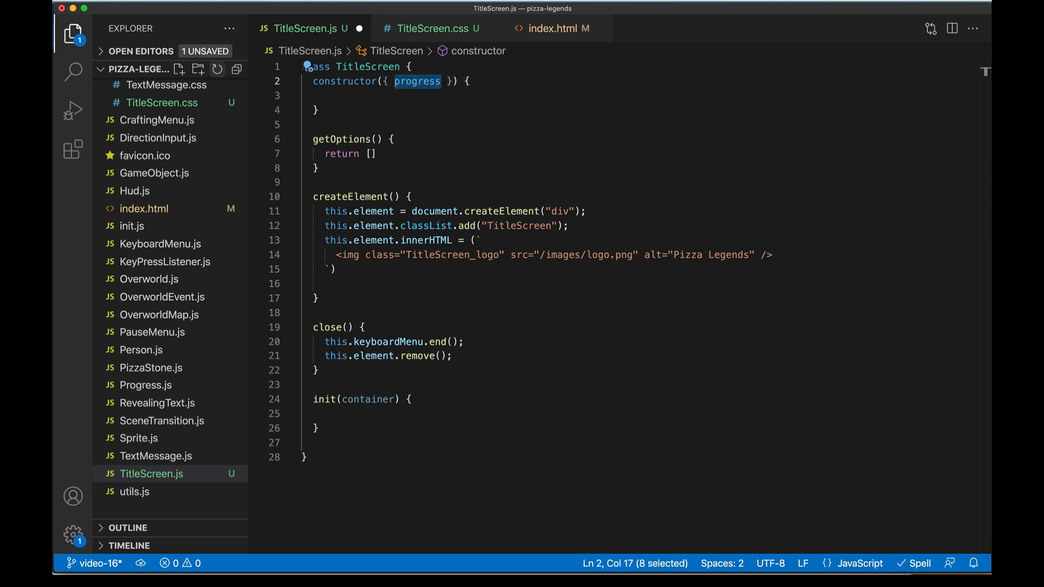
click(326, 96)
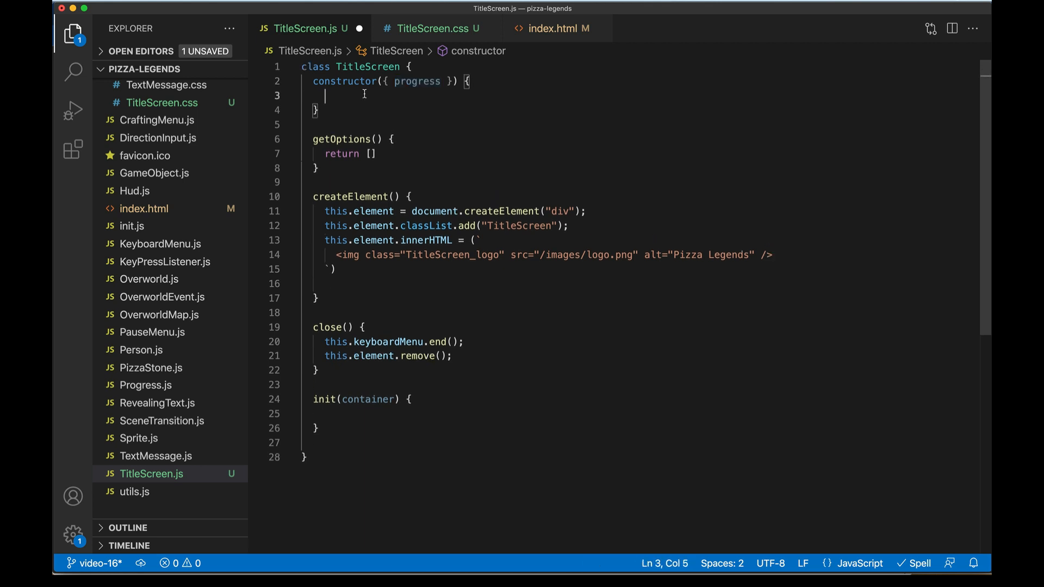
text(this.prog)
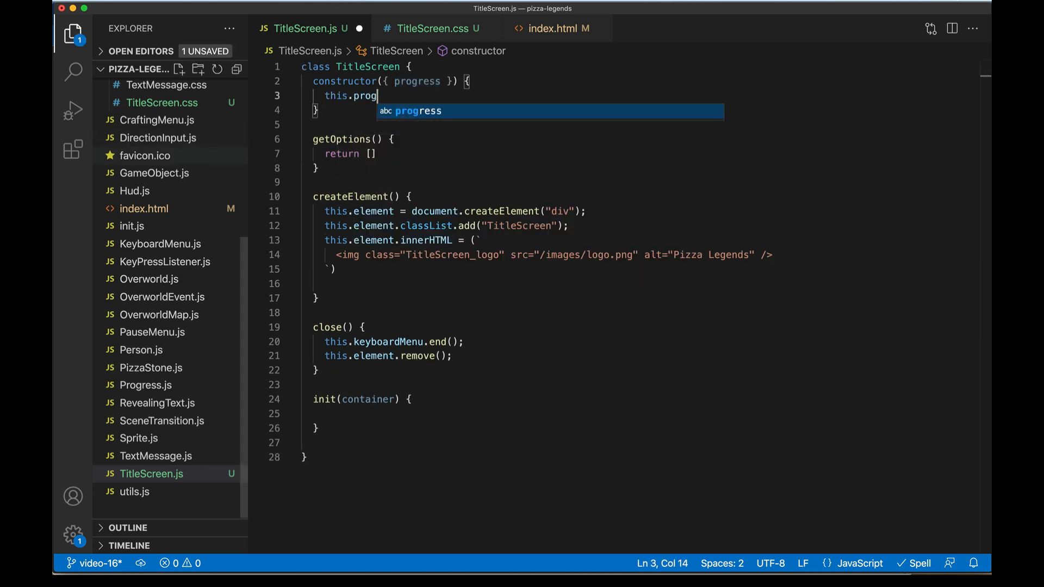
text(ress = progress;)
text({ )
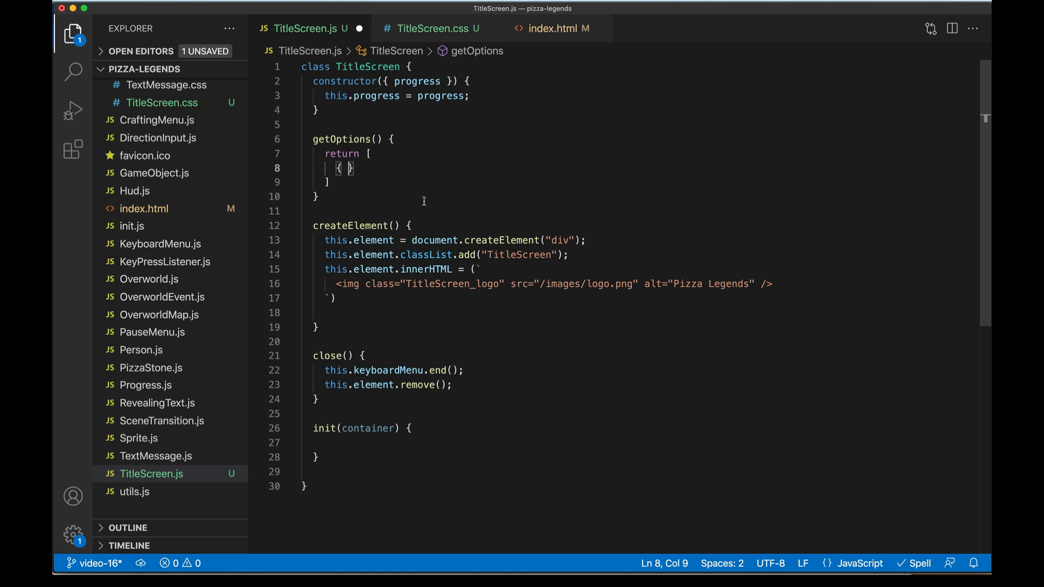
Define a New Game option with label, description "Start a new pizza adventure!" and a placeholder handler comment.
text(label: "New Game",)
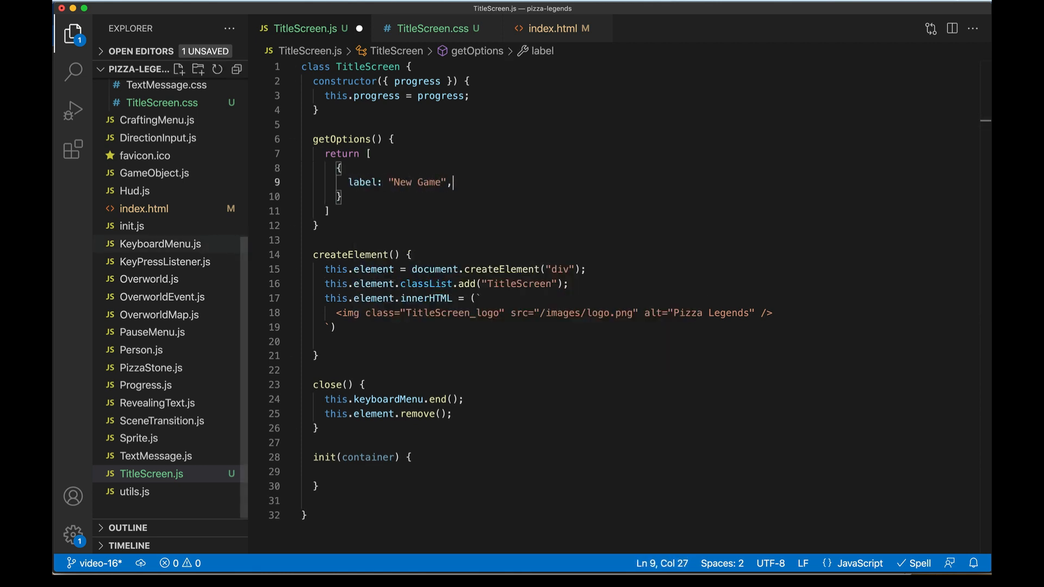
text(description: ")
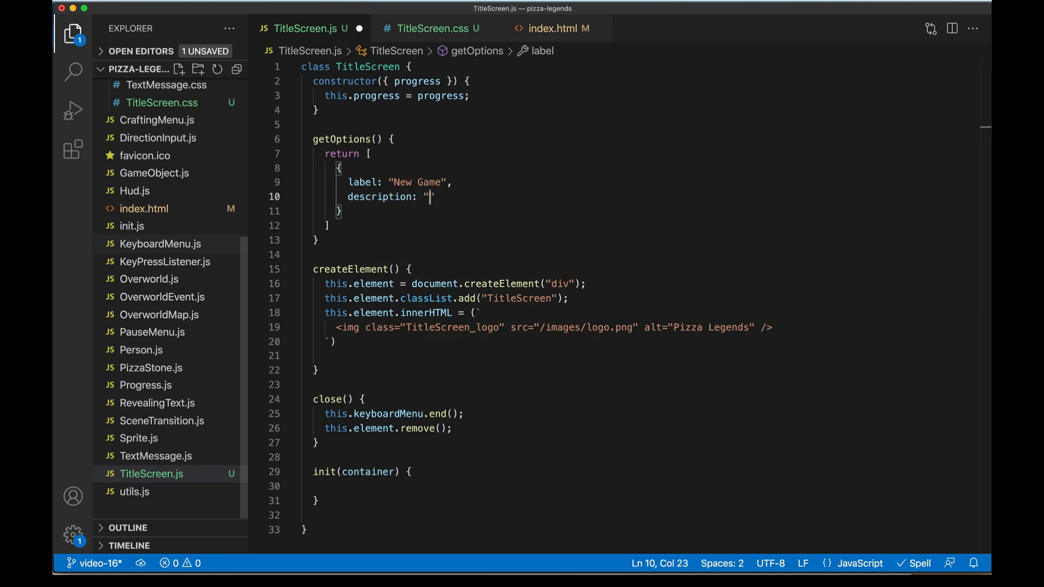
text(Start a new pizza adventure!)
text(//Come back to)
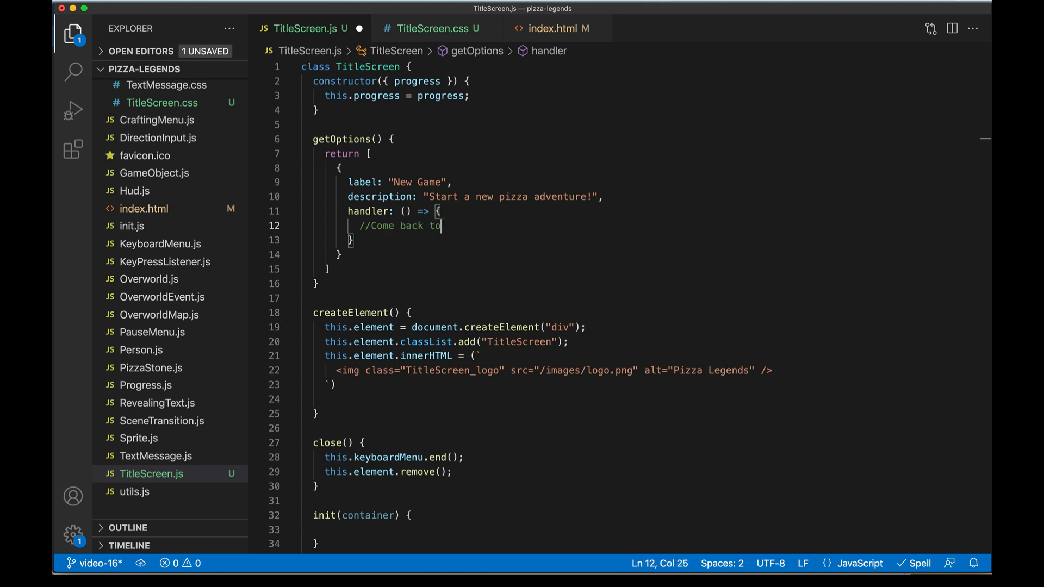
text(this...)
text(//Maybe have a Continue op)
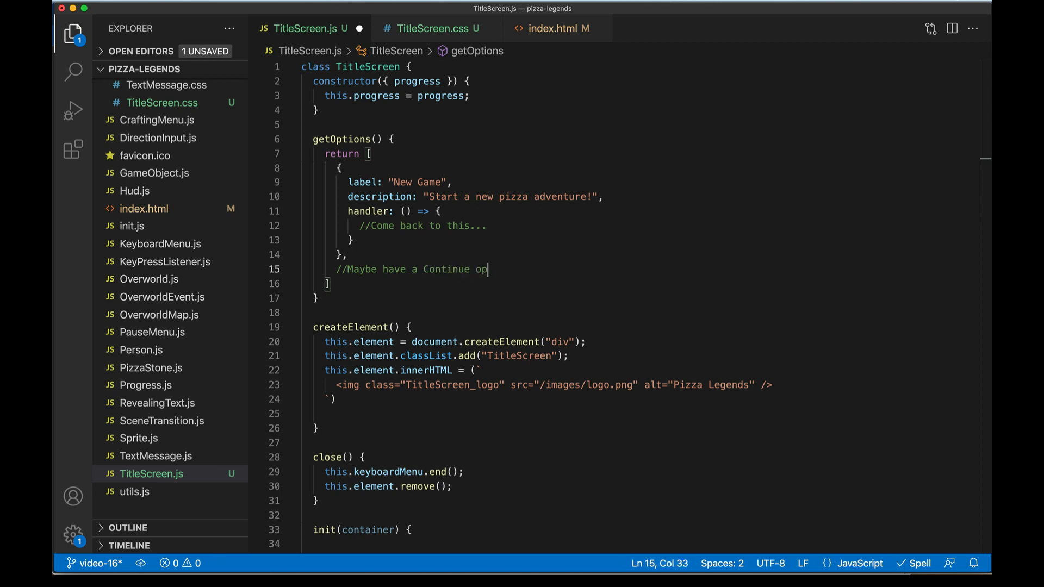
text(tion here)
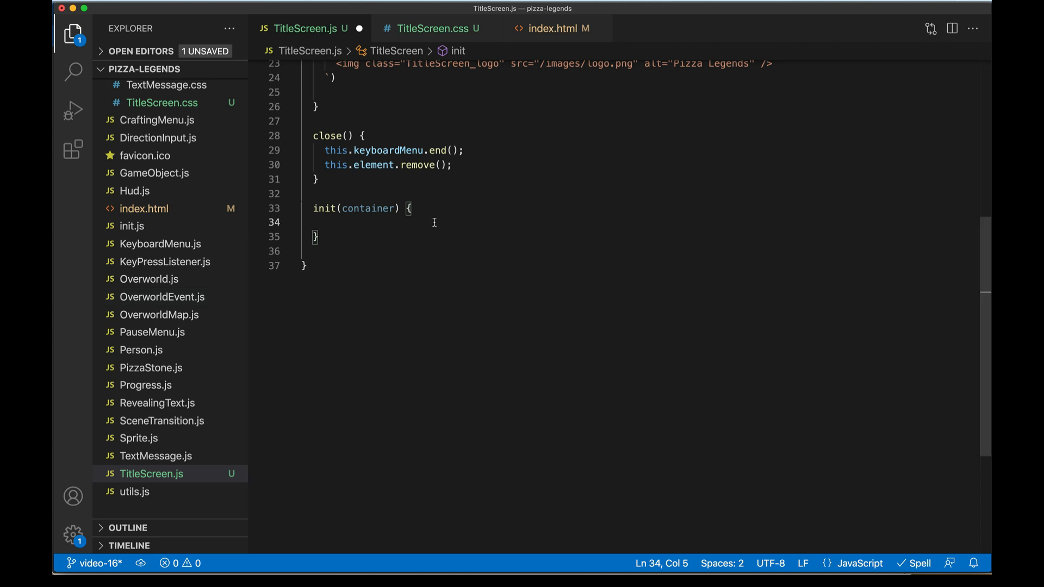
Have init return a Promise that creates the element, appends it to the container and inits a KeyboardMenu on it.
text(return new Promise(resolve => {)
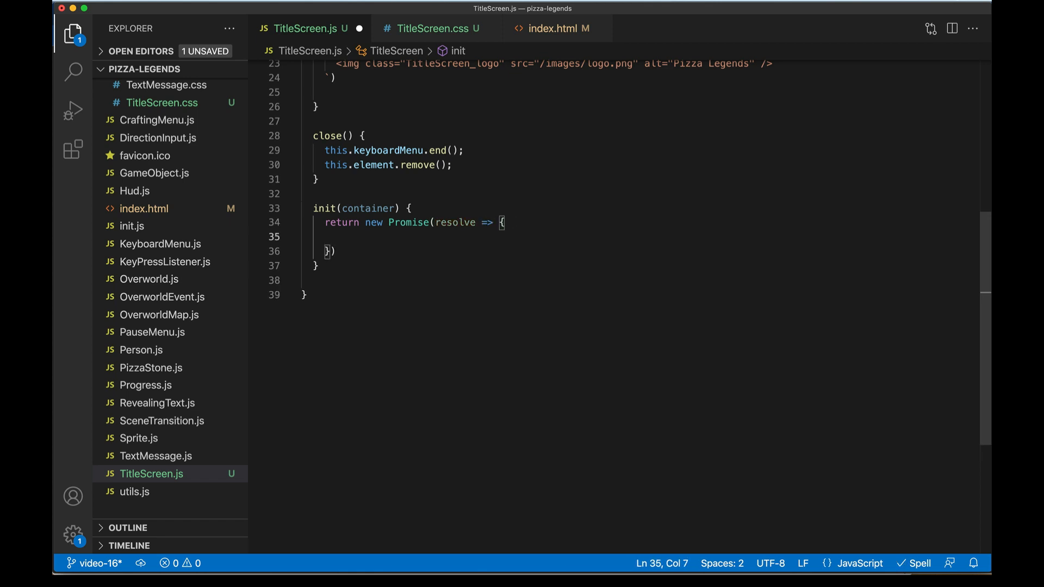
text(this.createElement();)
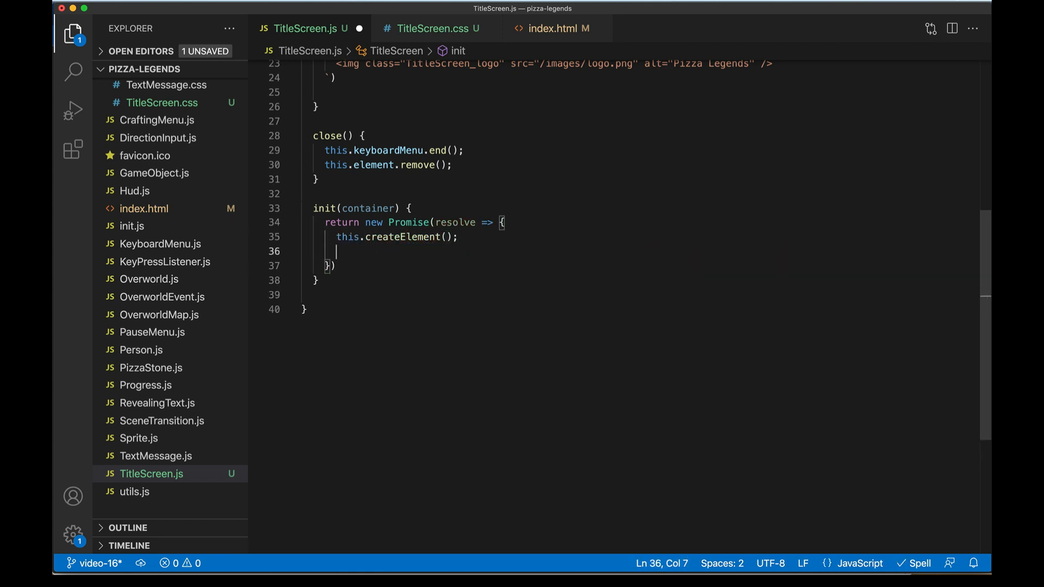
text(container.appendChild(this.element);)
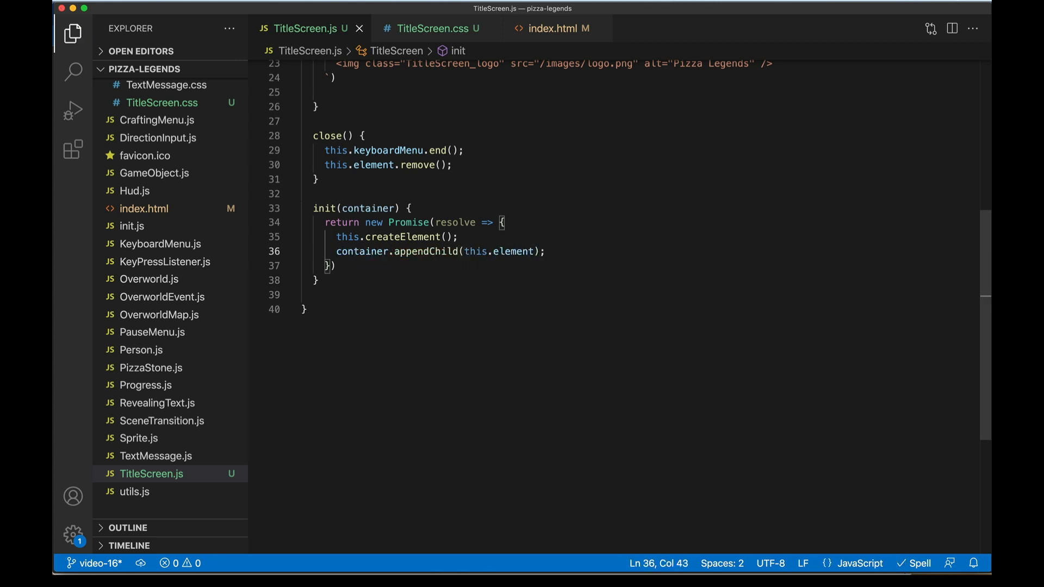
text(this.keyboardMenu = new KeyboardMenu();)
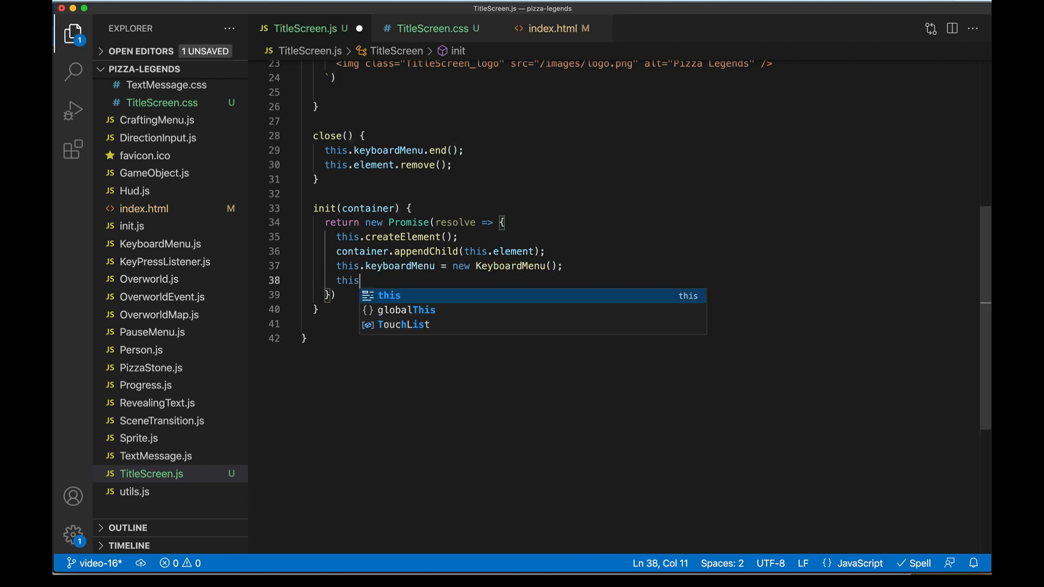
text(.keyboardMenu.in)
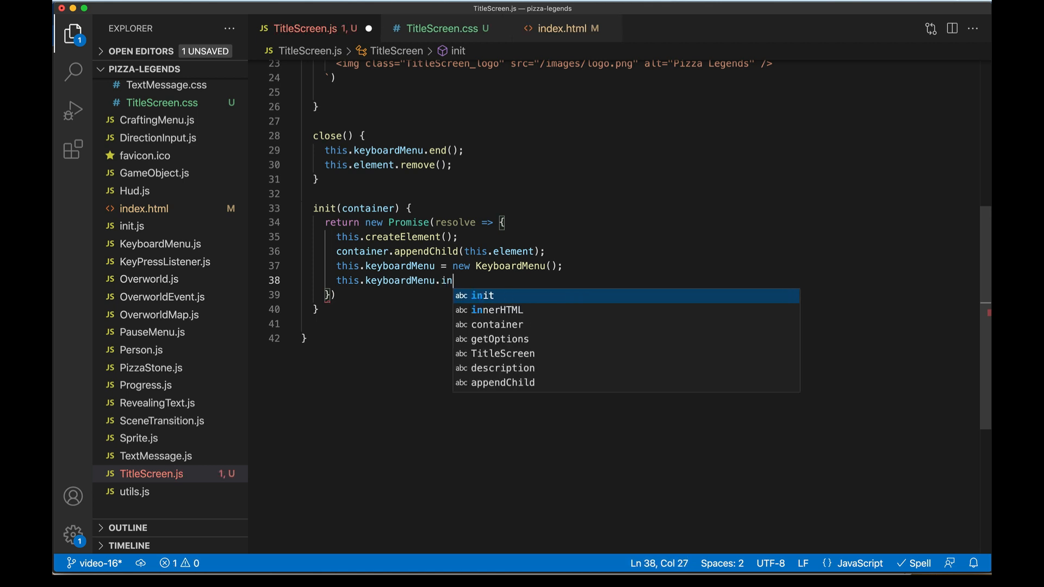
text(it(this)
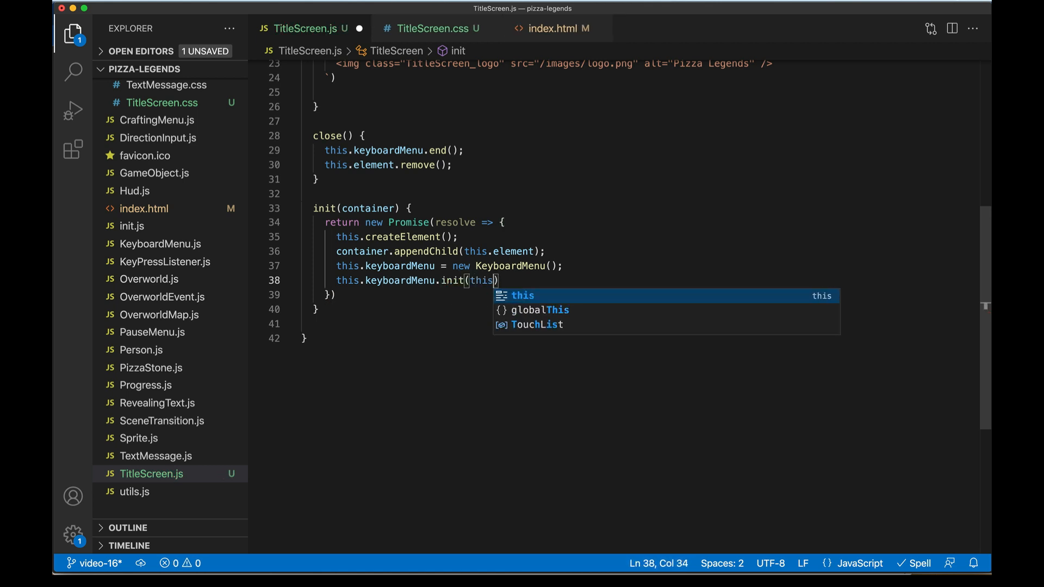
text(.element);)
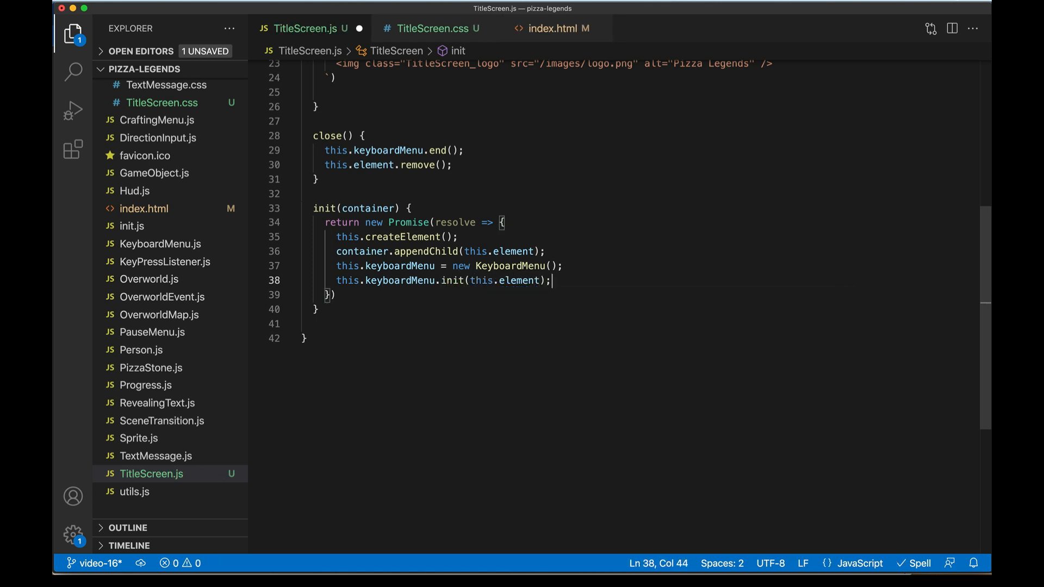
Set the keyboard menu's options from this.getOptions() and select the resolve parameter.
text(thi)
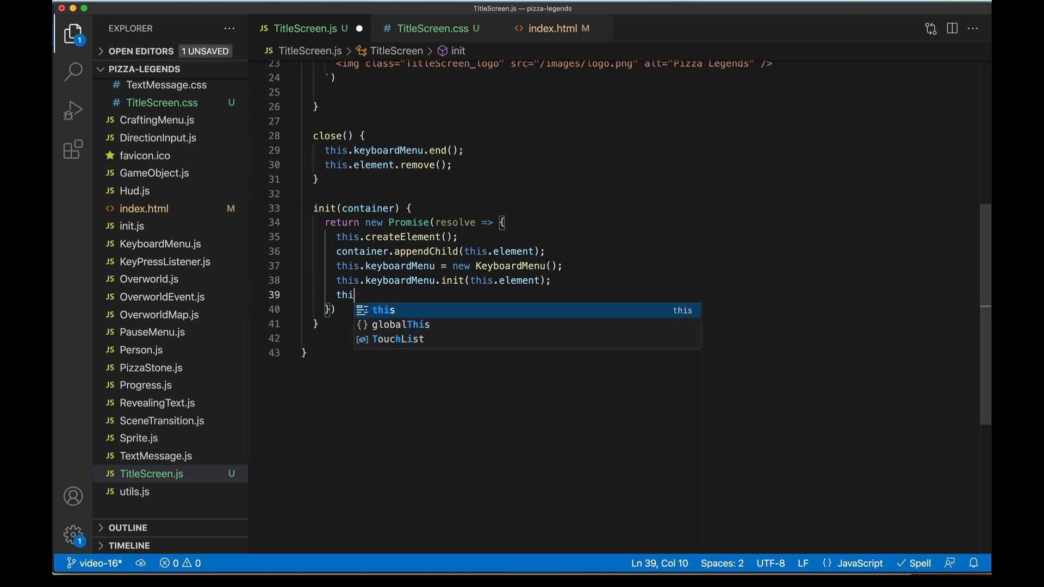
text(s.keyboardMenu.setOptions()
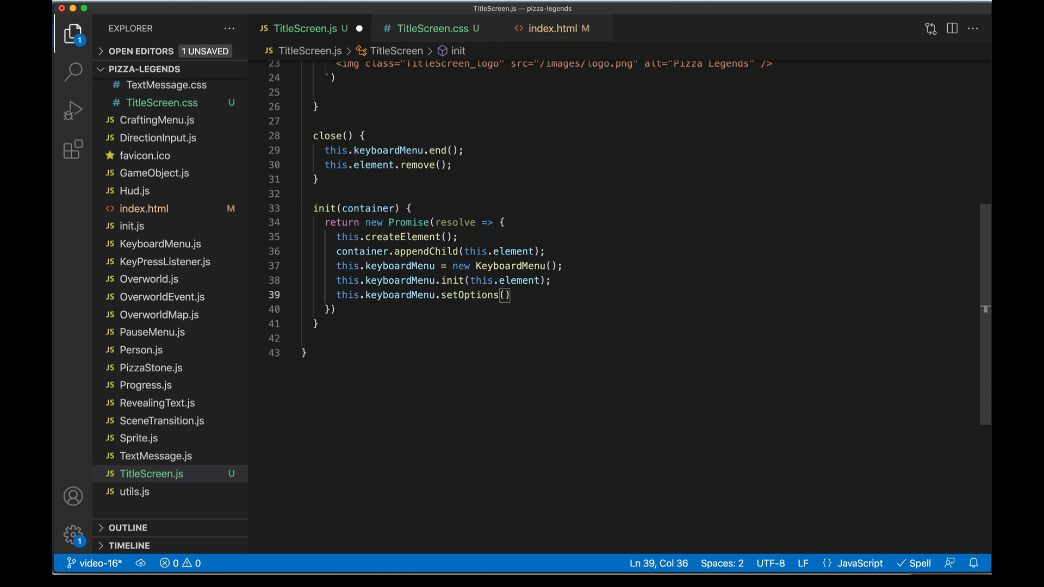
text(this.getOptions)
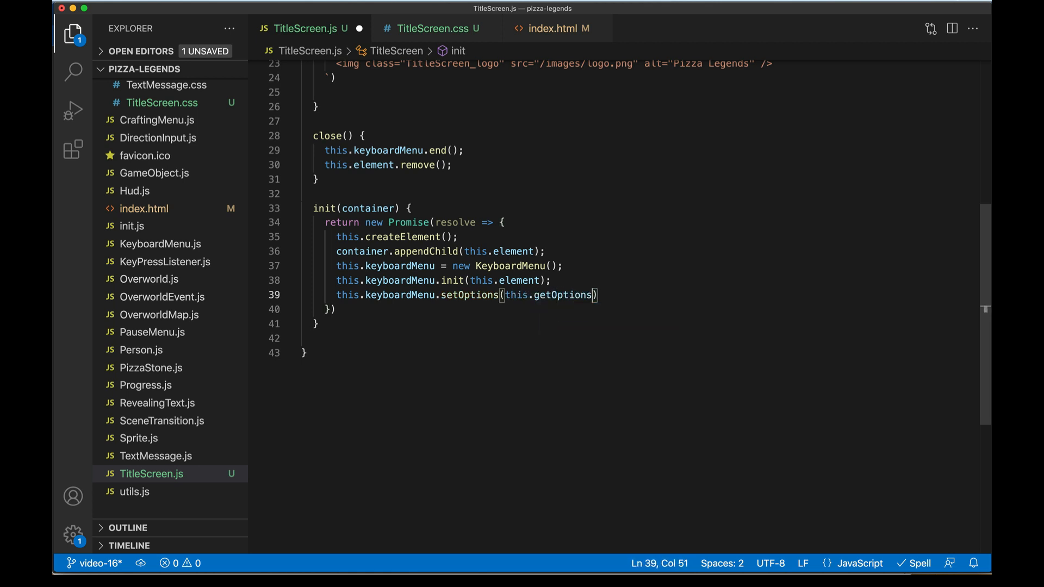
text(())
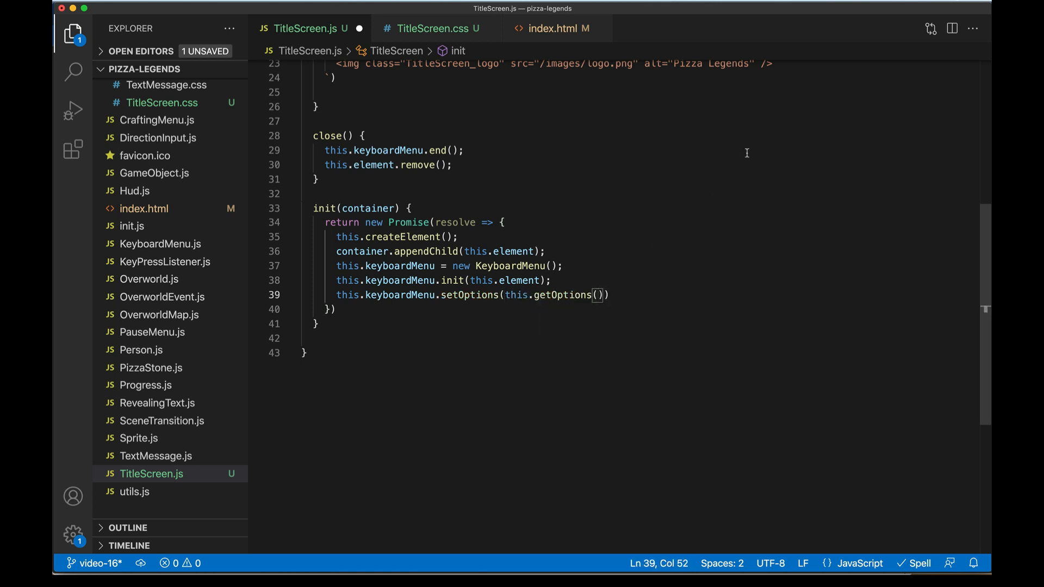
double_click(455, 222)
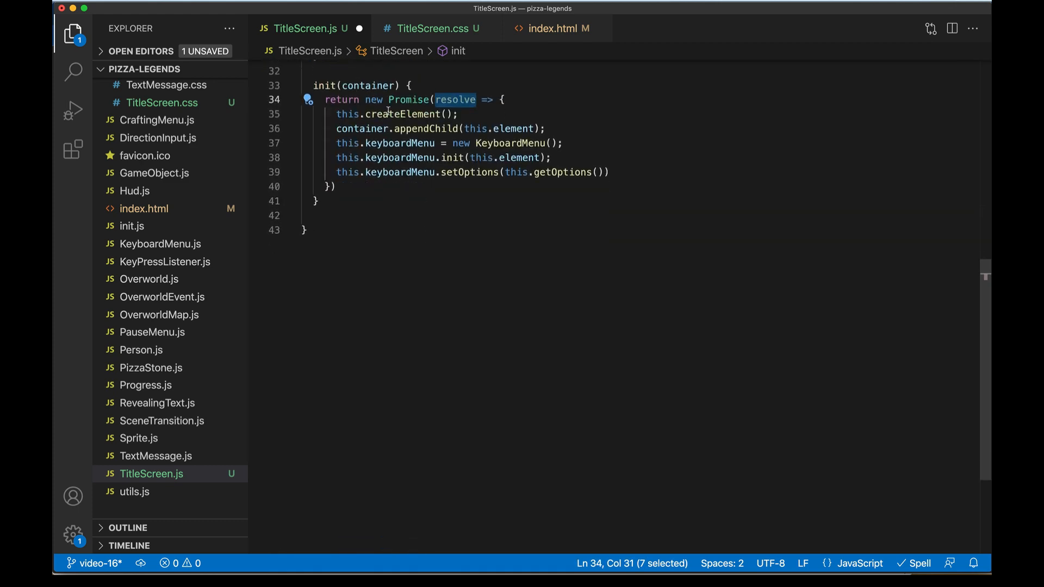
Pass resolve into getOptions and call resolve() in the New Game handler.
text(r)
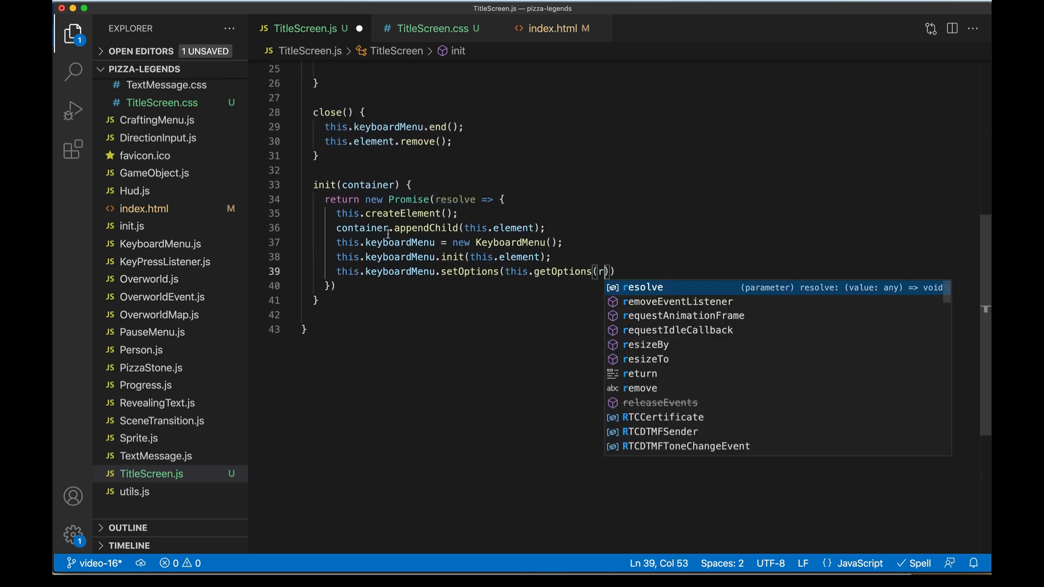
key(Tab)
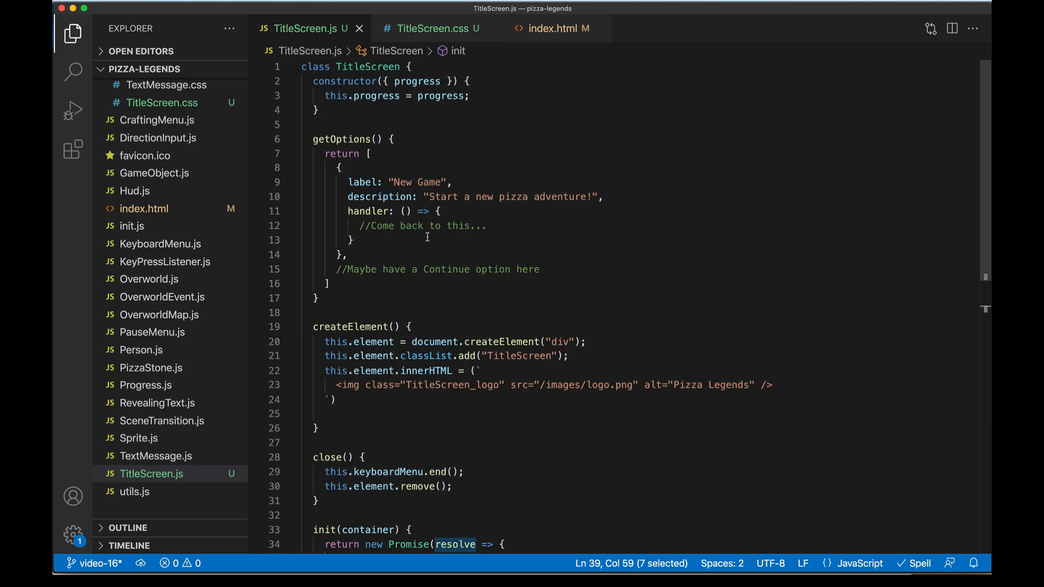
text(resolve)
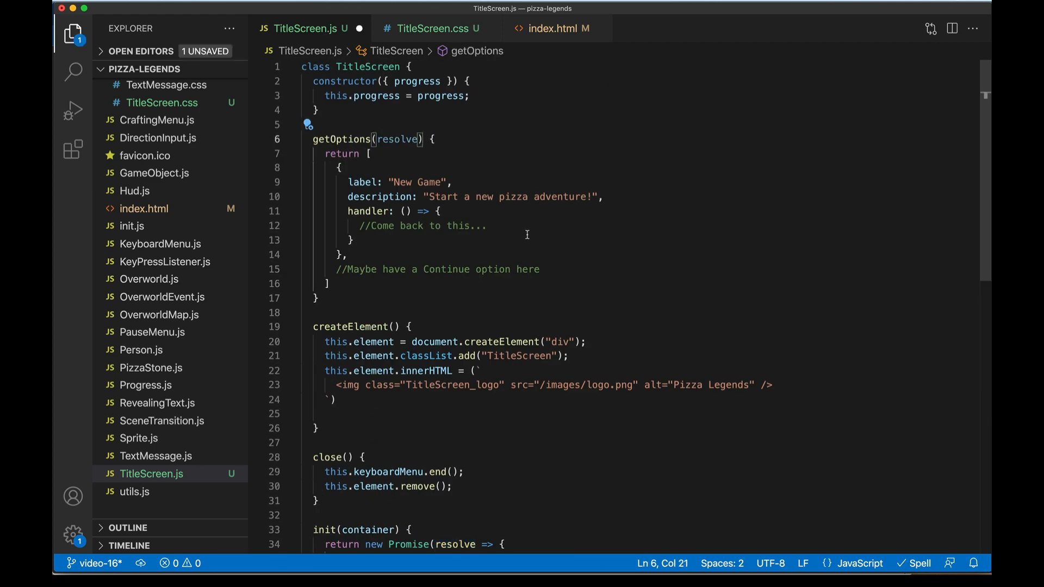
text(resolve();)
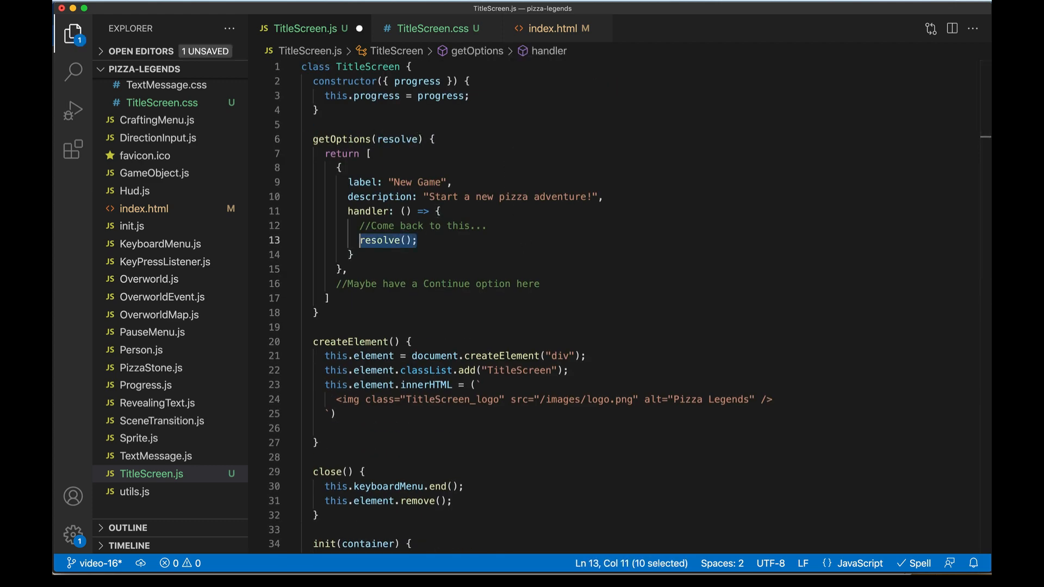
Replace the handler's placeholder comment with this.close().
click(518, 225)
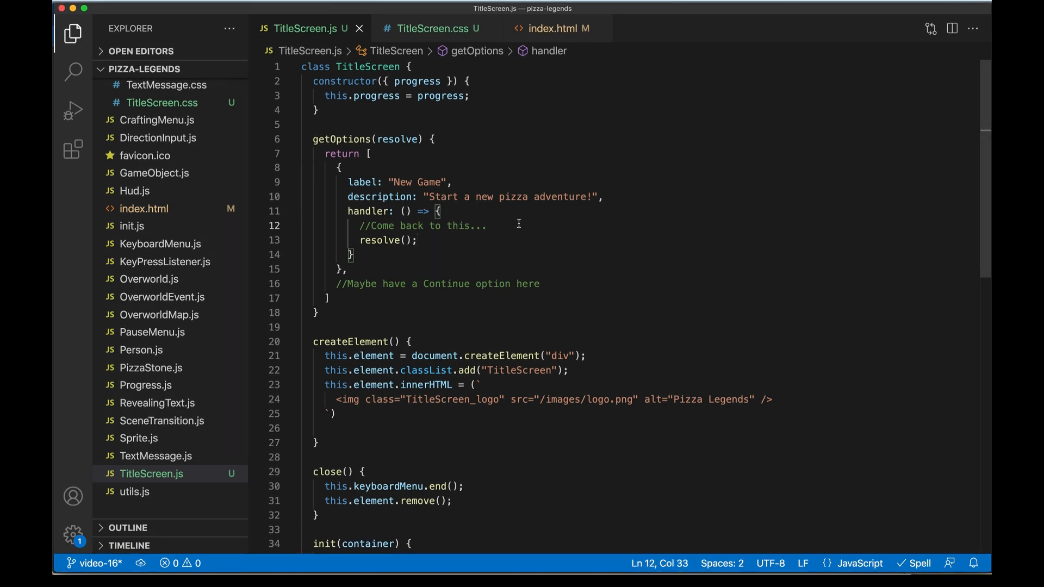
drag(360, 226, 488, 227)
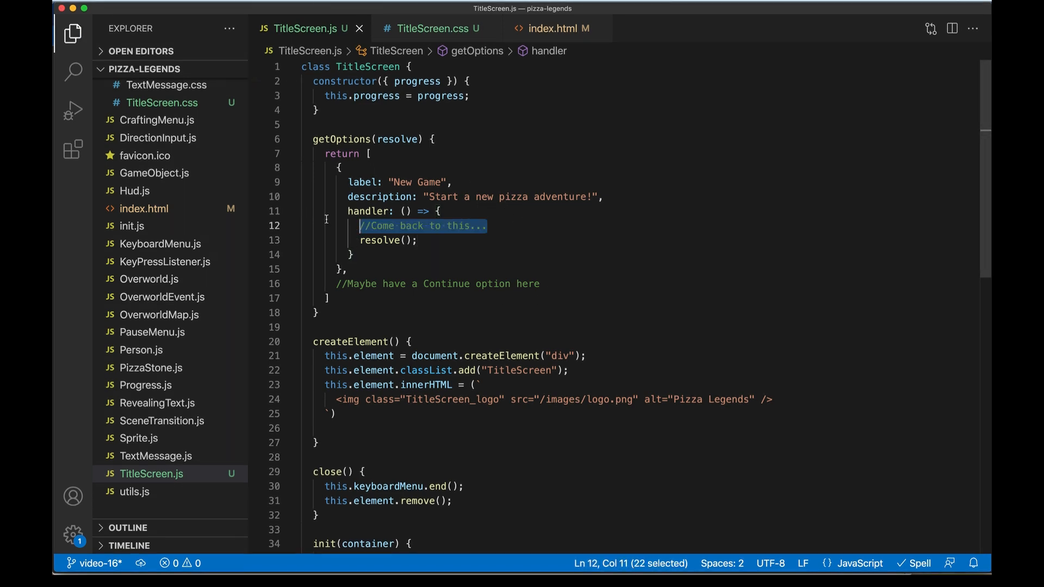
text(this.)
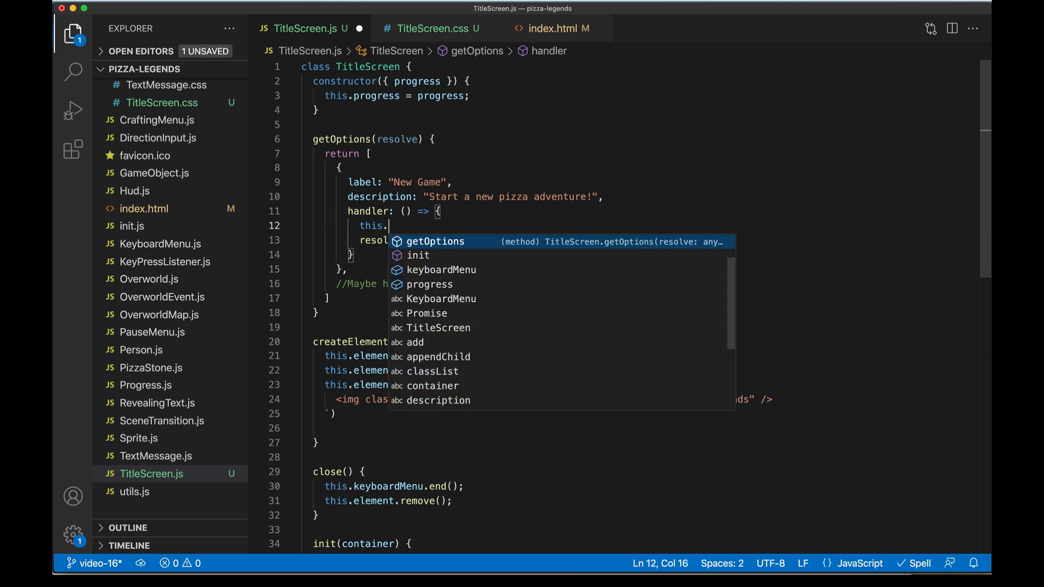
text(close();)
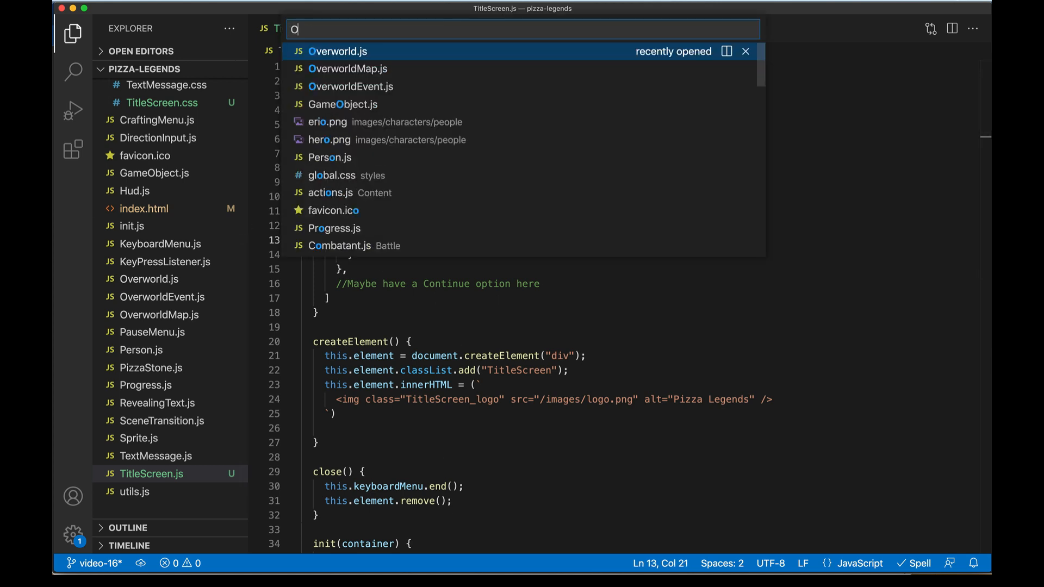
In Overworld init, create this.titleScreen = new TitleScreen({ progress: this.progress }) under a 'Show the title screen' comment.
click(337, 52)
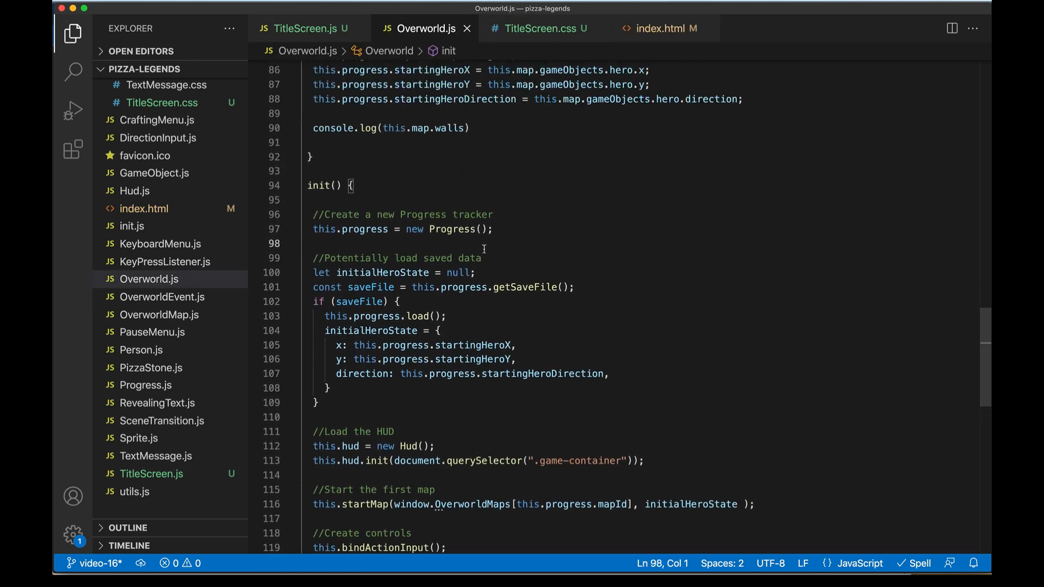
text(//Show the title screen)
text(this.)
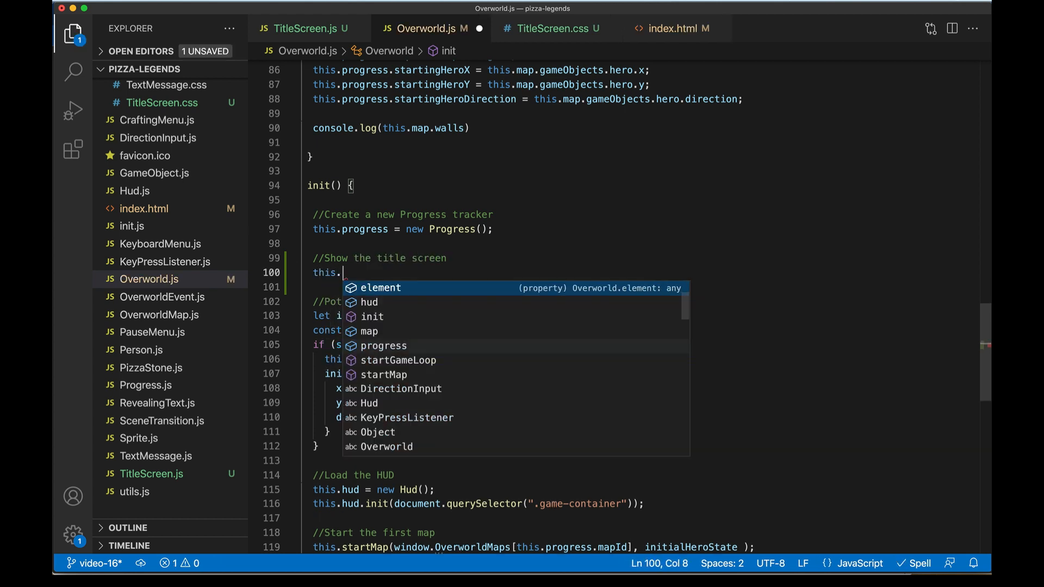
text(titleScreen =)
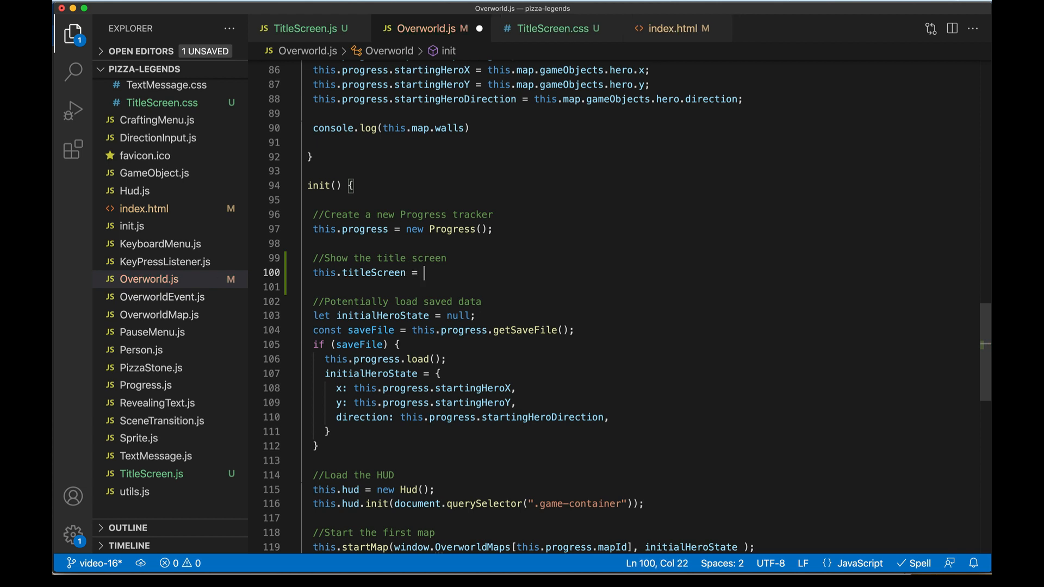
text(new TitleScreen)
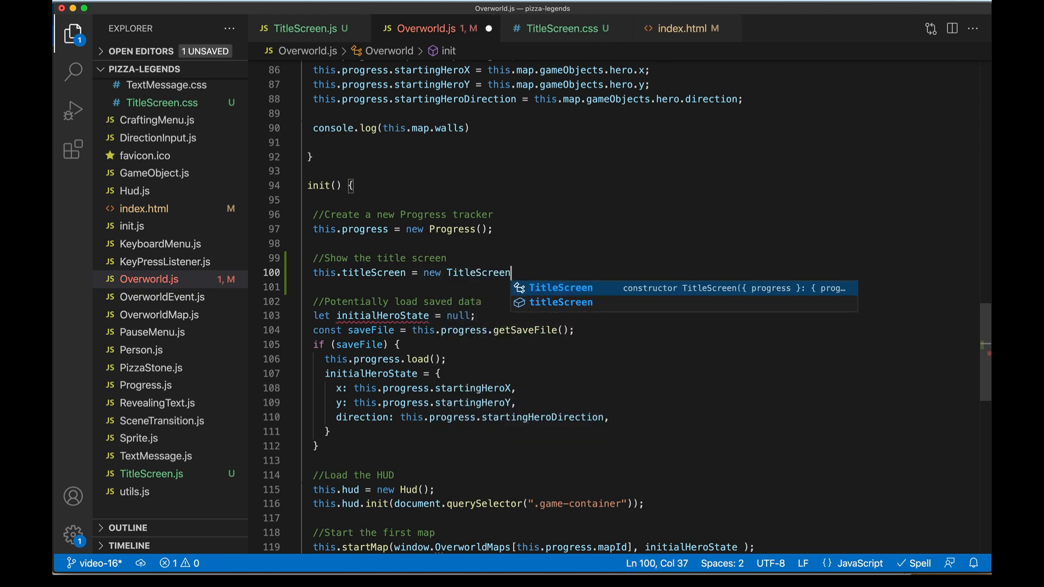
text(({)
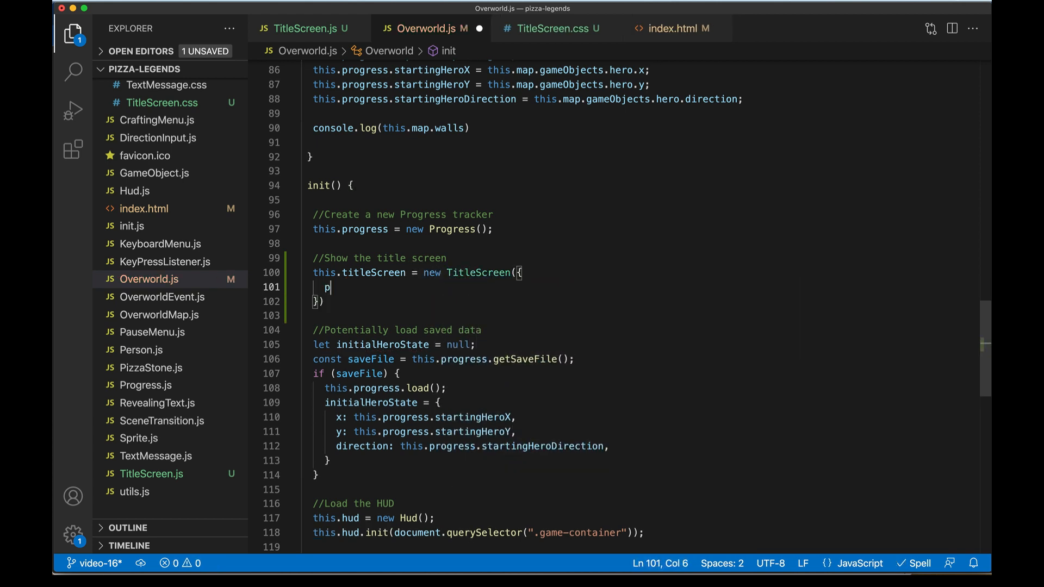
text(rogress:)
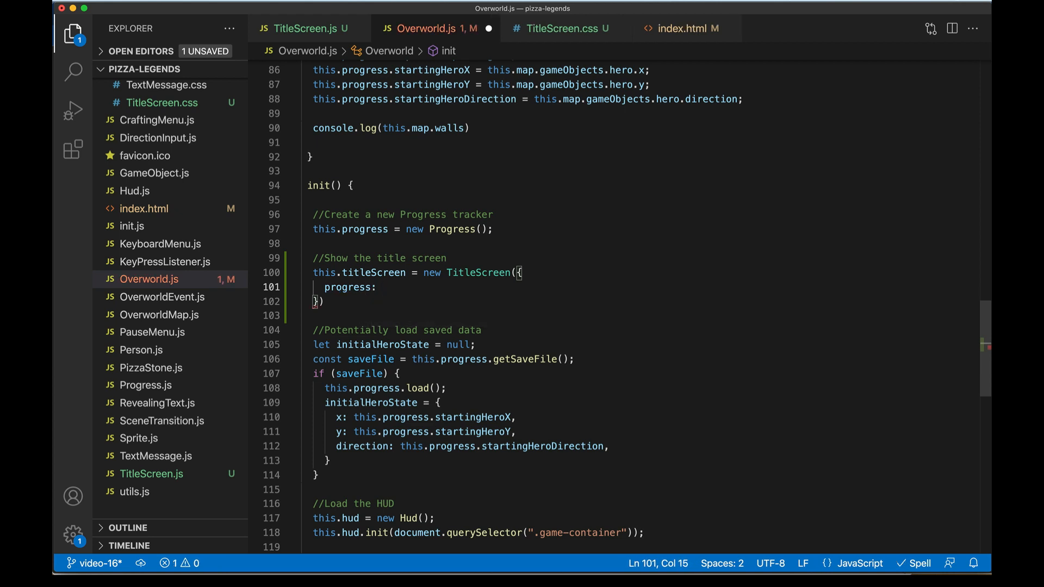
text(this.pr)
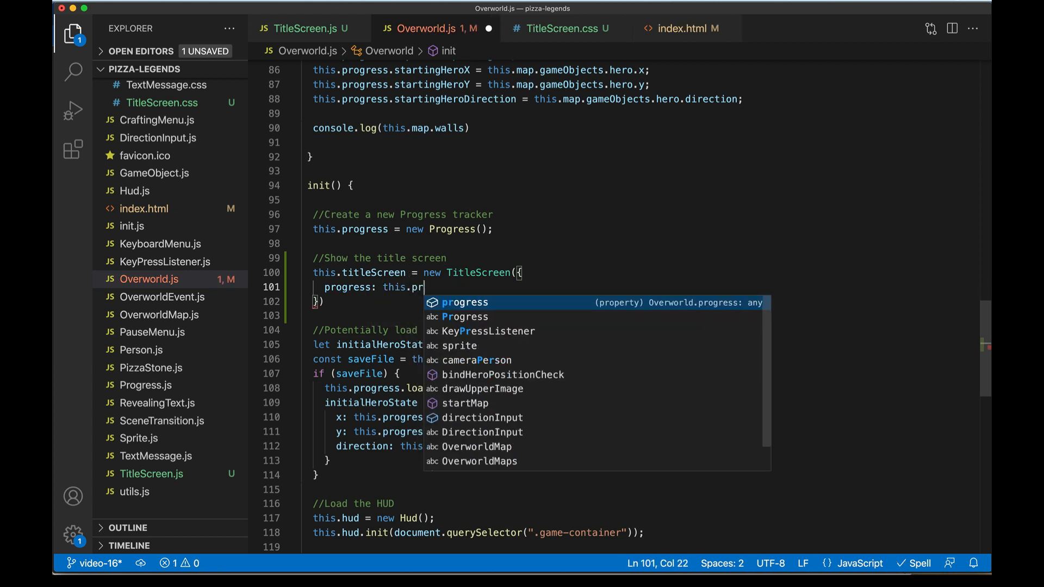
key(Enter)
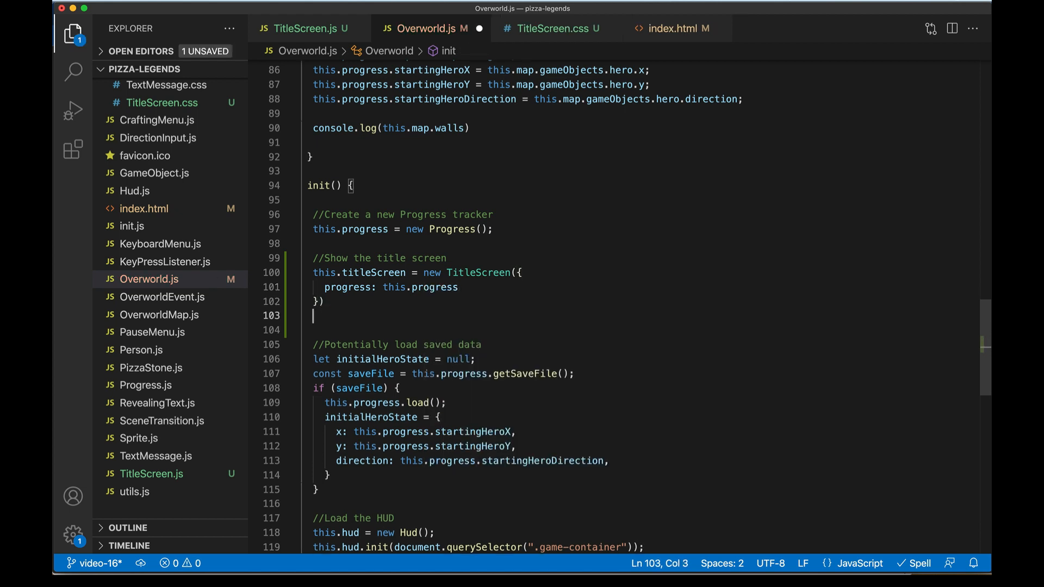
Await this.titleScreen.init() before loading saved data.
text(await)
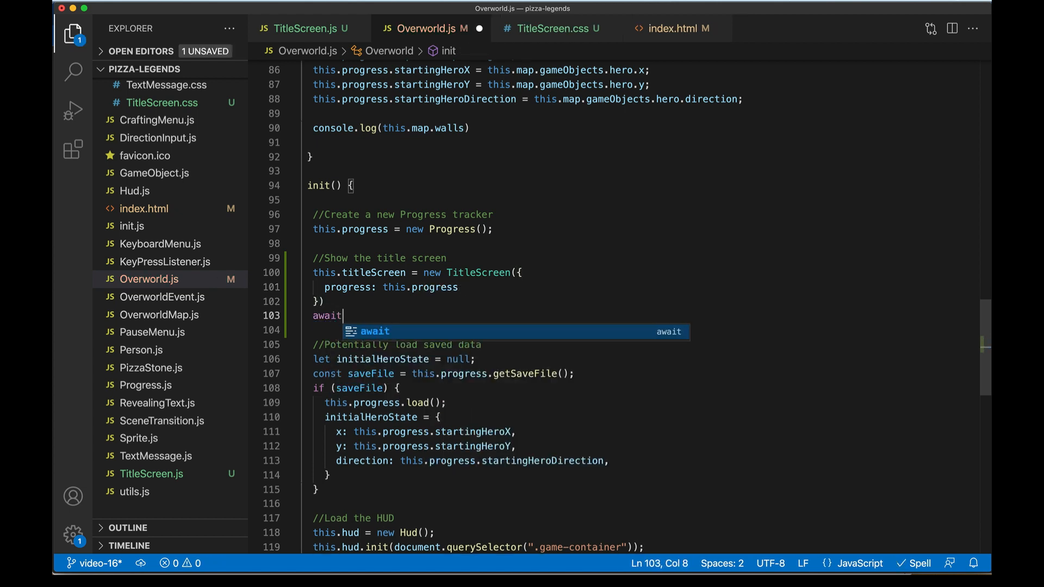
text(this.titleScreen.init()
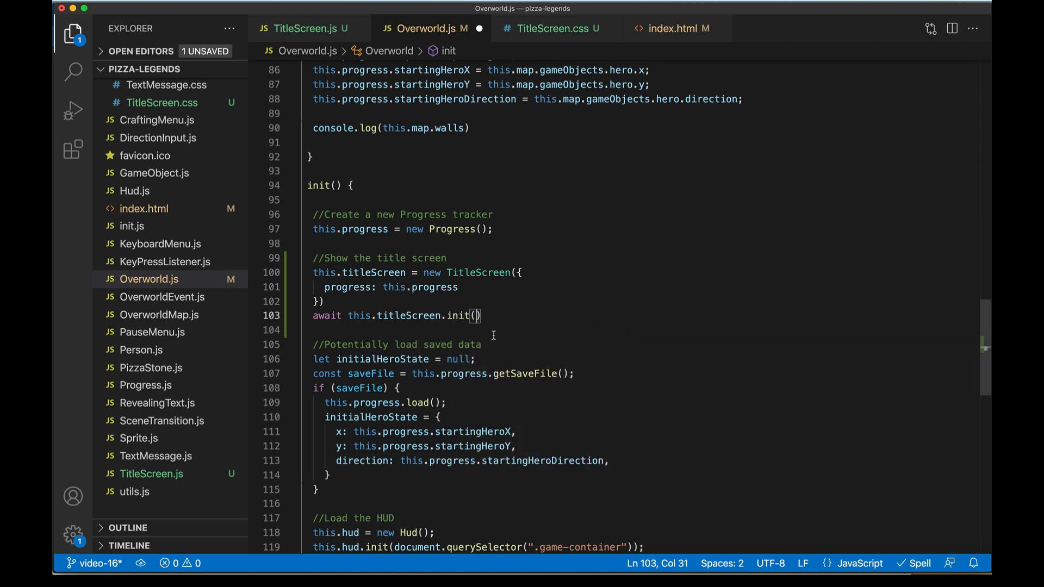
scroll(down, 3)
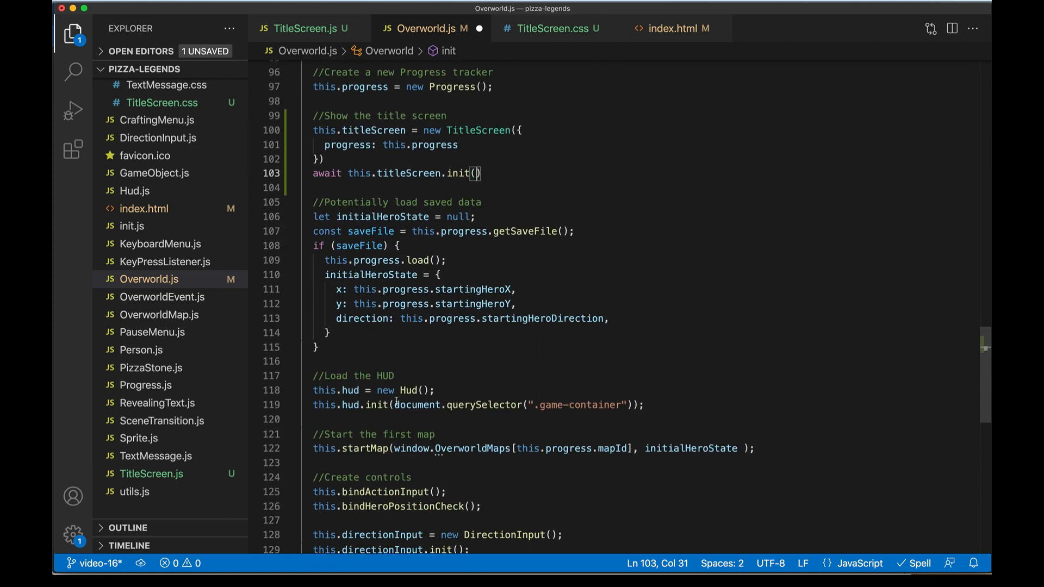
Store document.querySelector(".game-container") in const container and pass it to hud.init.
drag(394, 404, 624, 405)
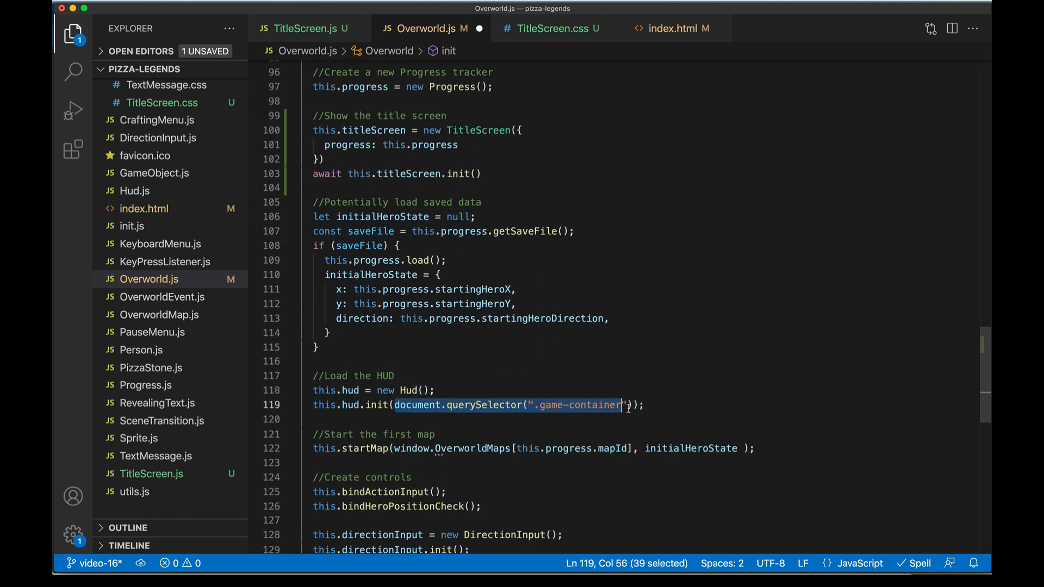
text(container)
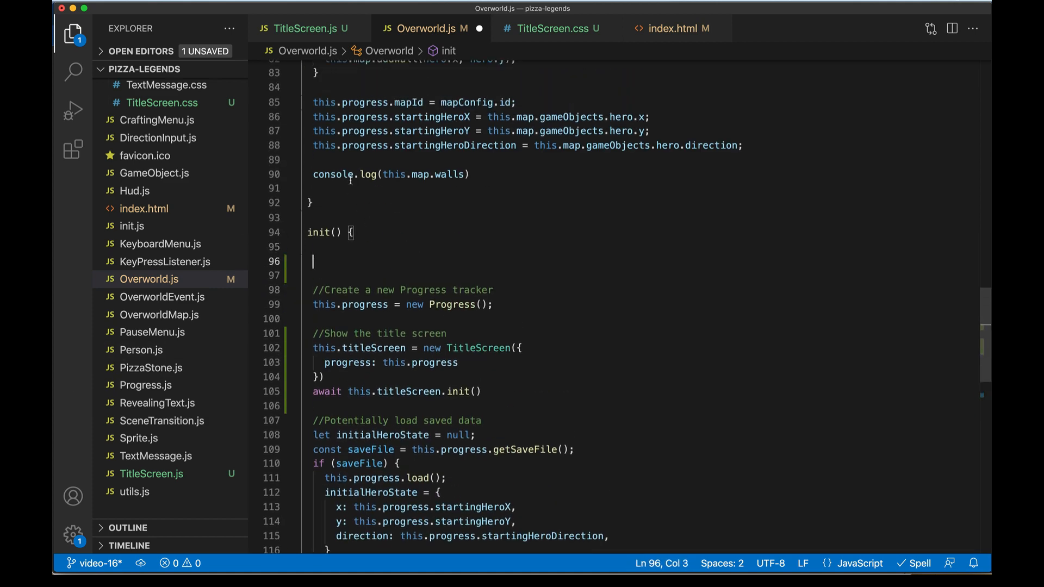
text(const container =)
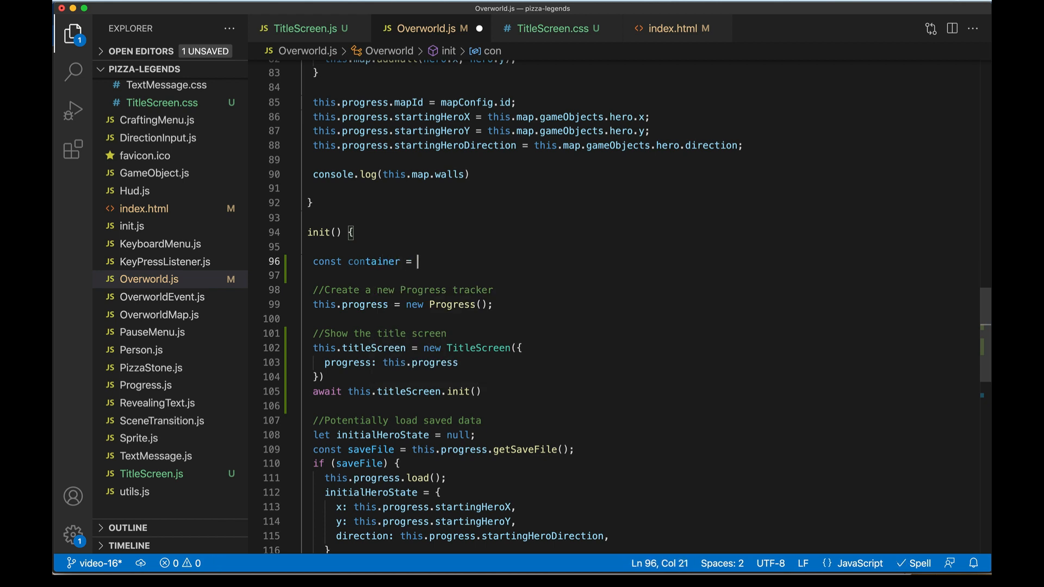
text(document.querySelector(".game-container");)
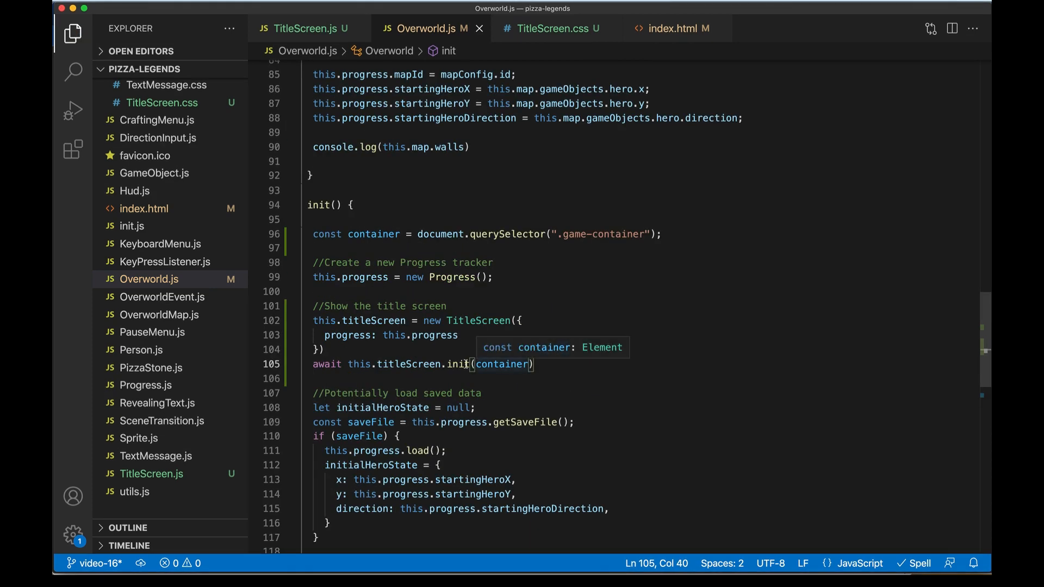
Mark Overworld's init as async so the title screen call can be awaited.
double_click(327, 364)
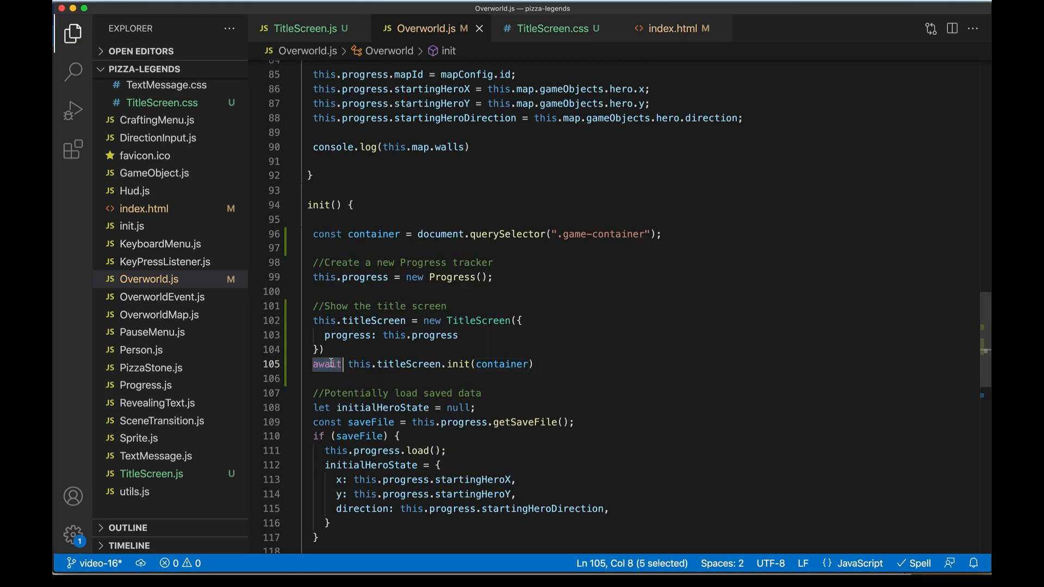
mouse_move(322, 205)
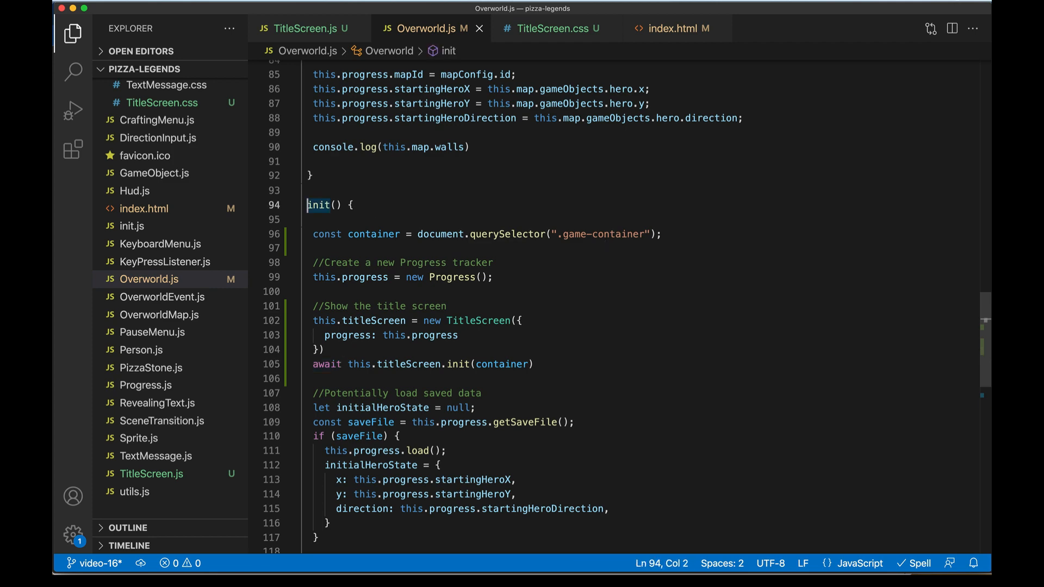
text(async)
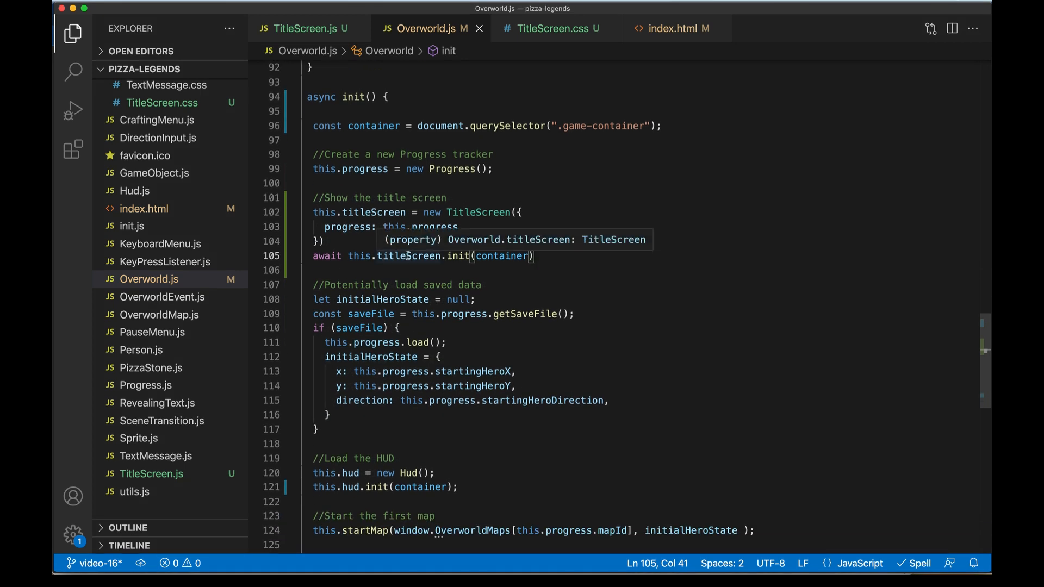
drag(313, 299, 319, 439)
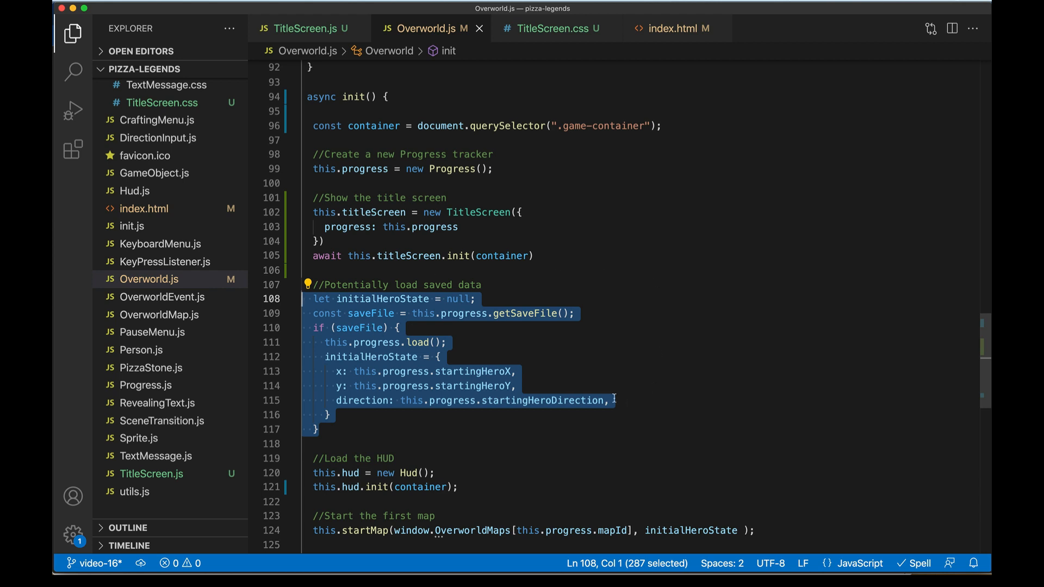
click(542, 254)
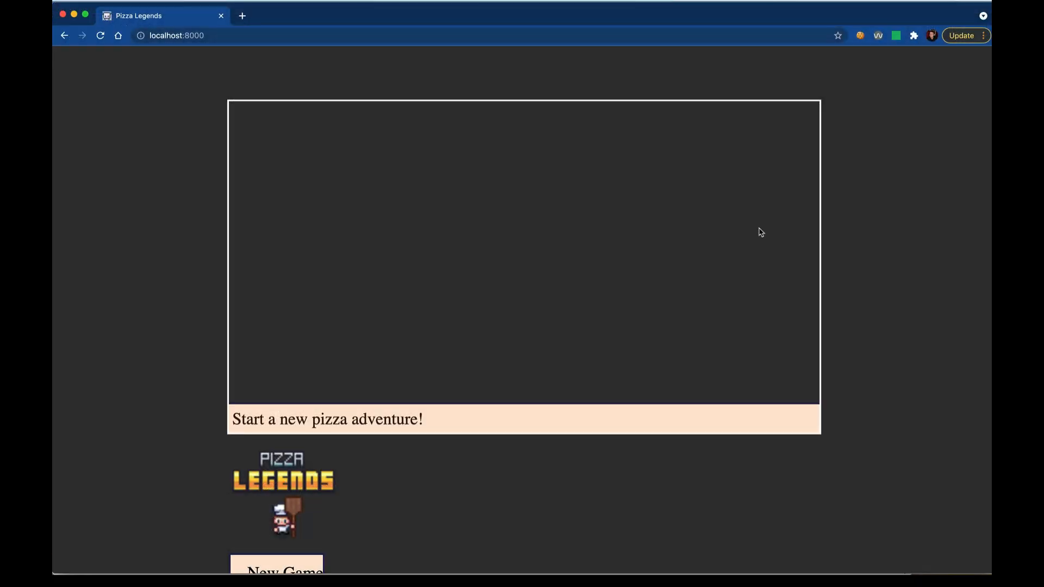
mouse_move(345, 337)
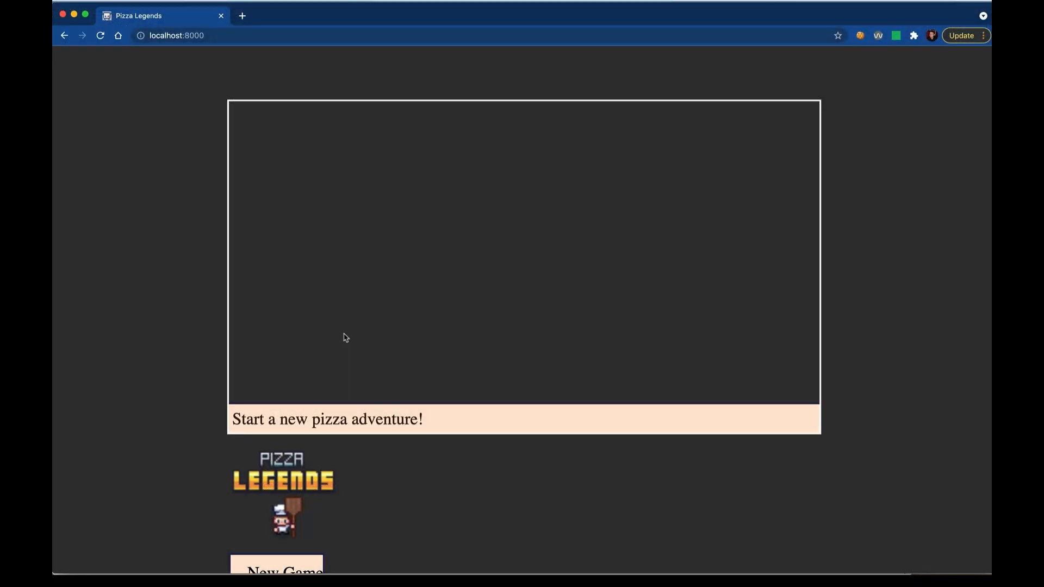
mouse_move(426, 368)
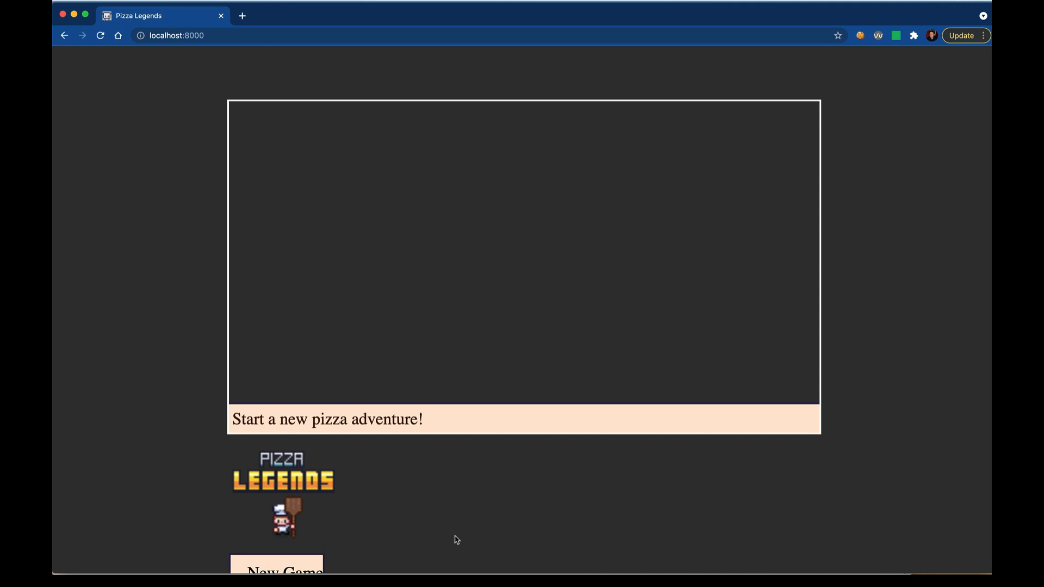
mouse_move(432, 444)
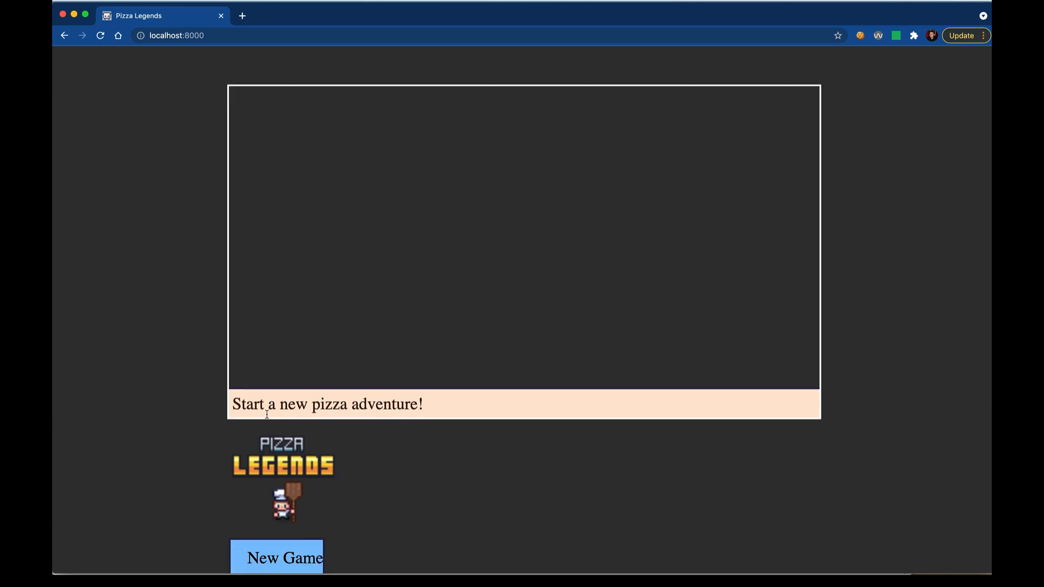
mouse_move(369, 491)
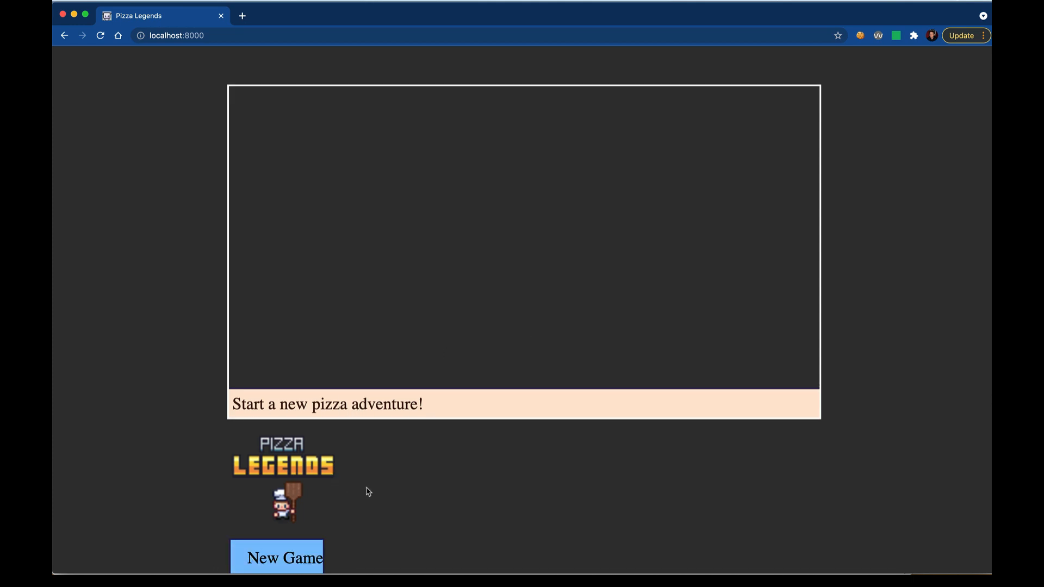
mouse_move(445, 476)
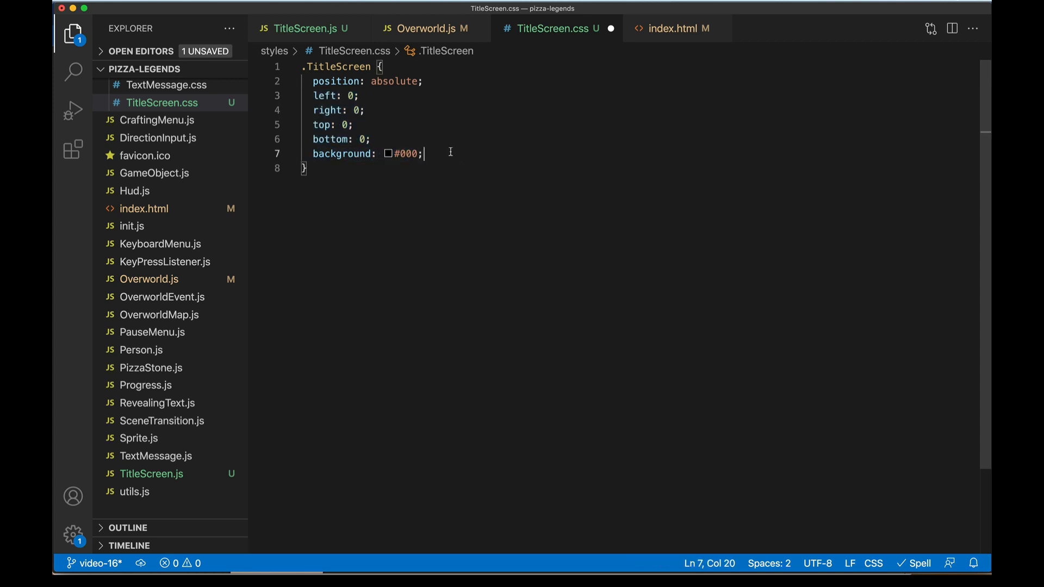
mouse_move(458, 152)
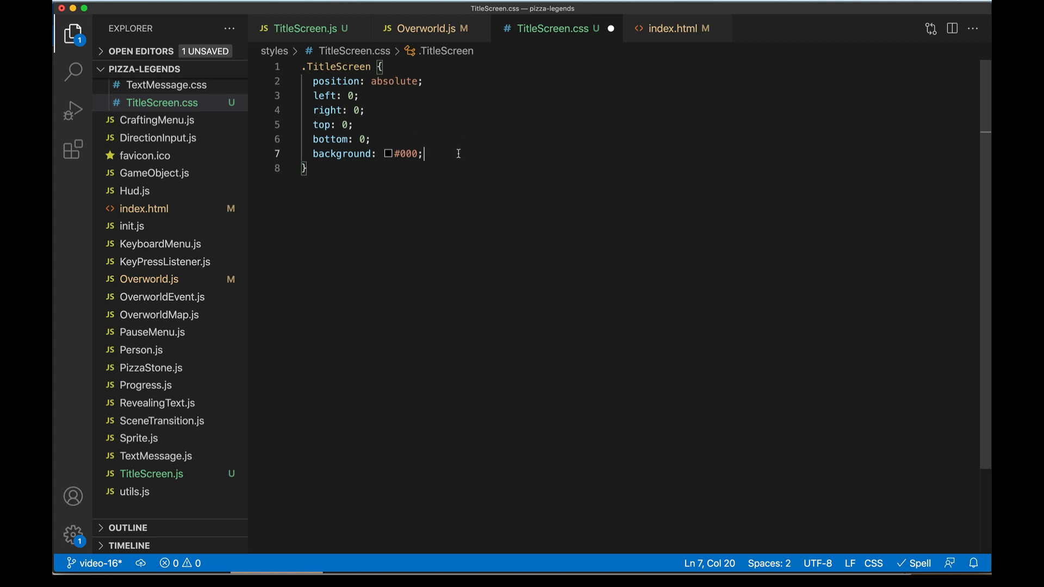
mouse_move(455, 149)
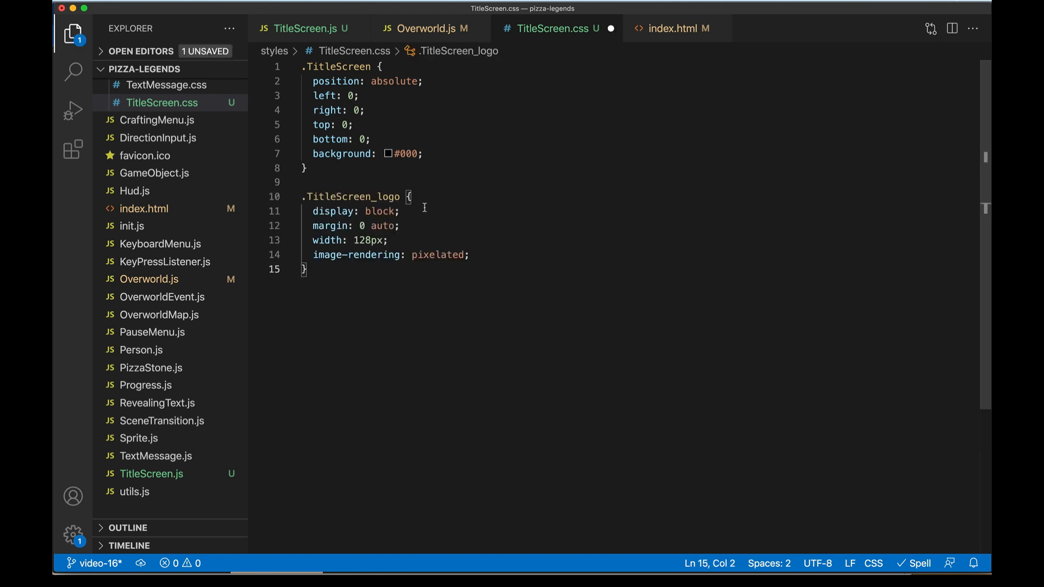
Review the .TitleScreen_logo rule and ready a new line after its last property.
drag(315, 211, 398, 227)
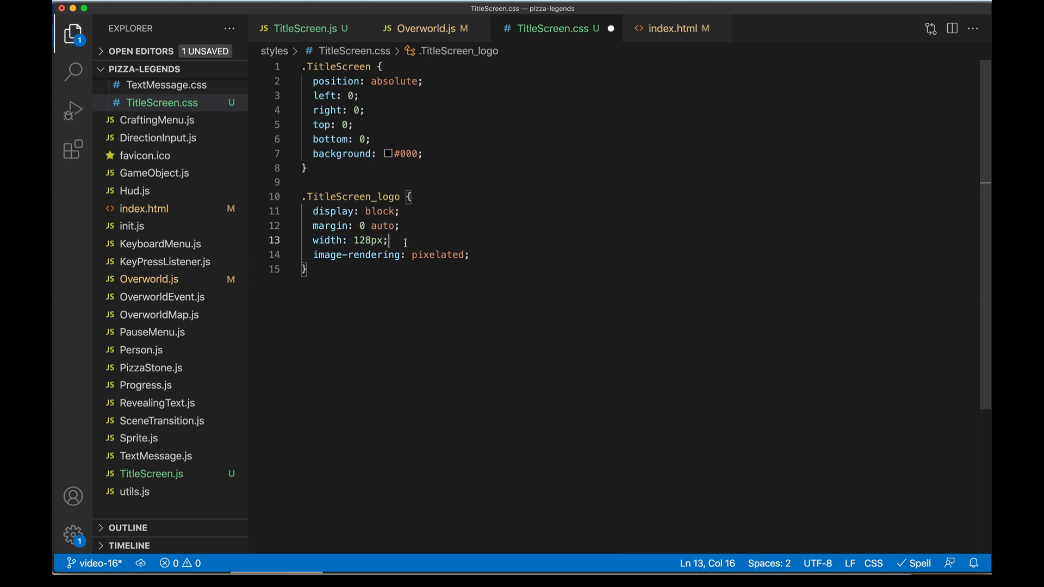
click(470, 254)
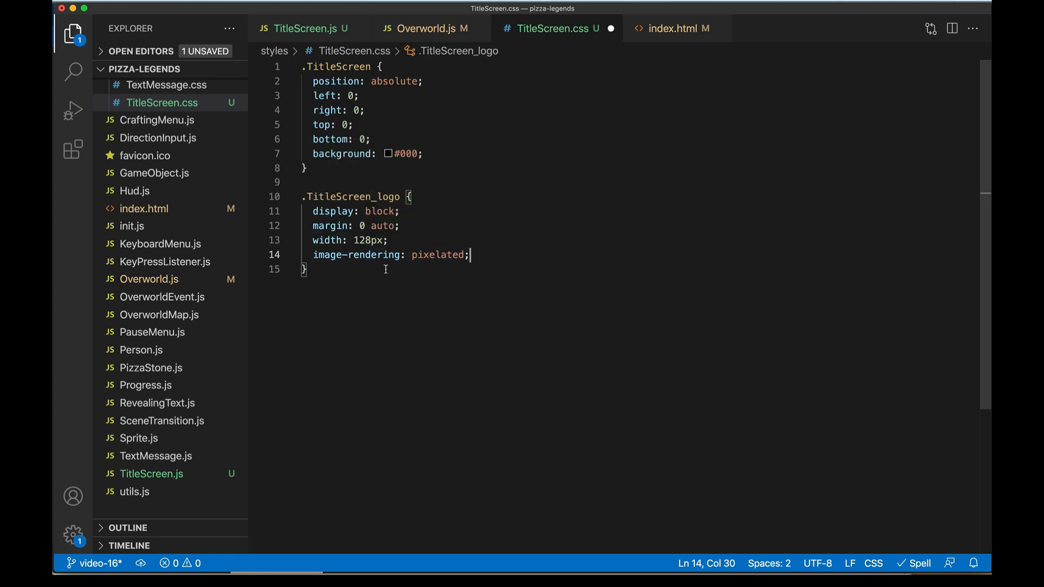
key(enter)
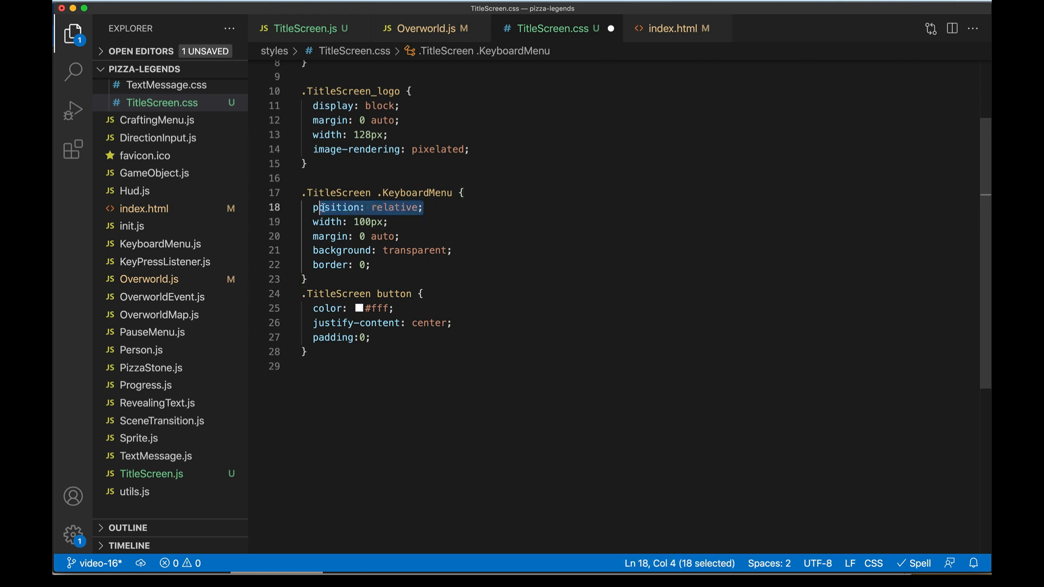
Add the .TitleScreen .KeyboardMenu, button and .DescriptionBox rules with transparent, white centred text.
click(401, 237)
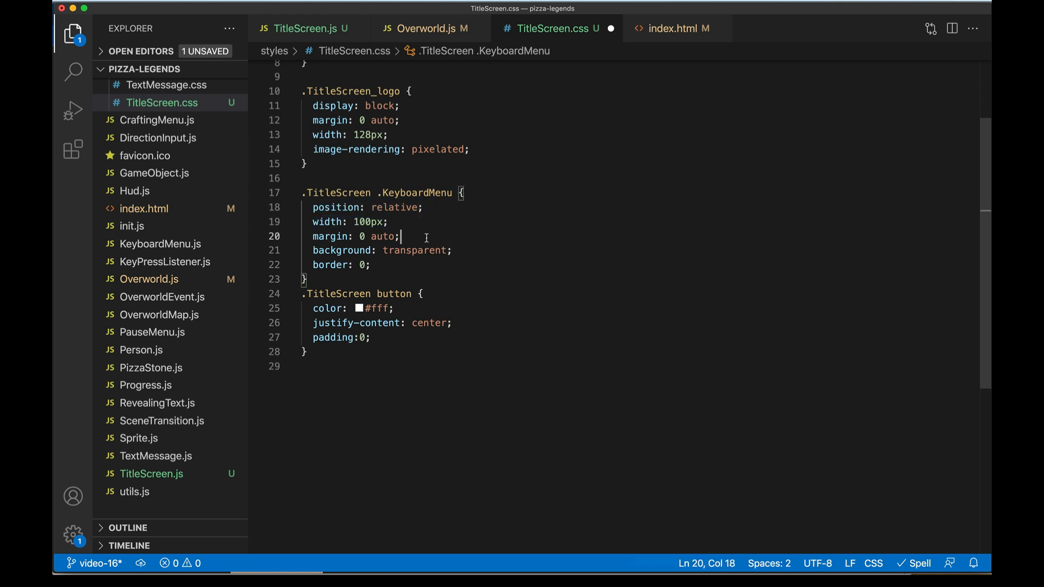
click(479, 250)
text(color: #fff;)
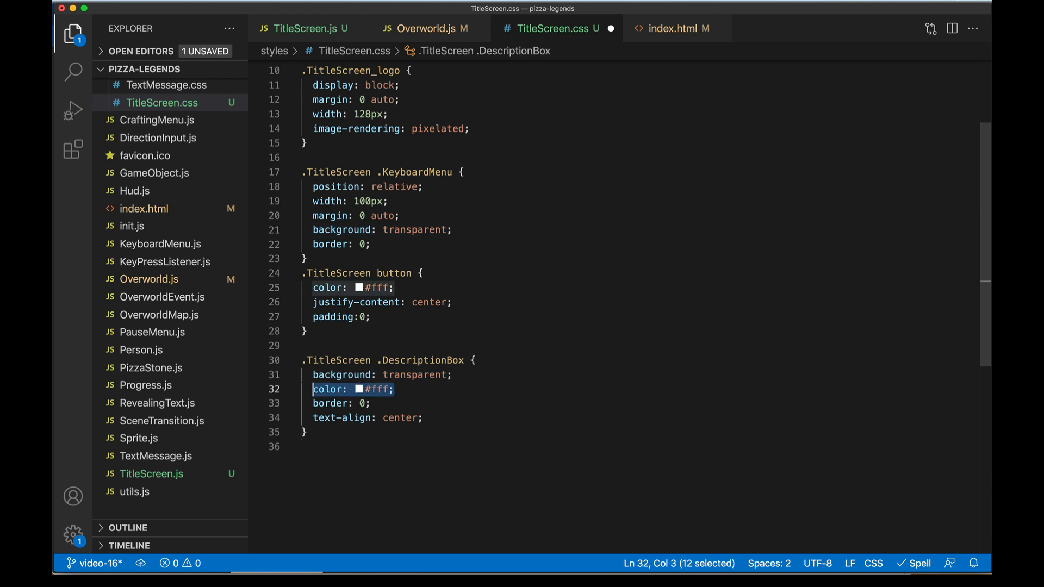
click(373, 403)
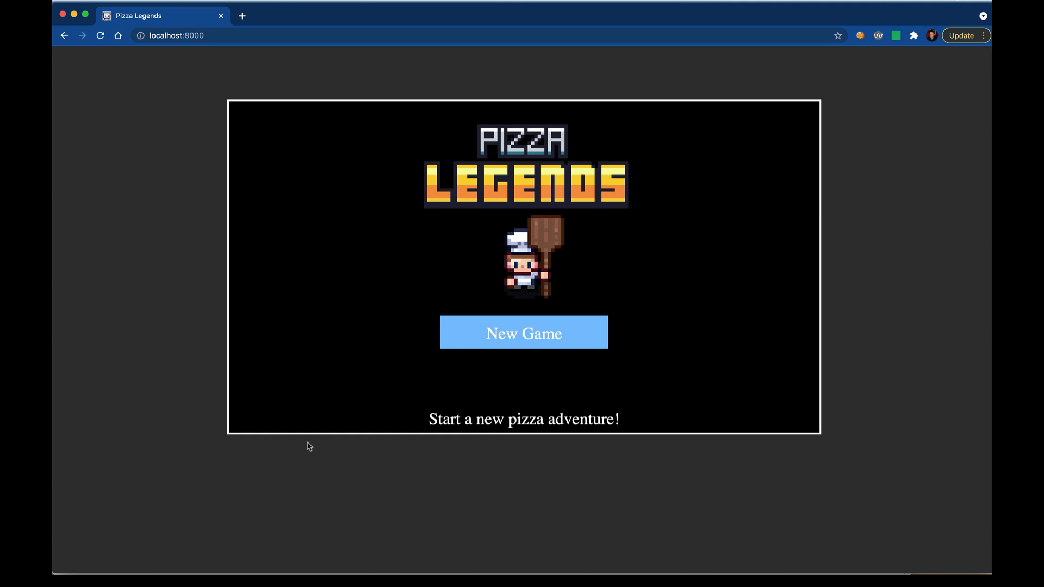
mouse_move(778, 311)
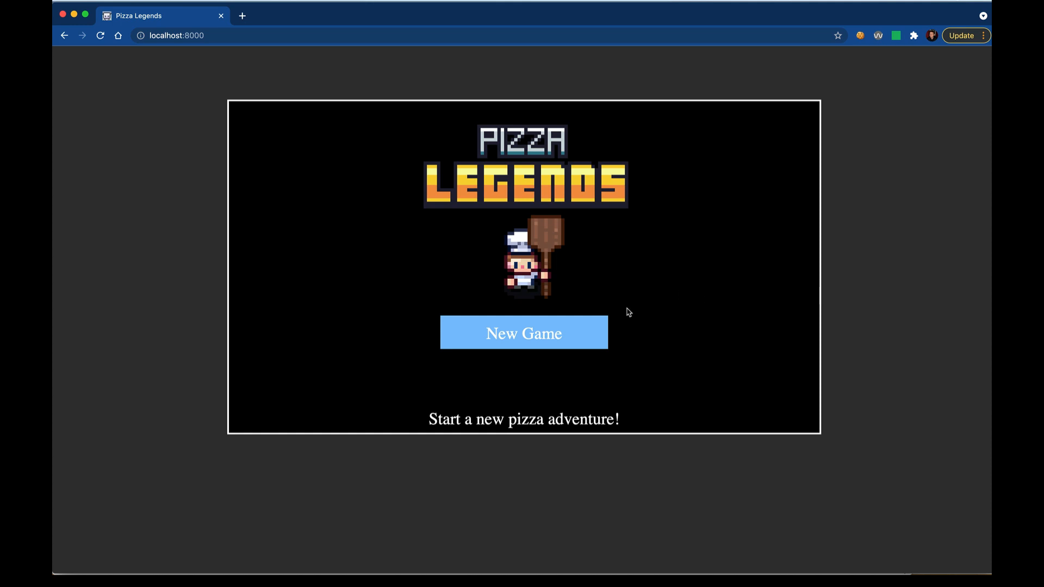
mouse_move(630, 376)
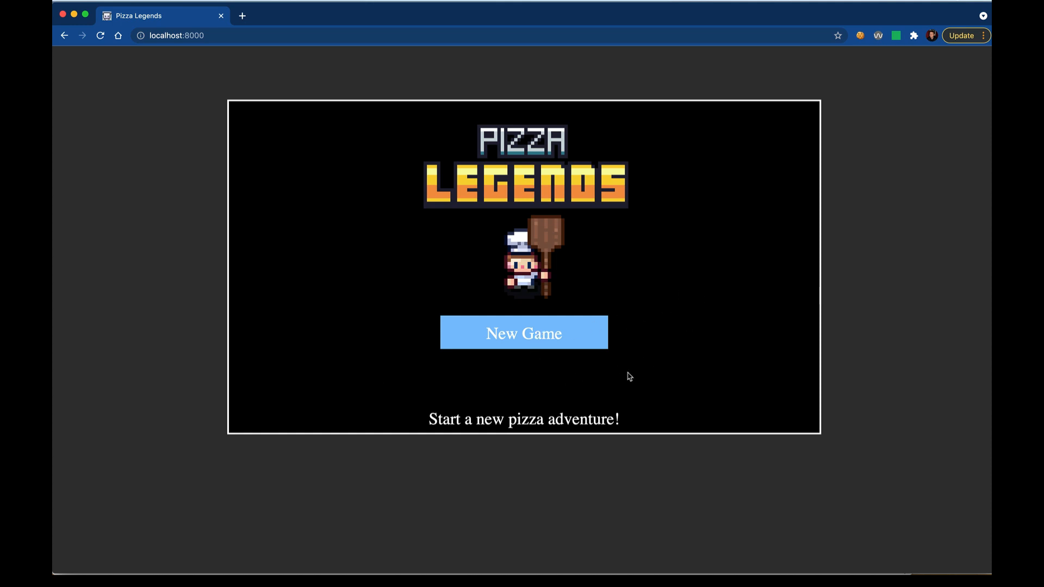
mouse_move(823, 382)
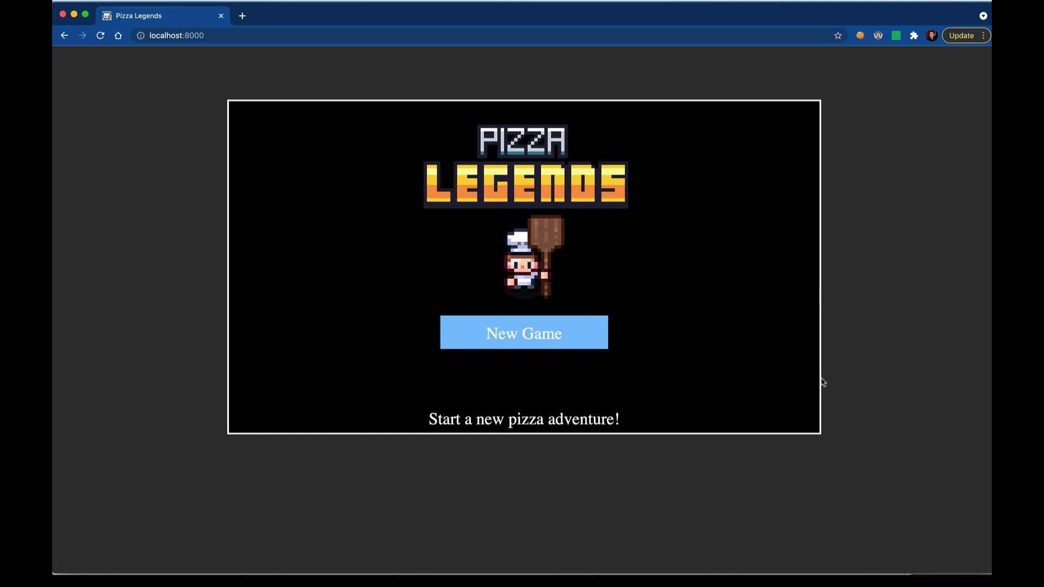
mouse_move(704, 189)
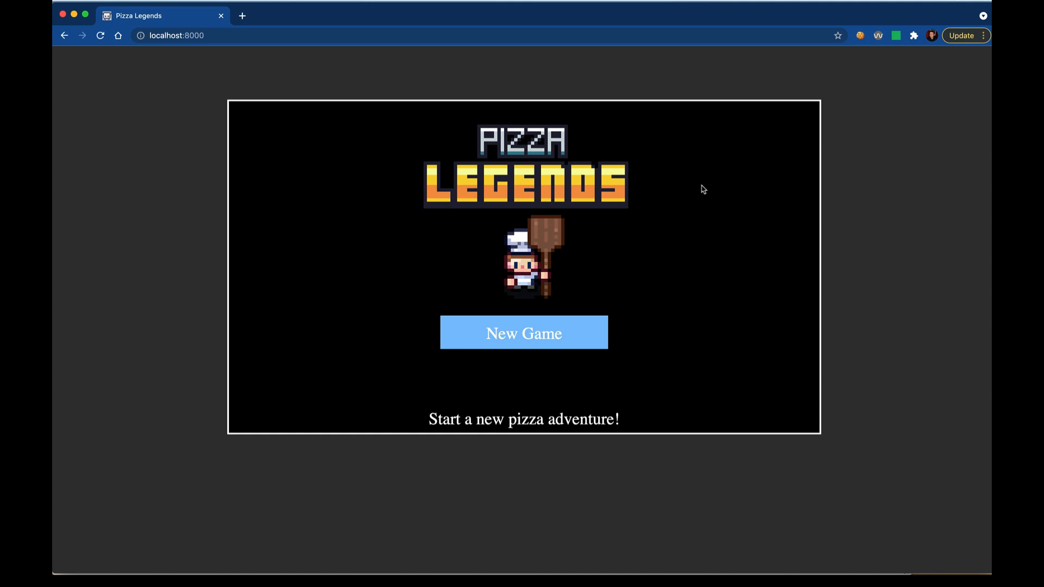
mouse_move(685, 243)
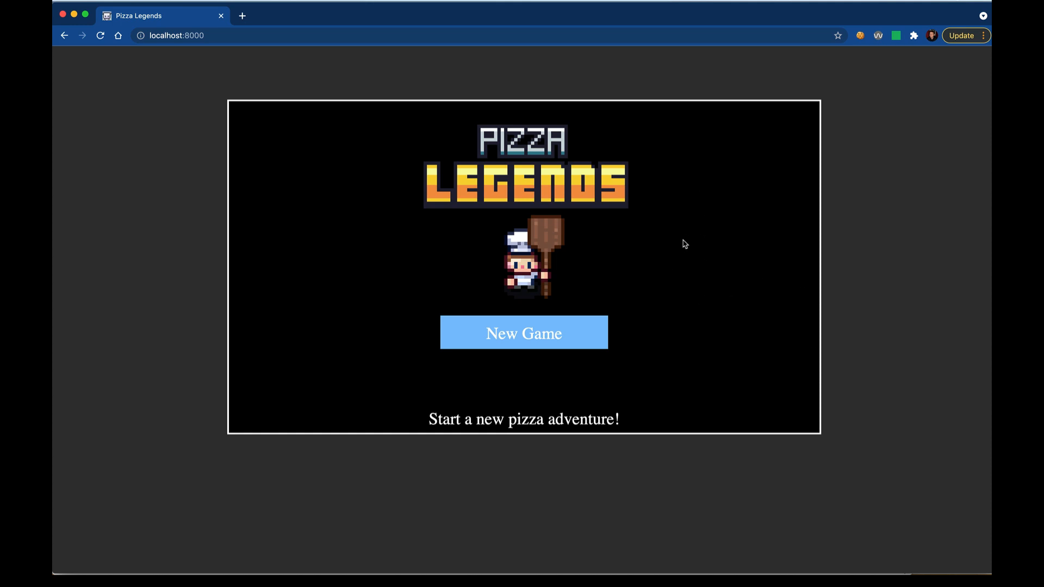
mouse_move(664, 260)
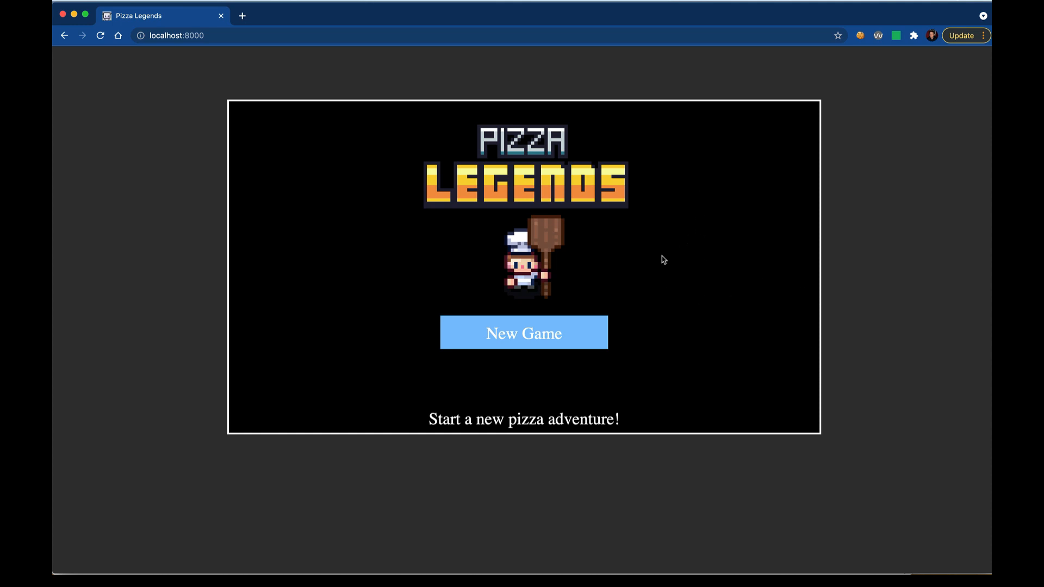
mouse_move(710, 333)
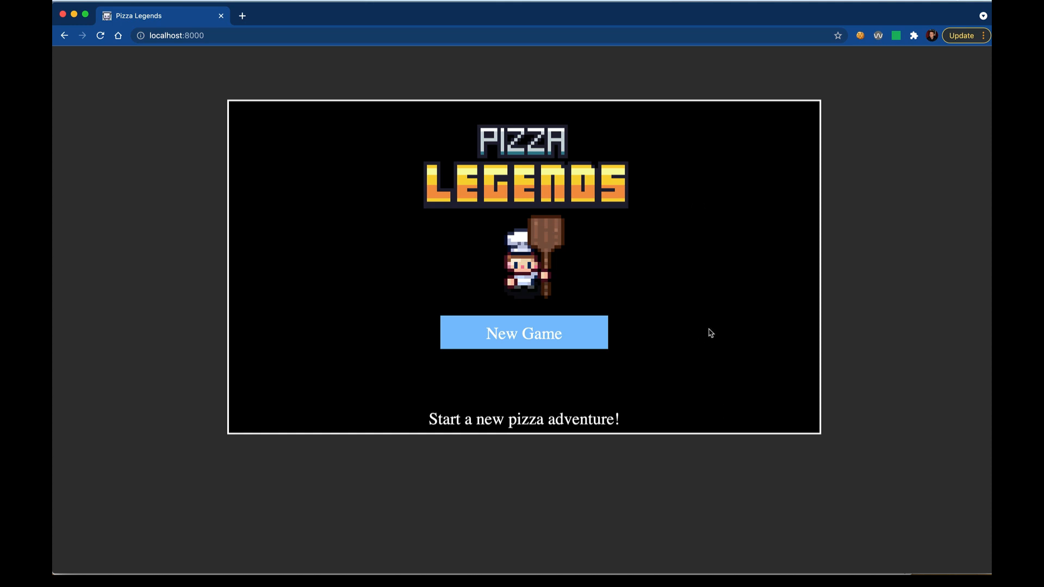
Select a line in index.html's head where the Google Fonts links will go.
triple_click(523, 420)
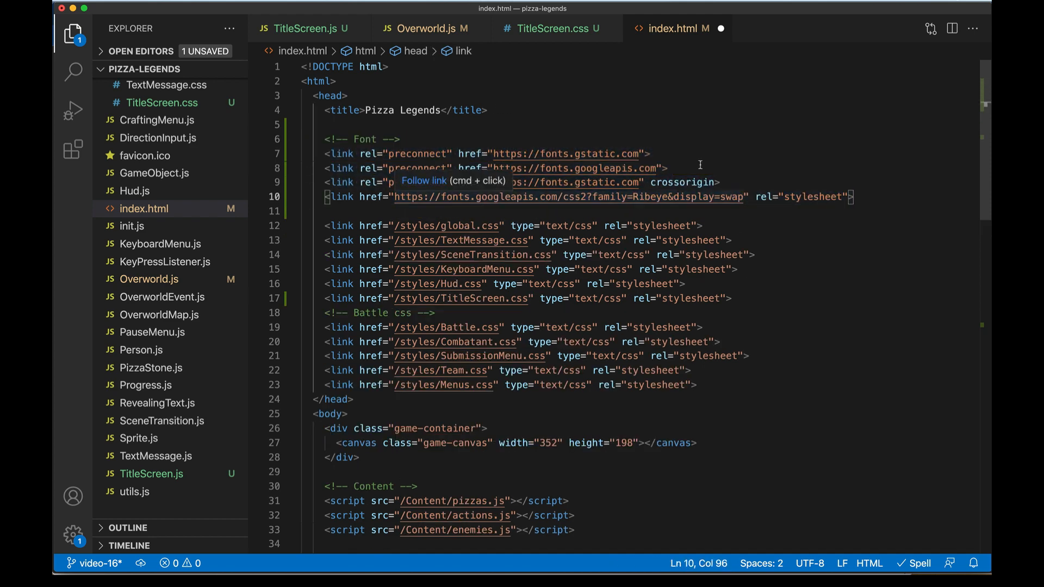
Select the pasted Google Fonts preconnect and Ribeye stylesheet link lines in index.html.
drag(326, 153, 719, 181)
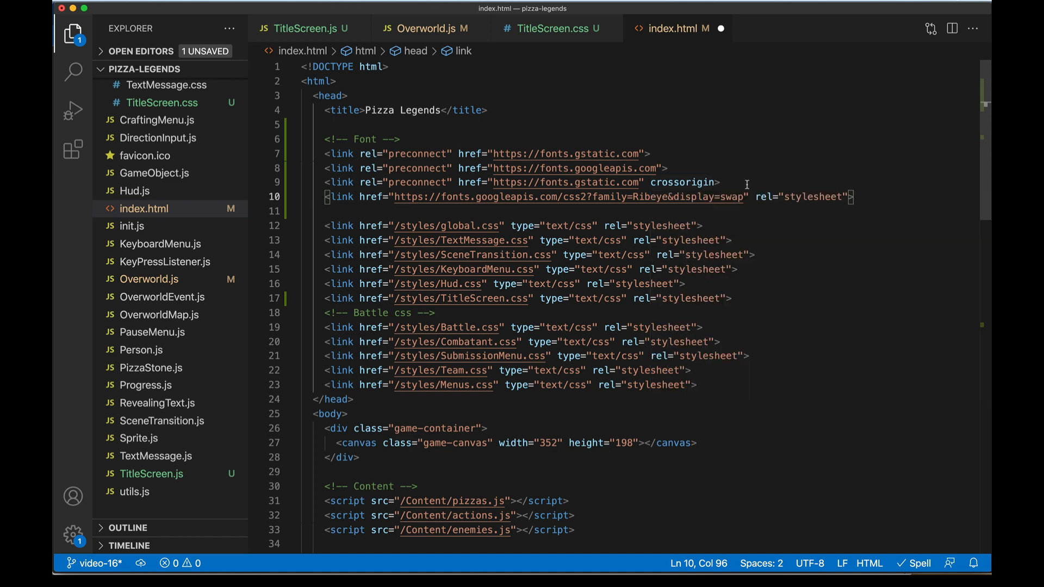
mouse_move(660, 201)
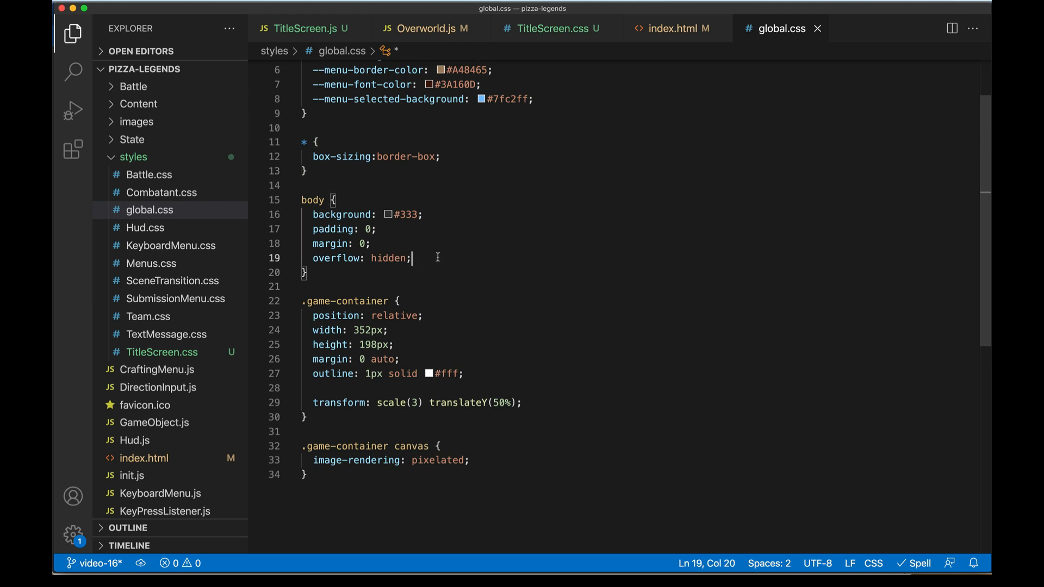
Add font-family: 'Ribeye', cursive; to the body rule in global.css.
text(font-family: 'Ribeye', cursive;)
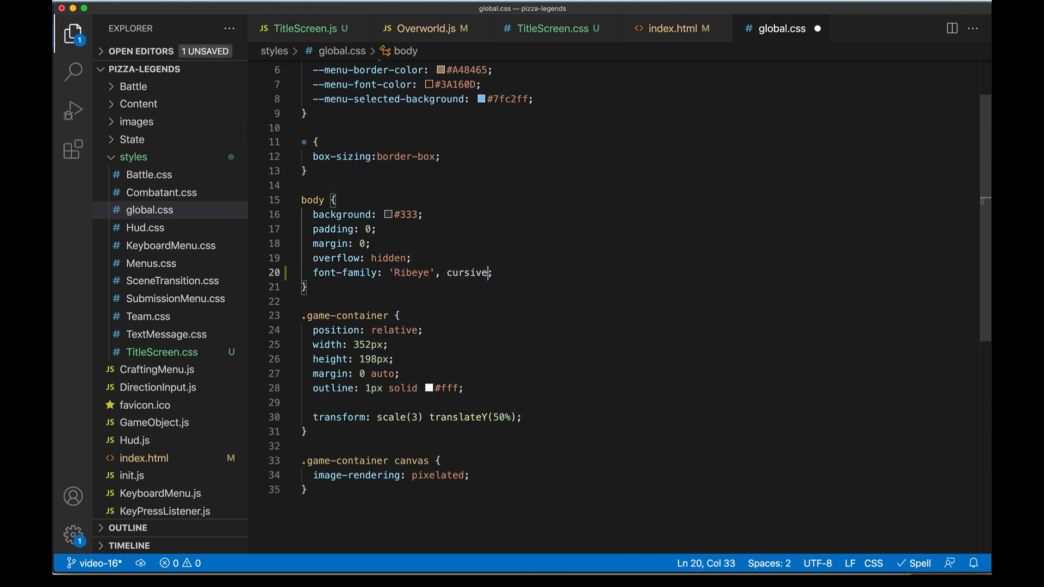
double_click(466, 273)
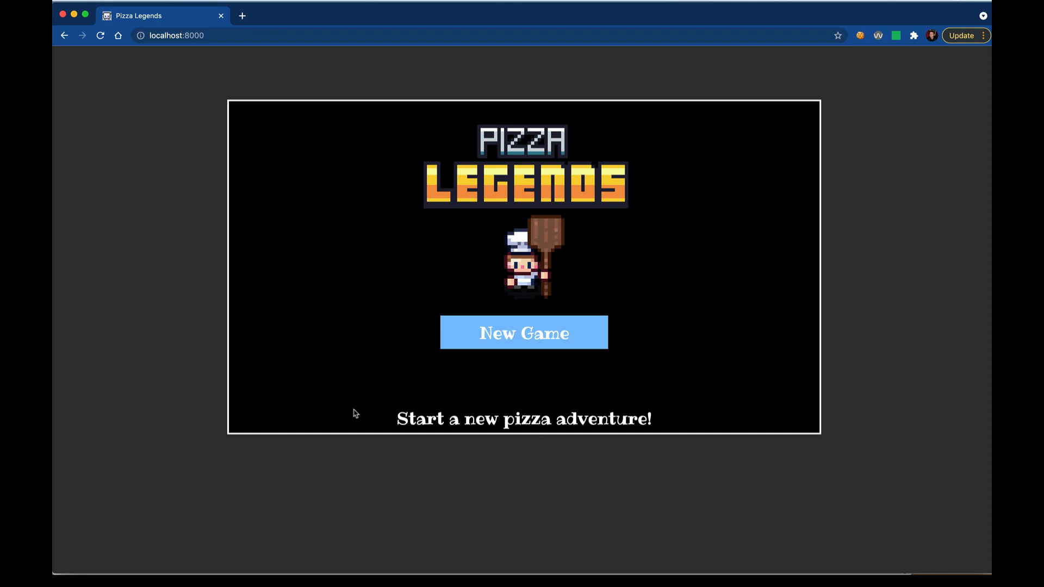
mouse_move(789, 389)
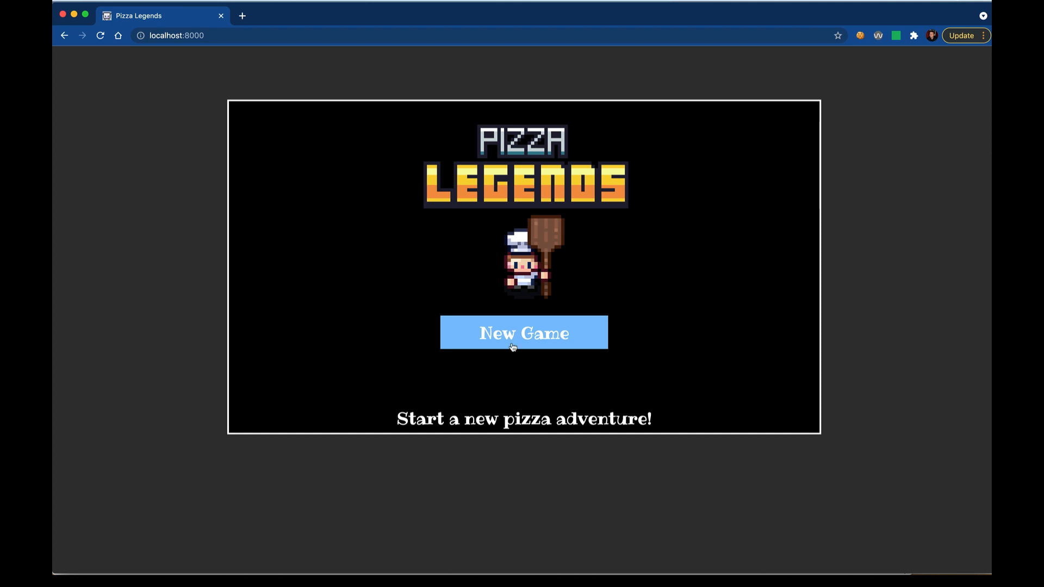
Start a New Game from the title screen and bring up the pause menu with Escape.
click(523, 333)
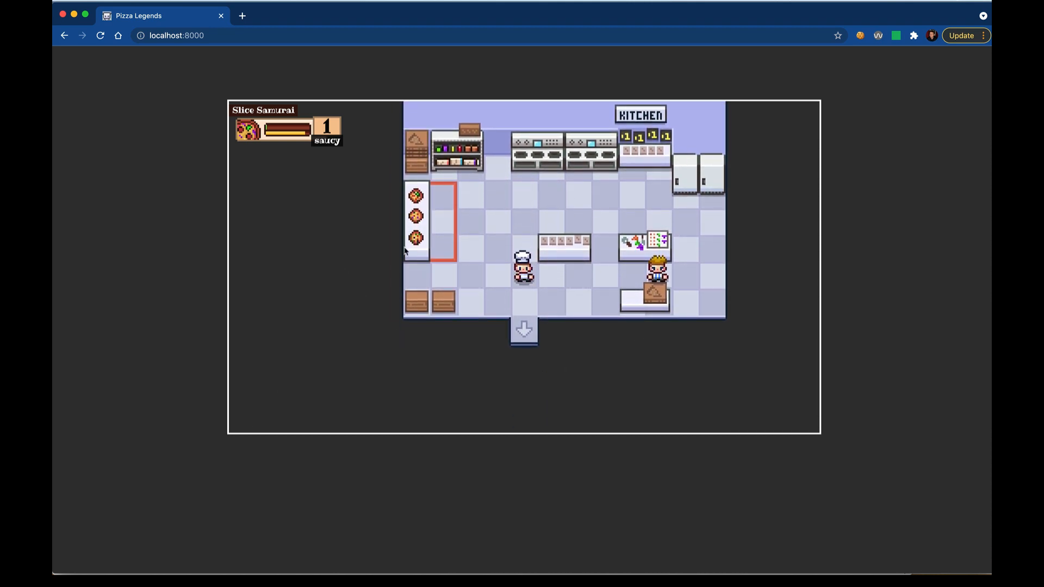
mouse_move(588, 351)
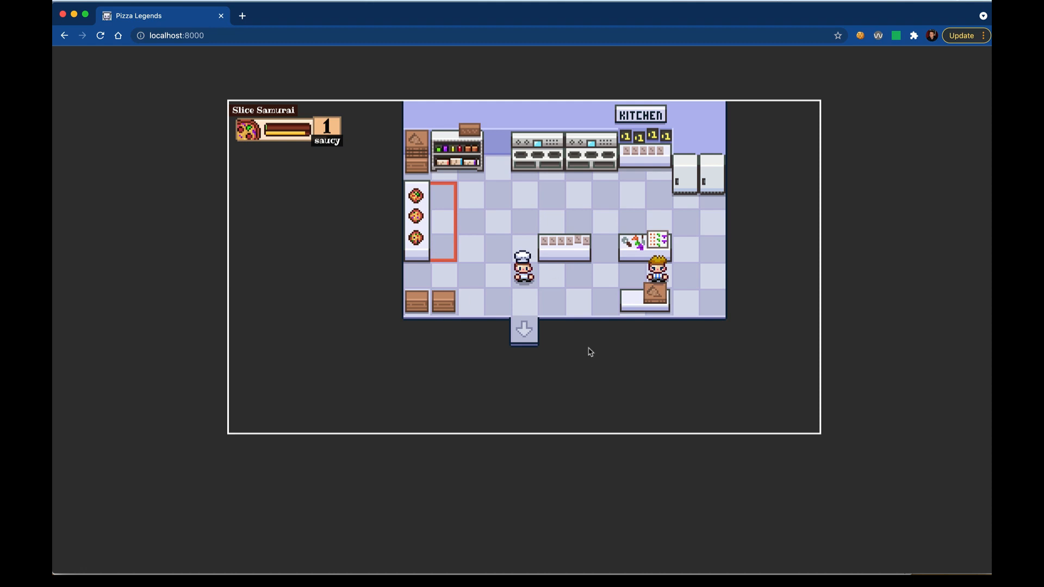
mouse_move(197, 87)
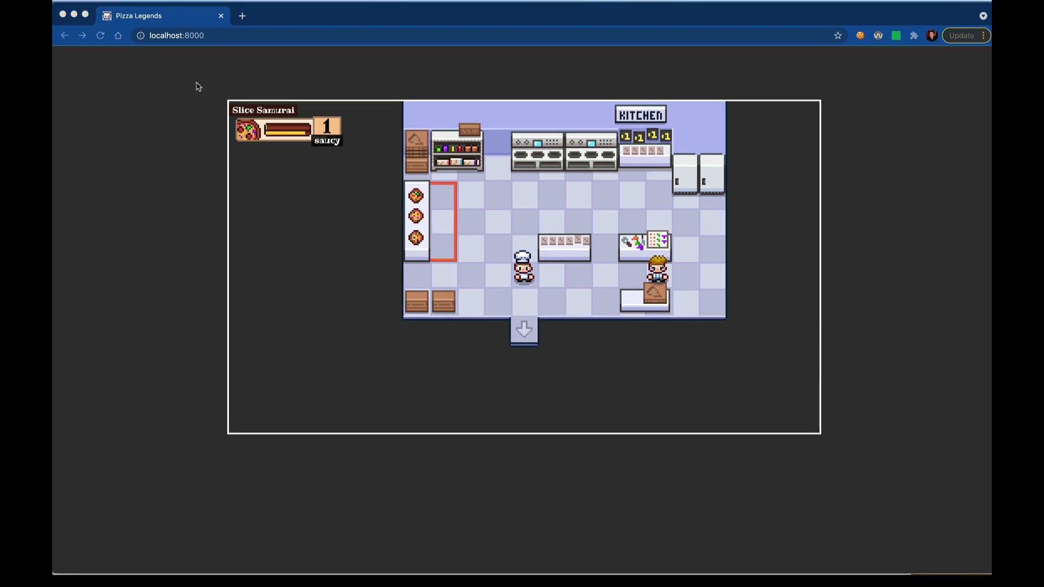
mouse_move(387, 134)
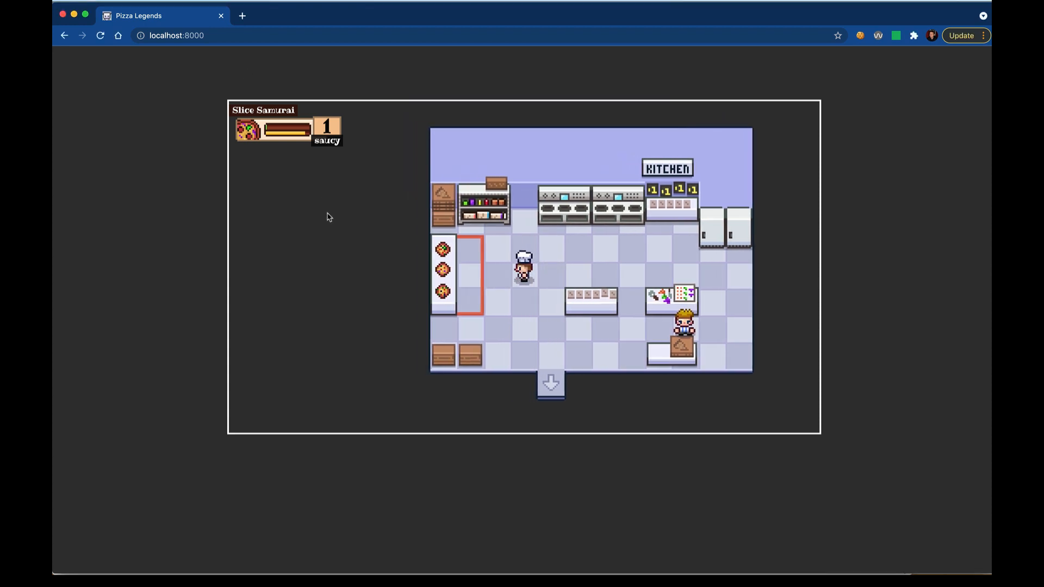
key(Escape)
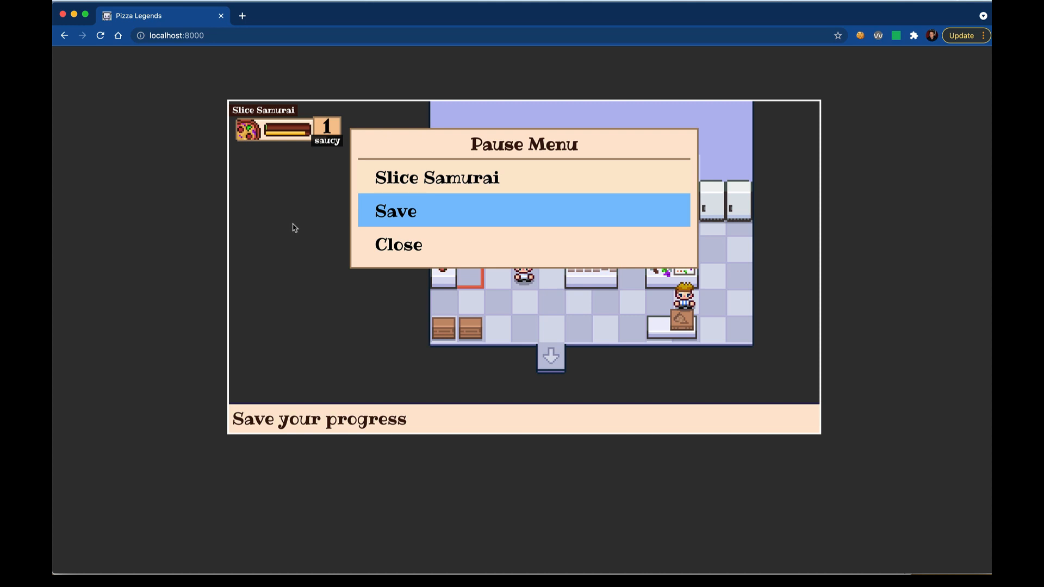
mouse_move(286, 229)
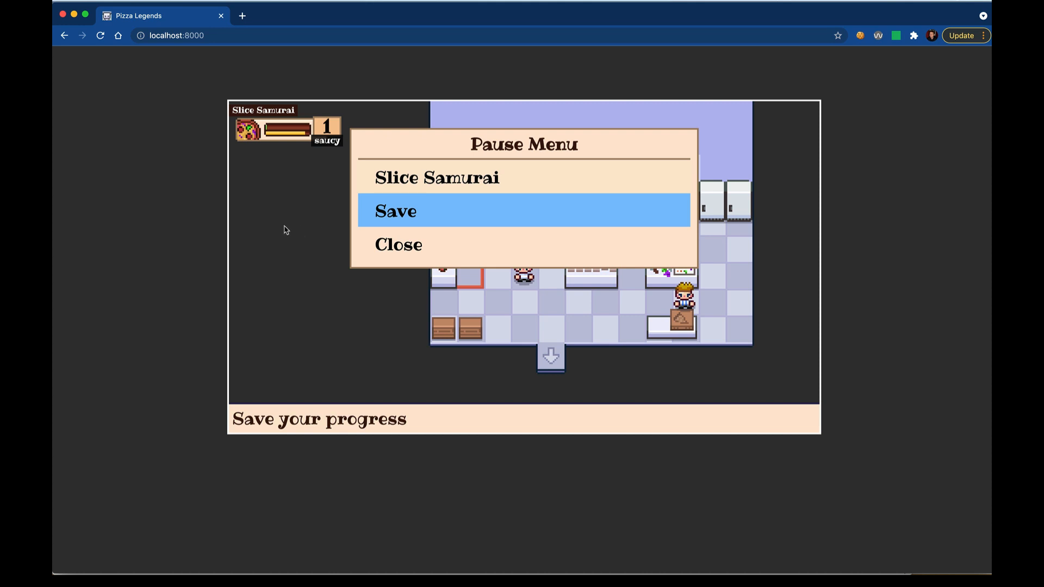
mouse_move(193, 305)
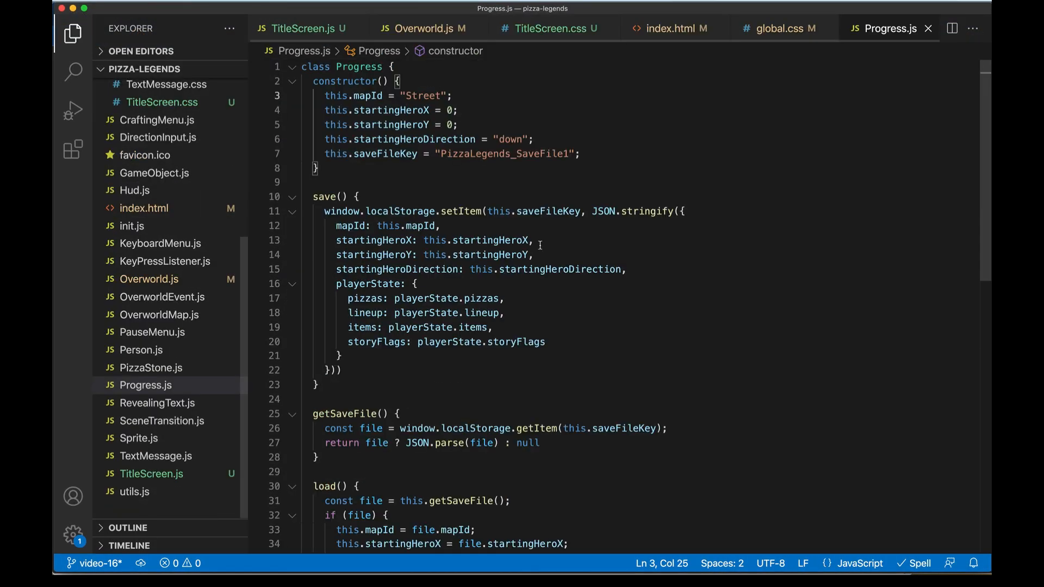
Set Progress.js default mapId to "DemoMap".
text(Dem)
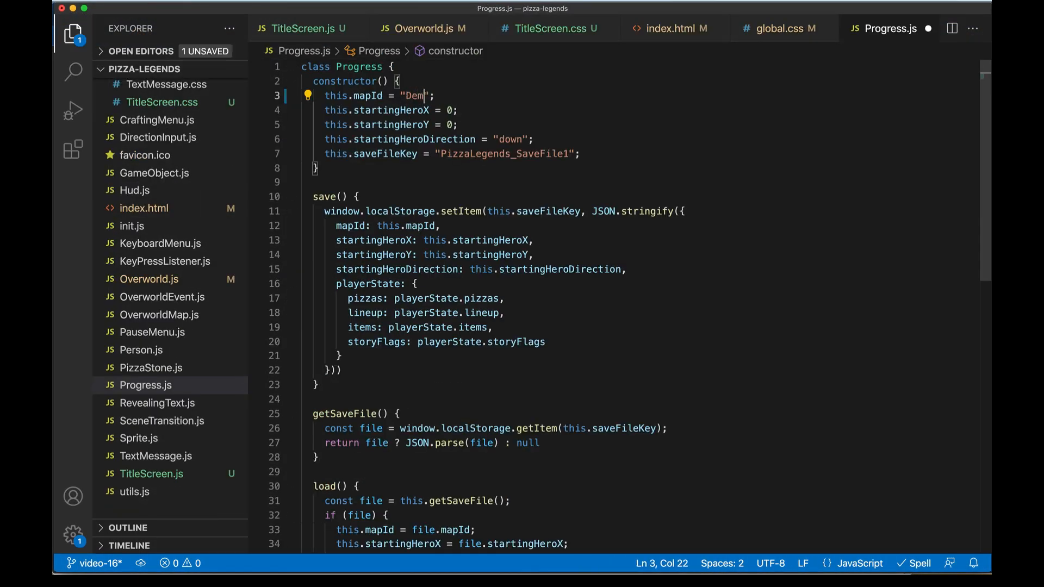
text(oMap)
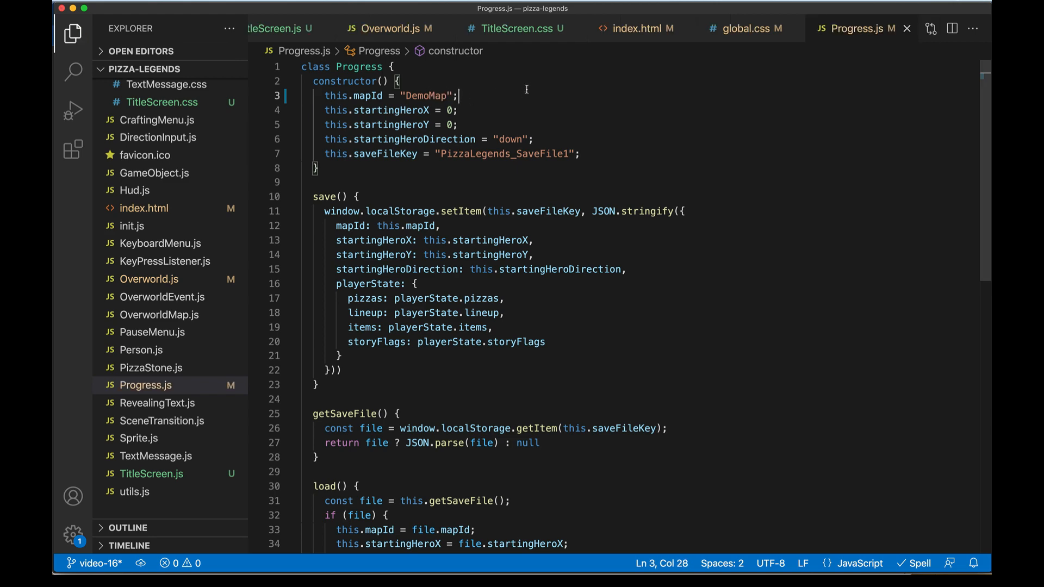
click(158, 157)
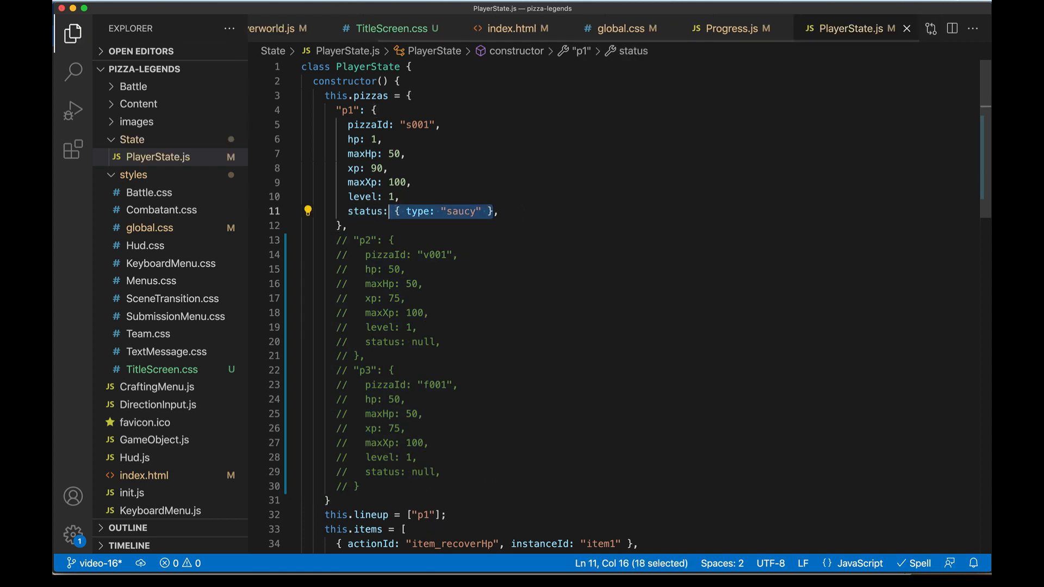
Reset PlayerState's first pizza to 50 hp, 0 xp and null status.
text(null,)
click(366, 139)
text(50)
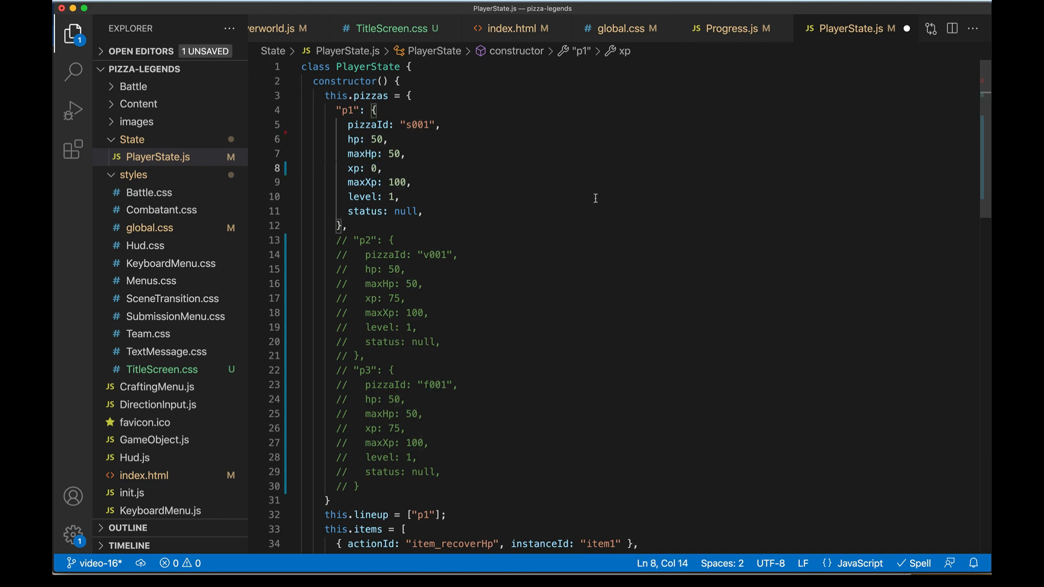
click(347, 226)
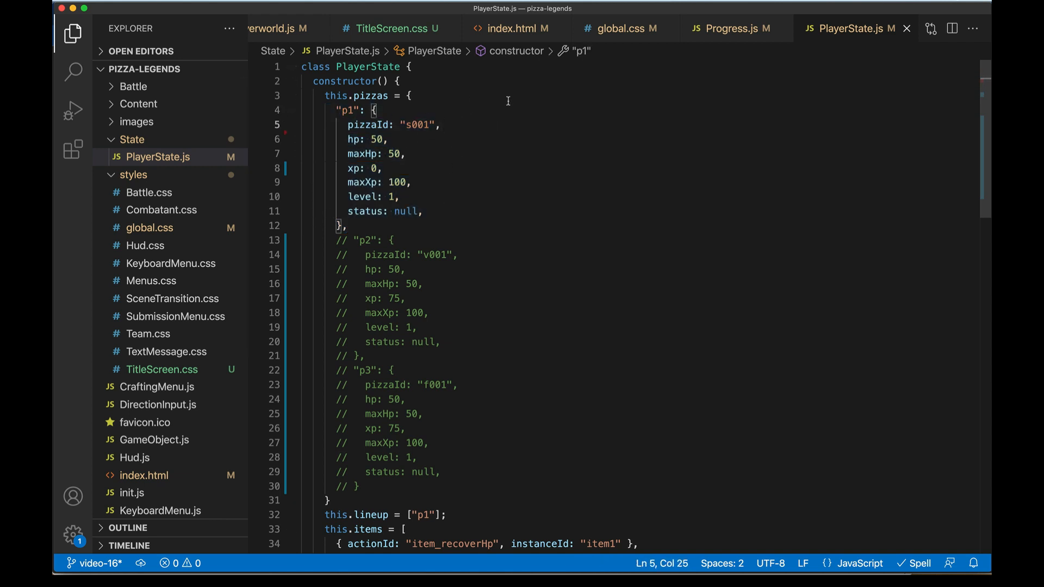
mouse_move(482, 138)
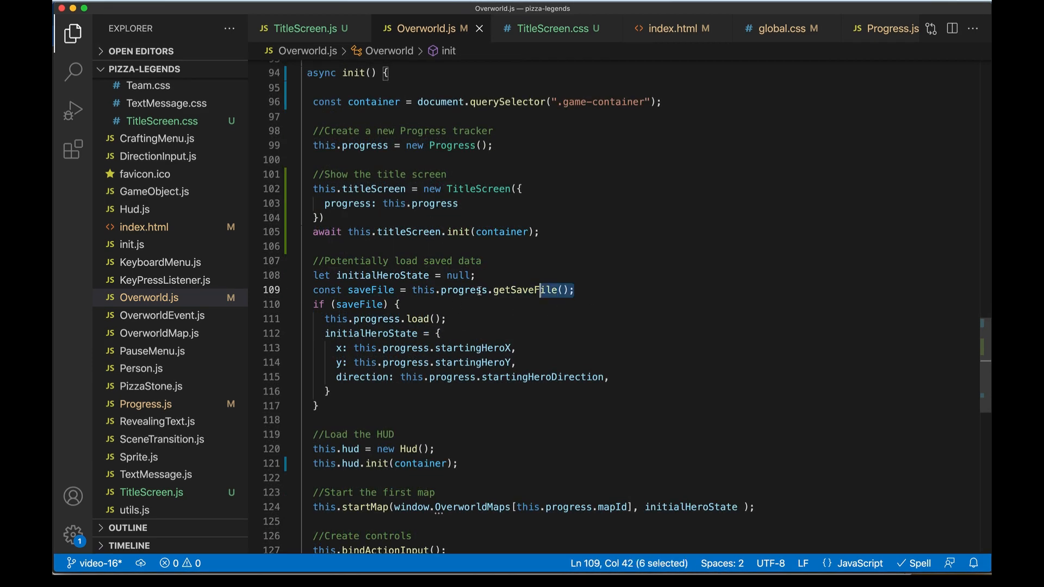
Replace the getSaveFile line with const useSaveFile = await titleScreen.init() and test it.
click(569, 289)
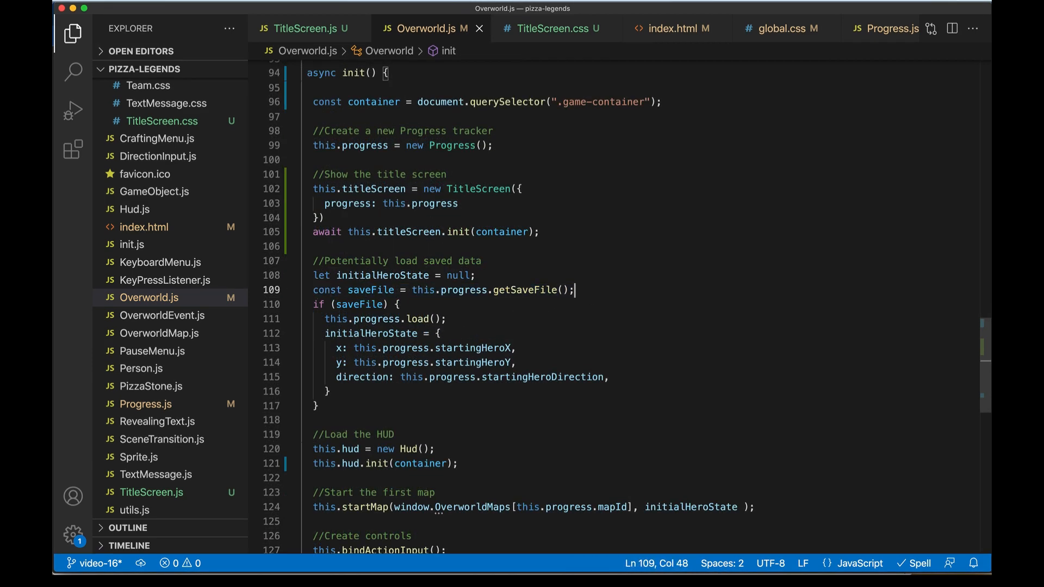
triple_click(440, 289)
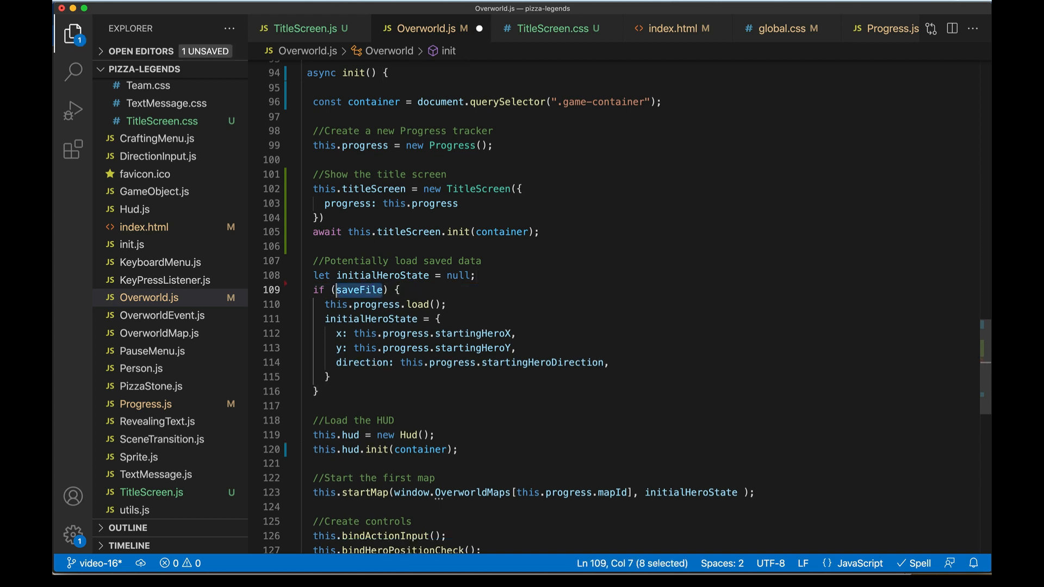
text(u) {)
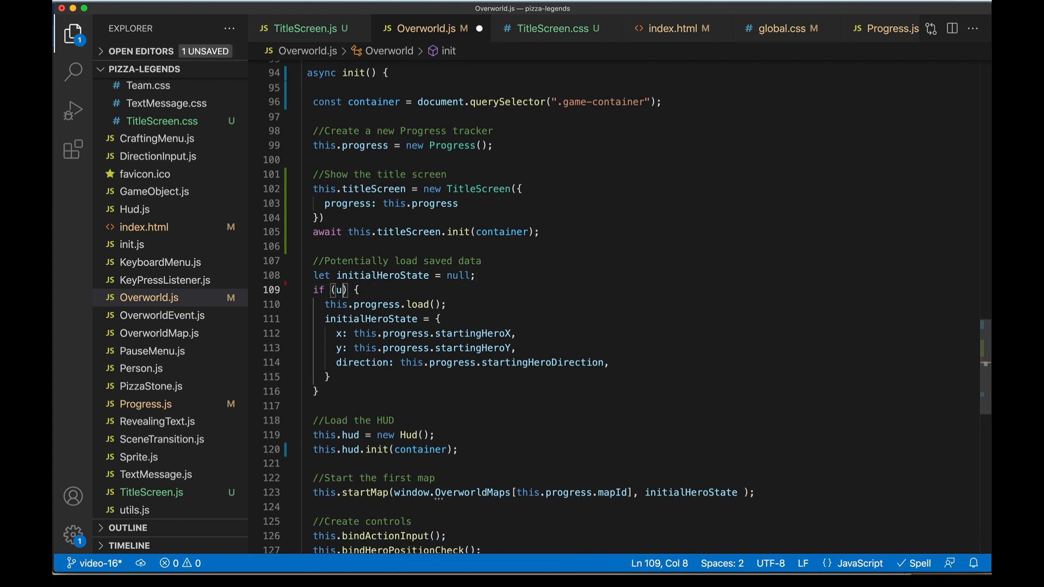
text(useSaveFile)
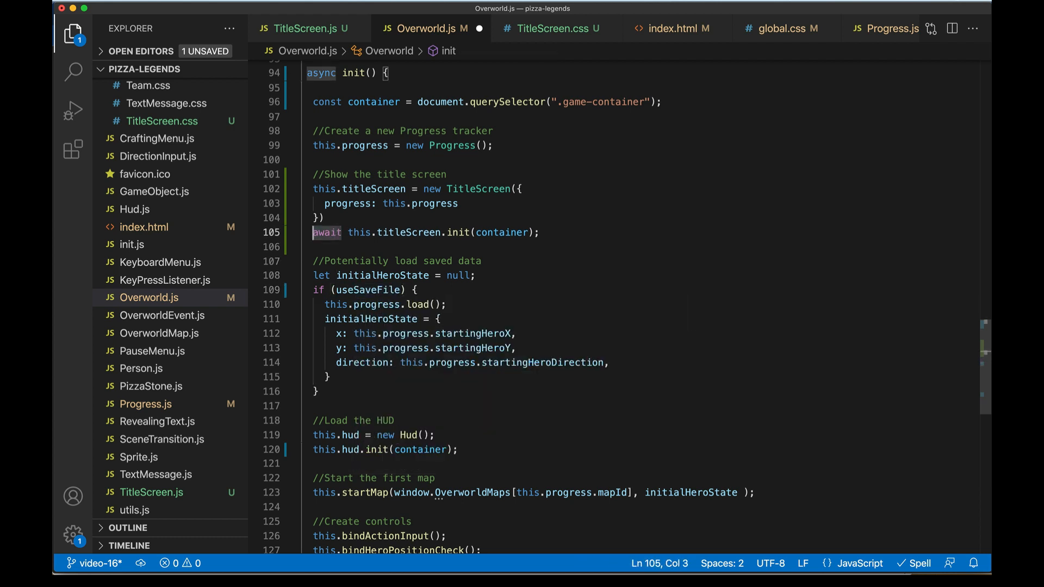
text(const useSaveFile =)
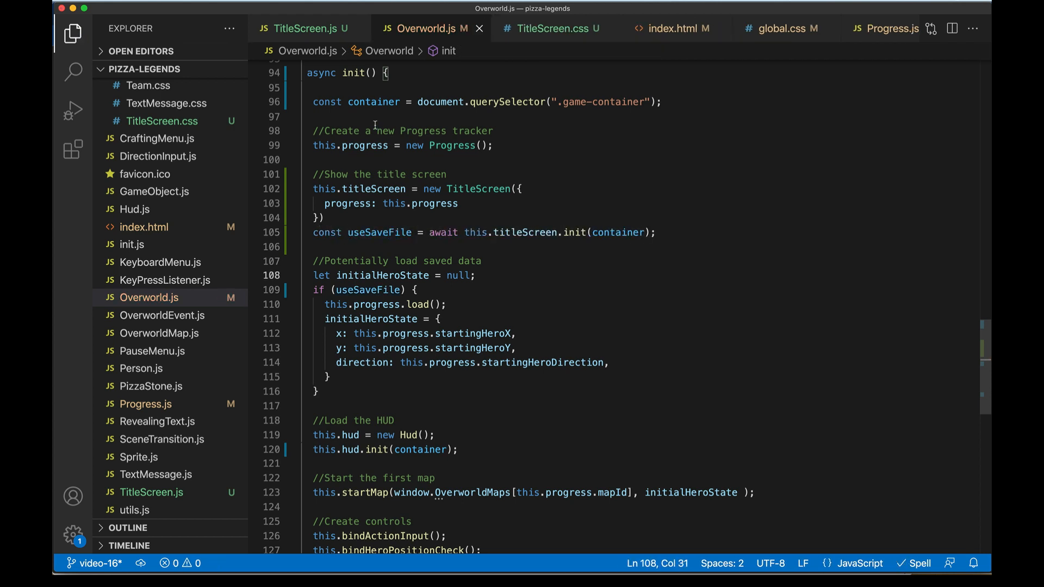
Check useSaveFile's usage against TitleScreen.js, then set Progress.js mapId to "DemoRoom".
click(303, 29)
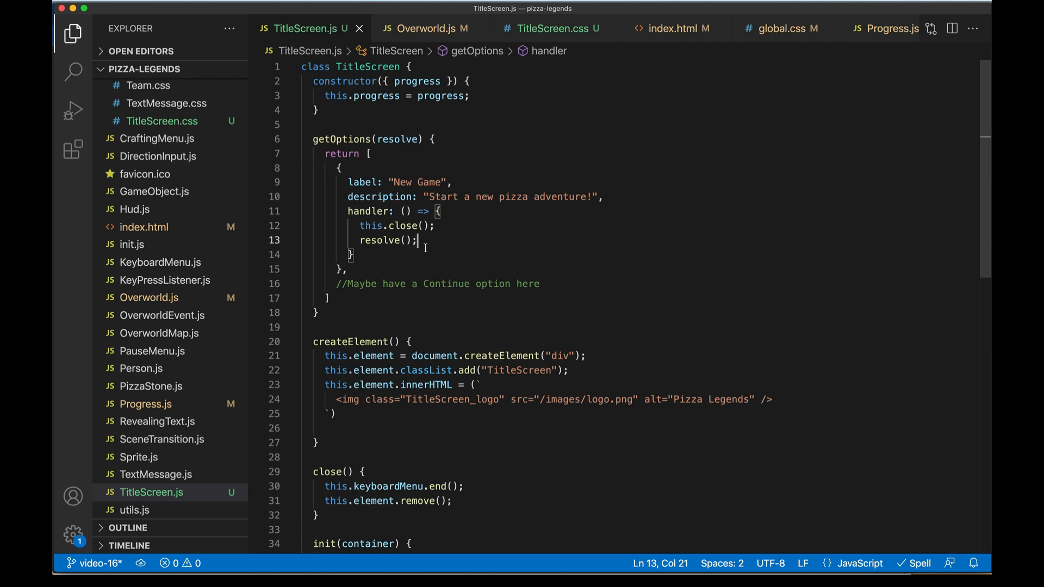
click(424, 28)
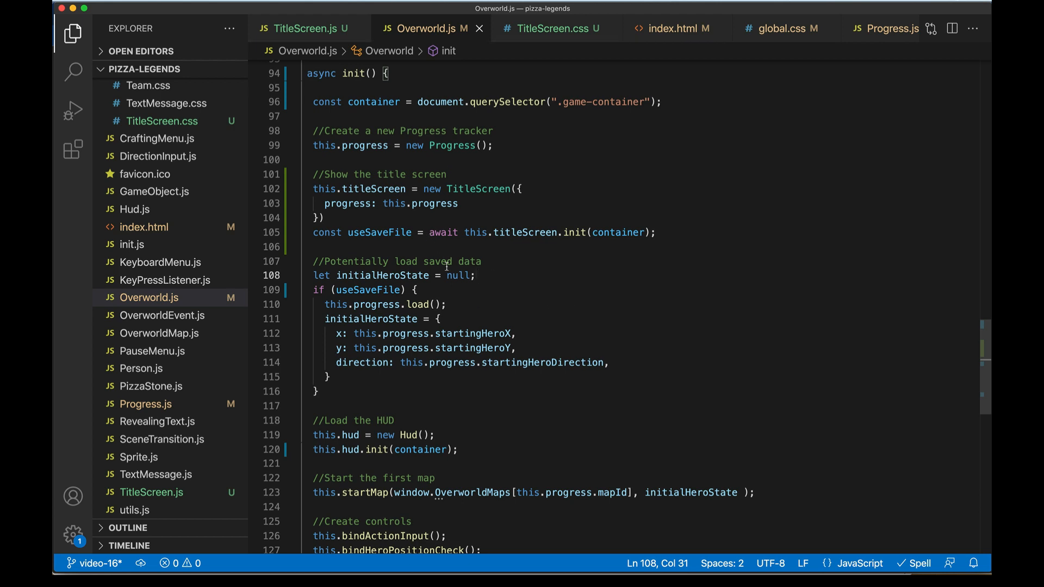
double_click(380, 232)
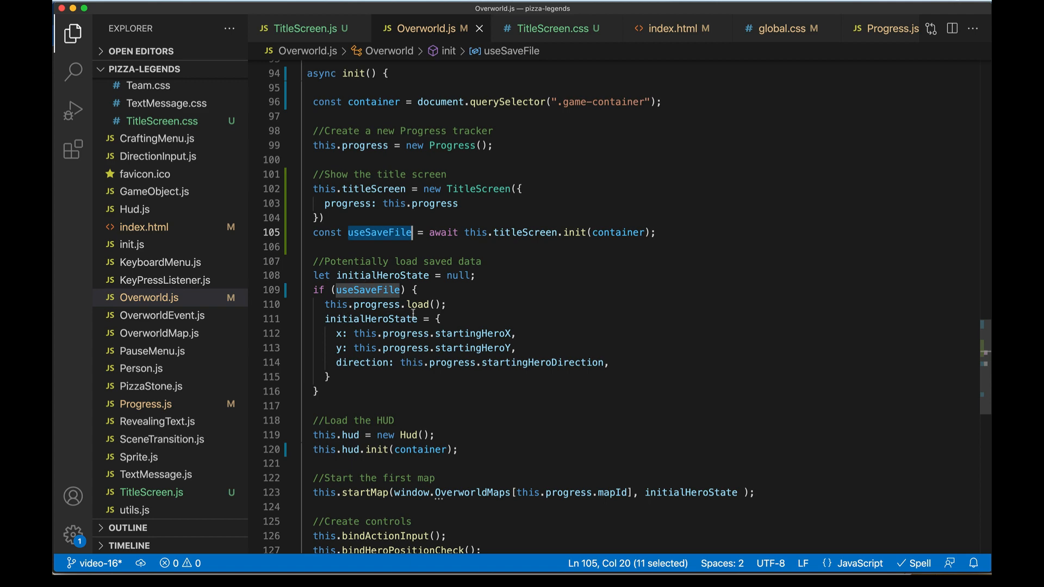
click(886, 28)
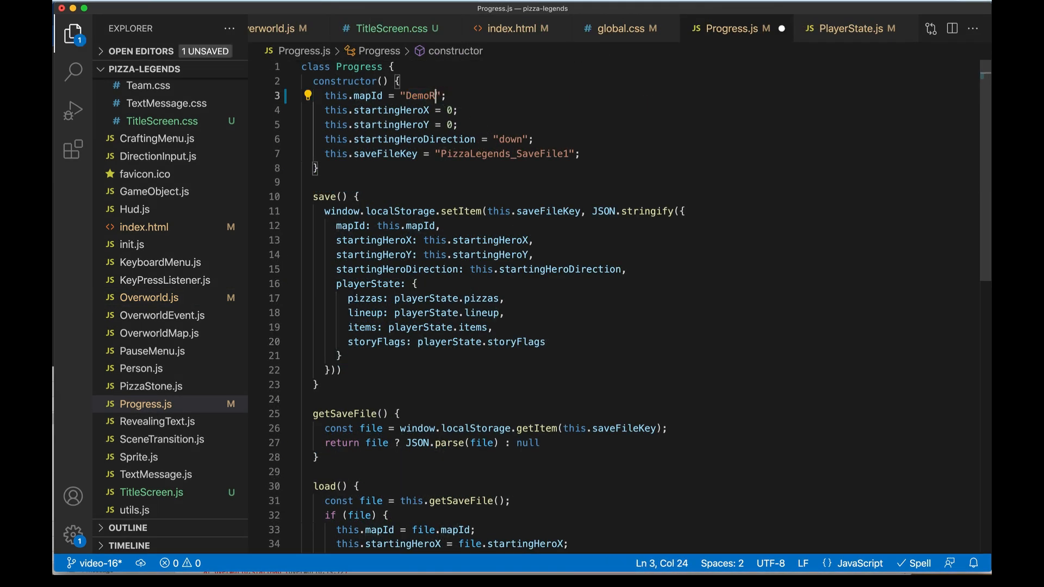
text(oom)
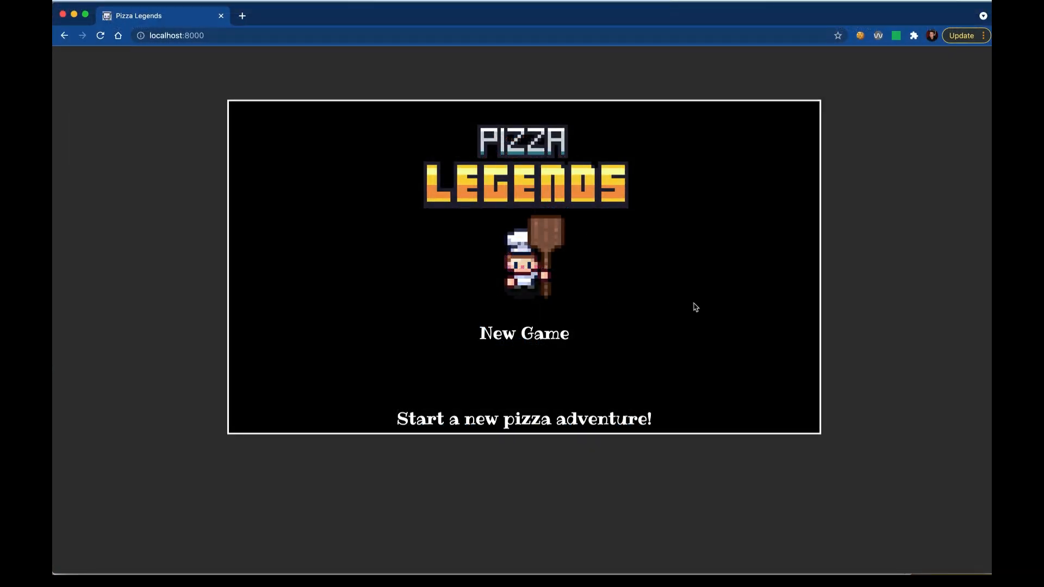
click(523, 333)
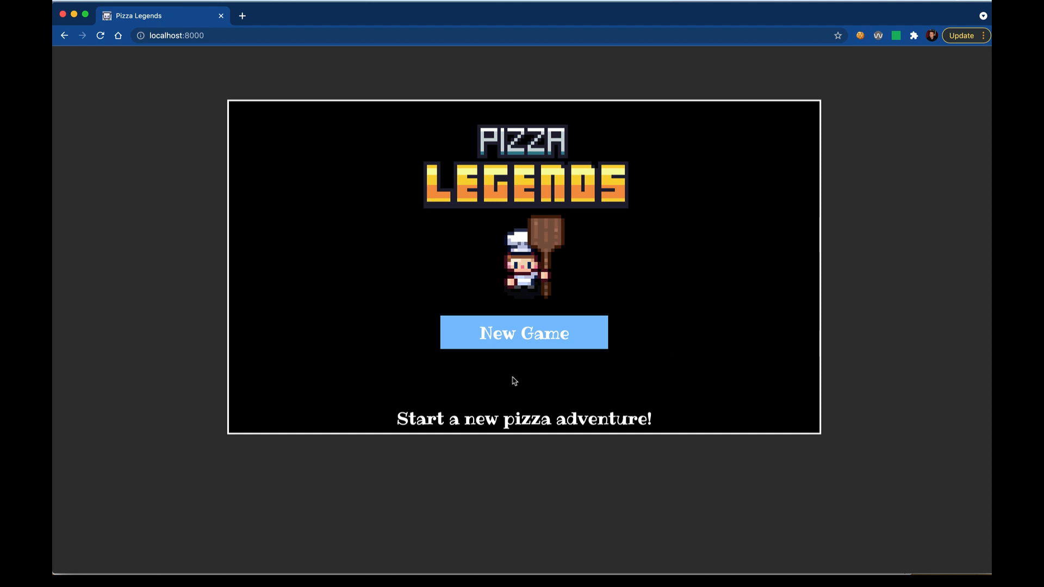
mouse_move(476, 361)
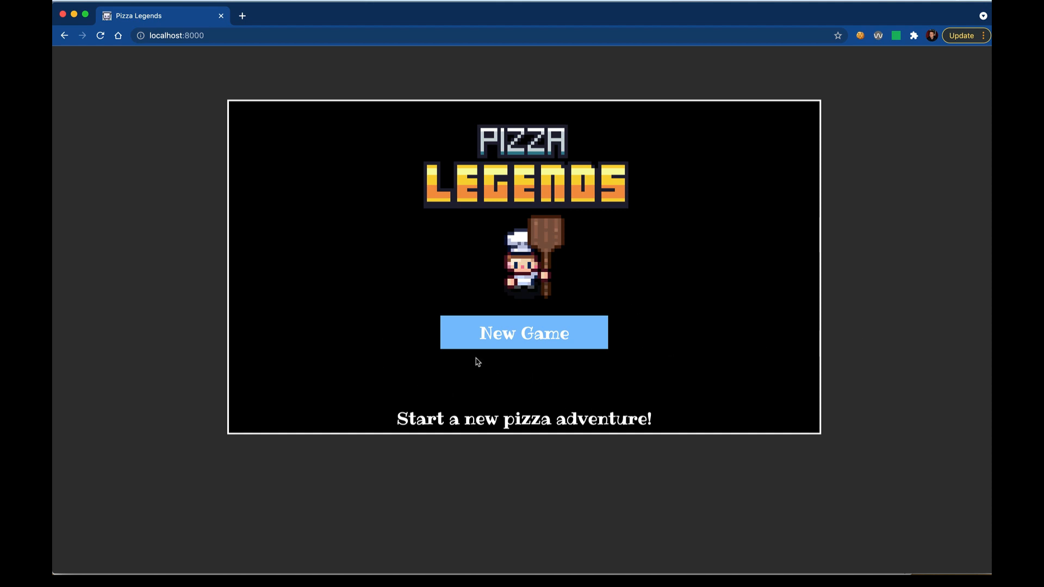
mouse_move(556, 393)
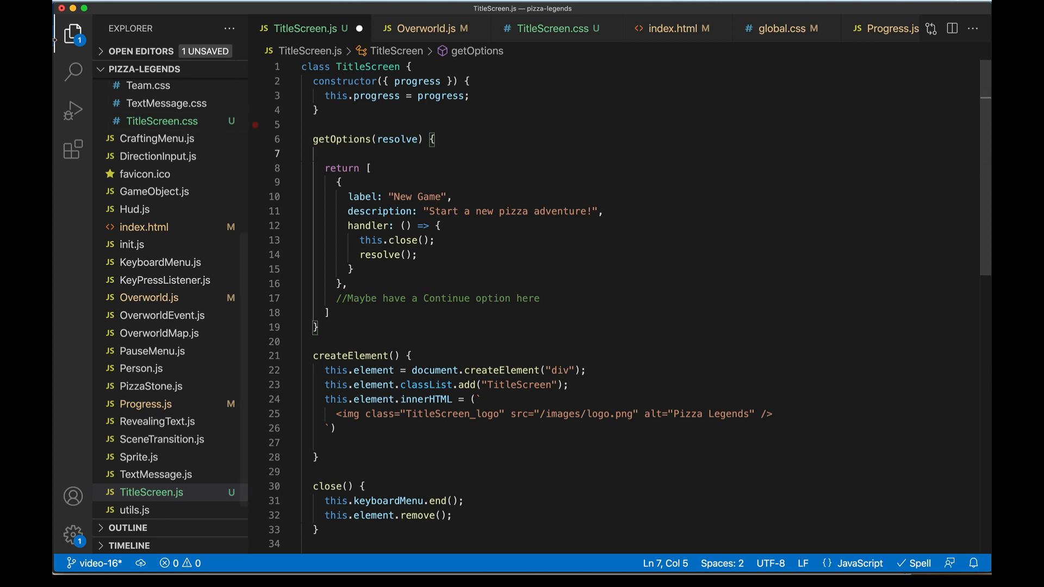
Store this.progress.getSaveFile() in const safeFile inside getOptions.
text(const)
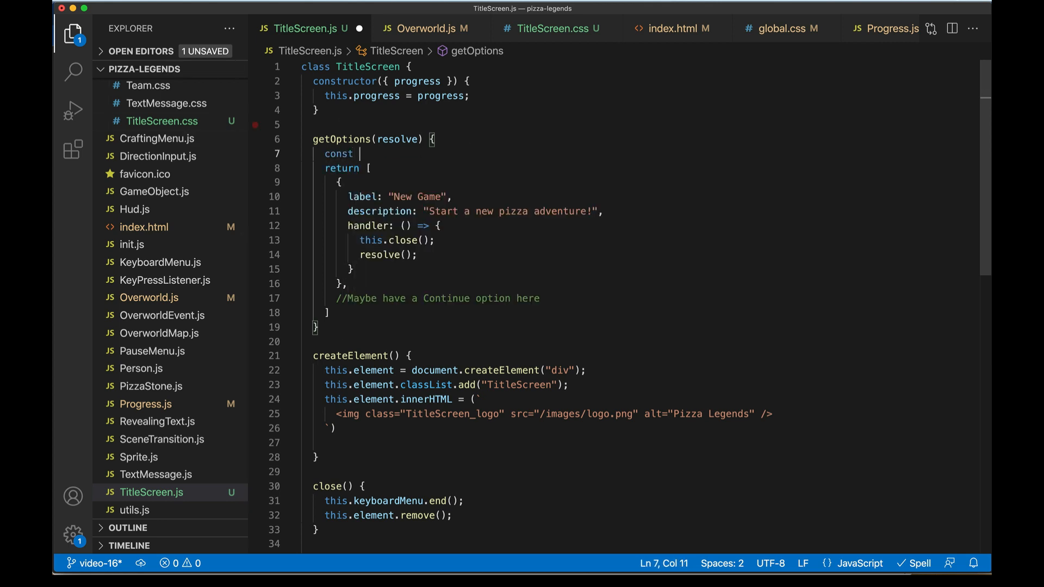
text(safeFile =)
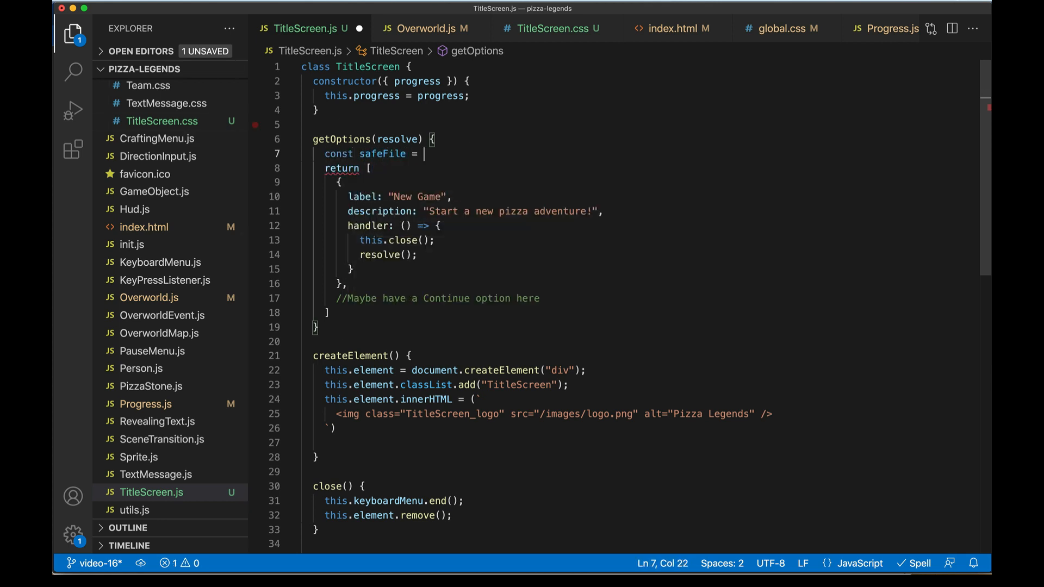
text(this.progress)
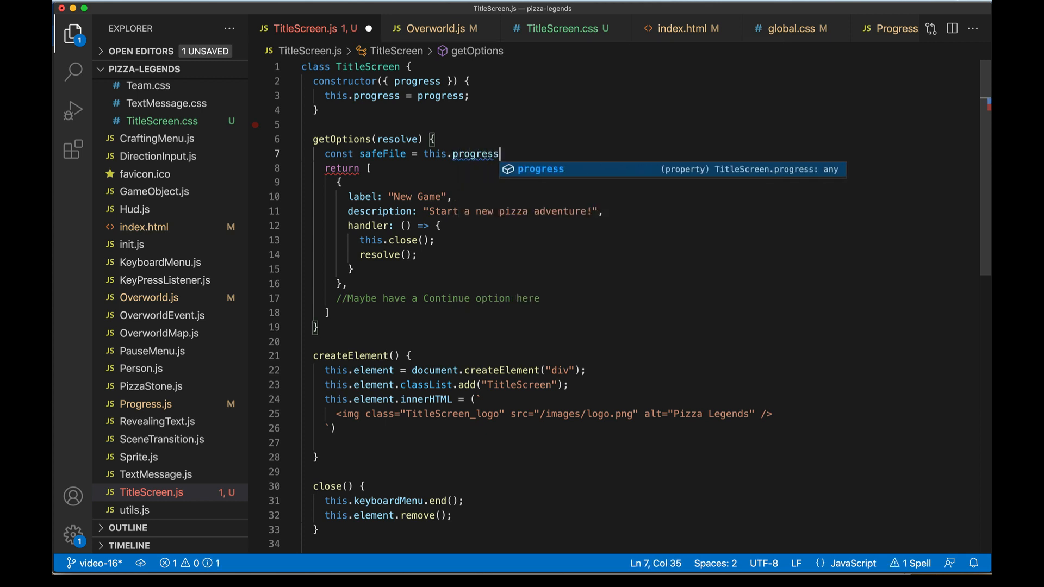
text(.getS)
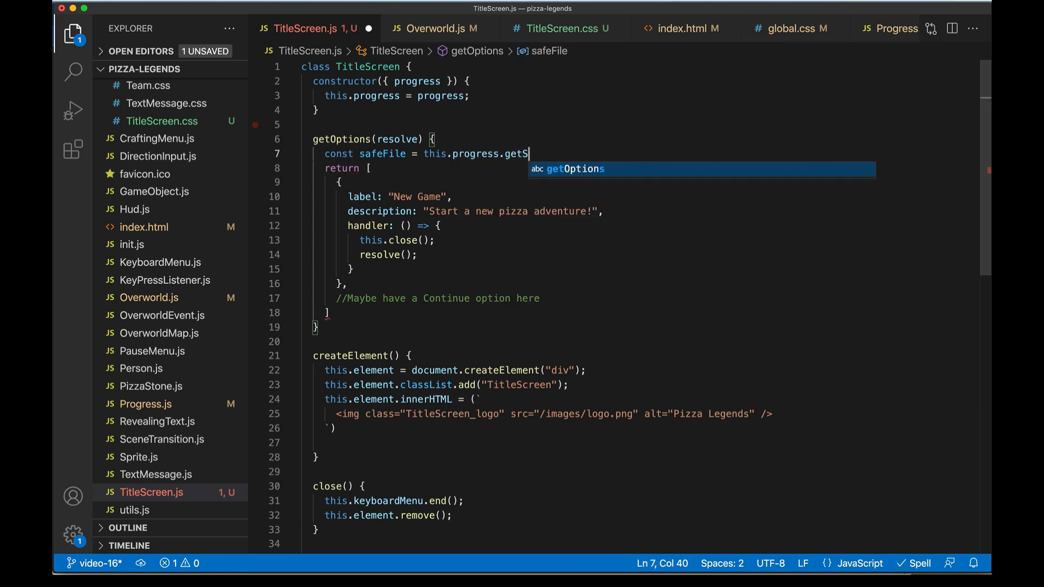
text(aveFile();)
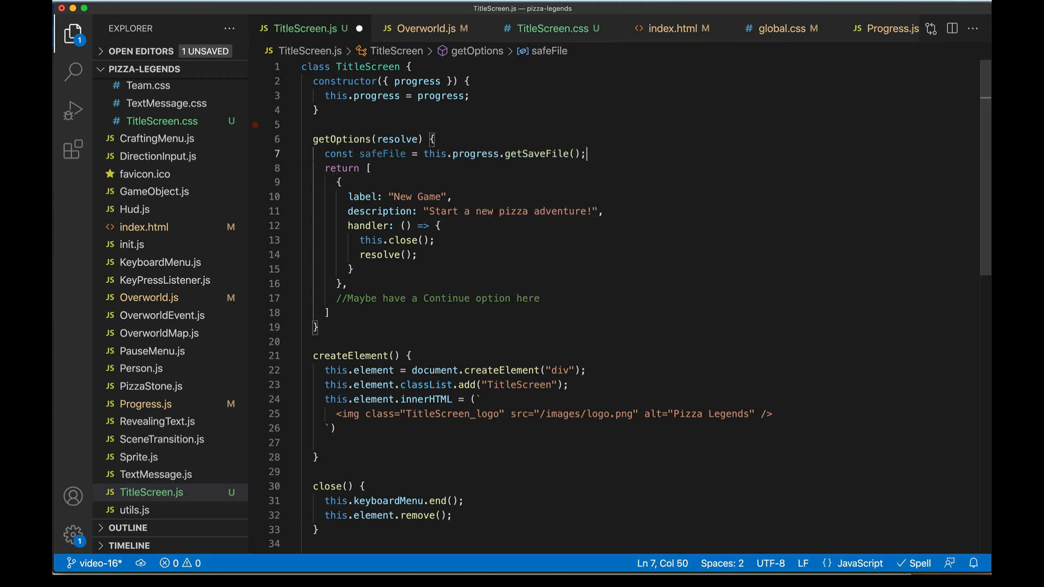
Add safeFile ? { label: "Continue Game", description: "Resume your adventure", handler: () … } after New Game.
drag(477, 153, 585, 153)
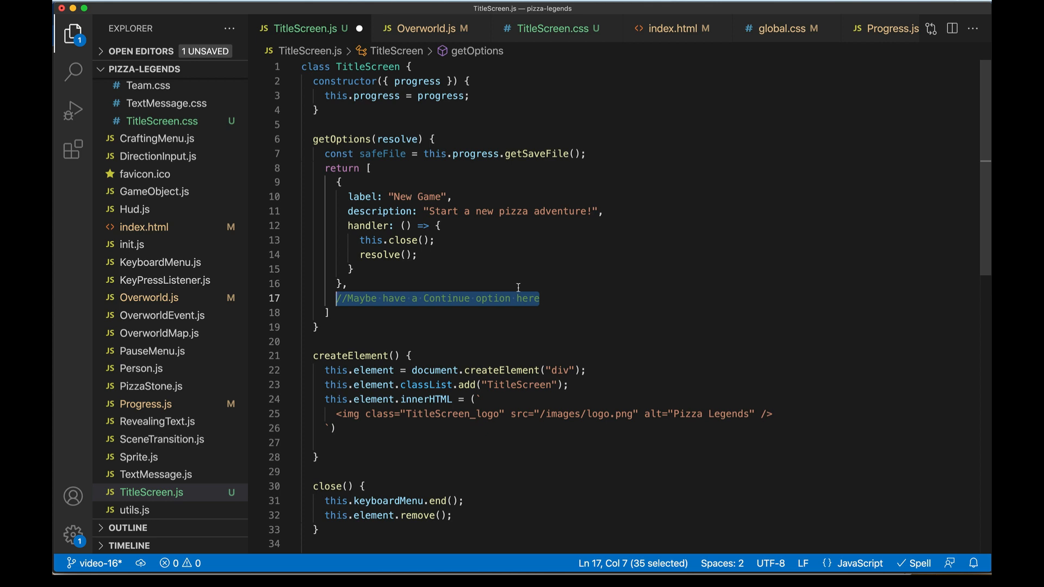
text(safeFile)
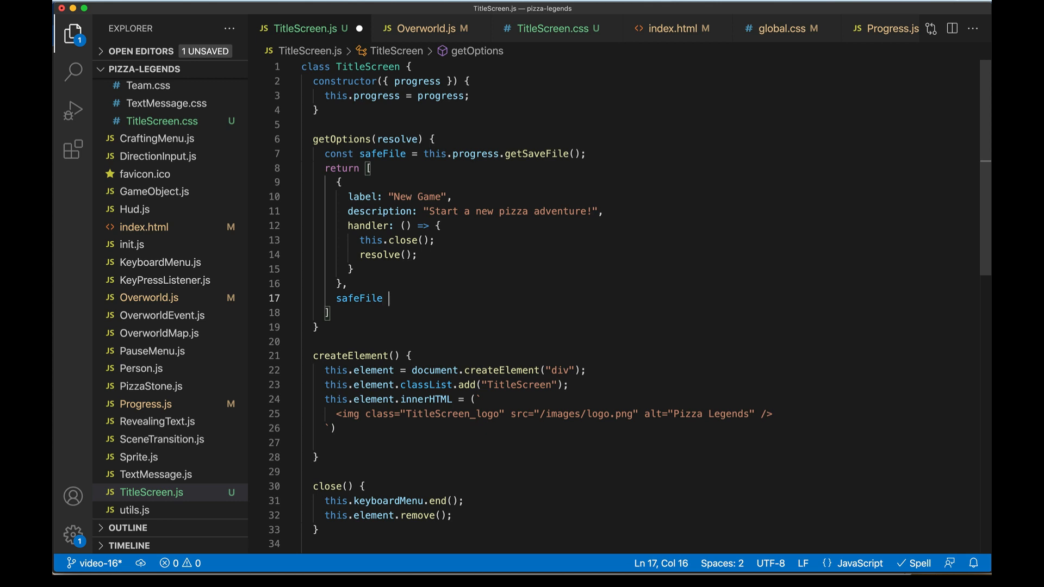
text(? {)
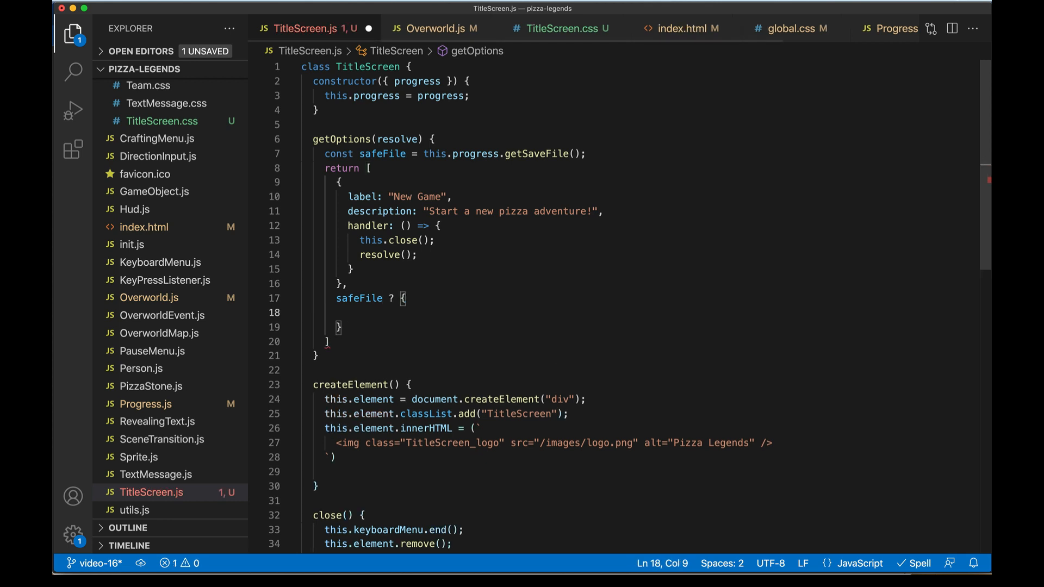
text(label: ")
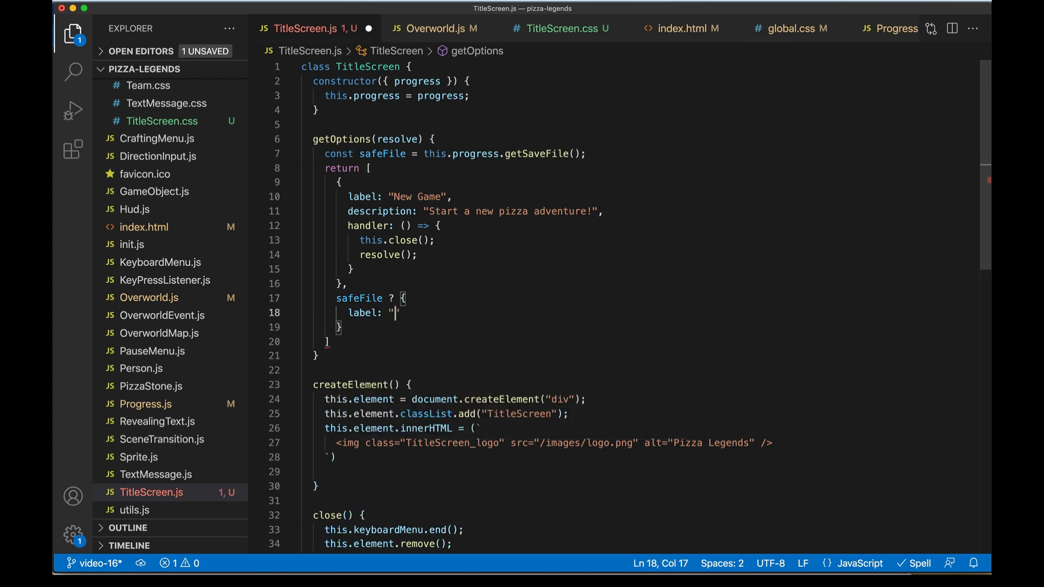
text(Continue Game",)
text(description: ")
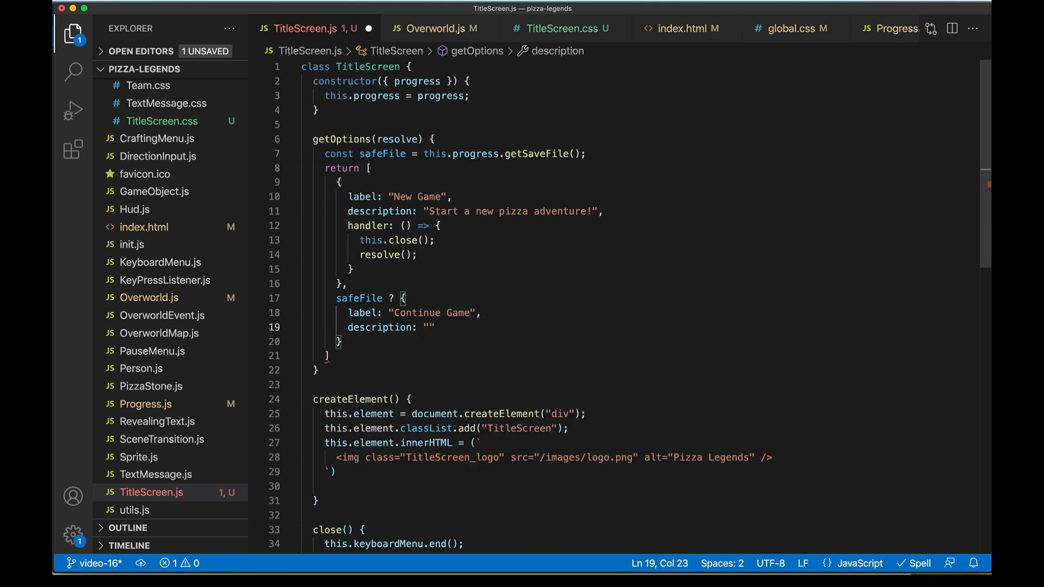
text(Resume your adventure)
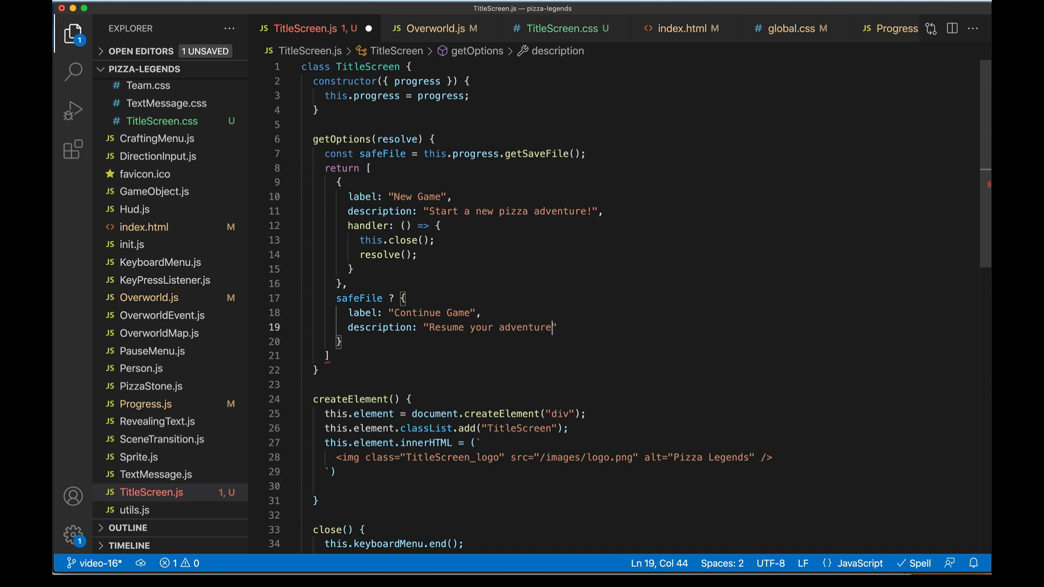
text(handler)
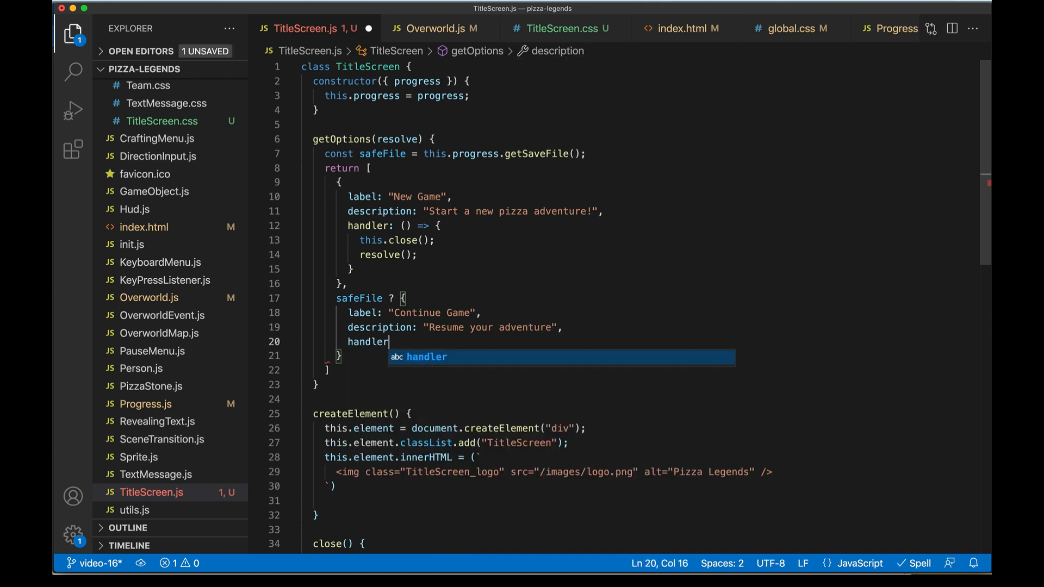
text(: ())
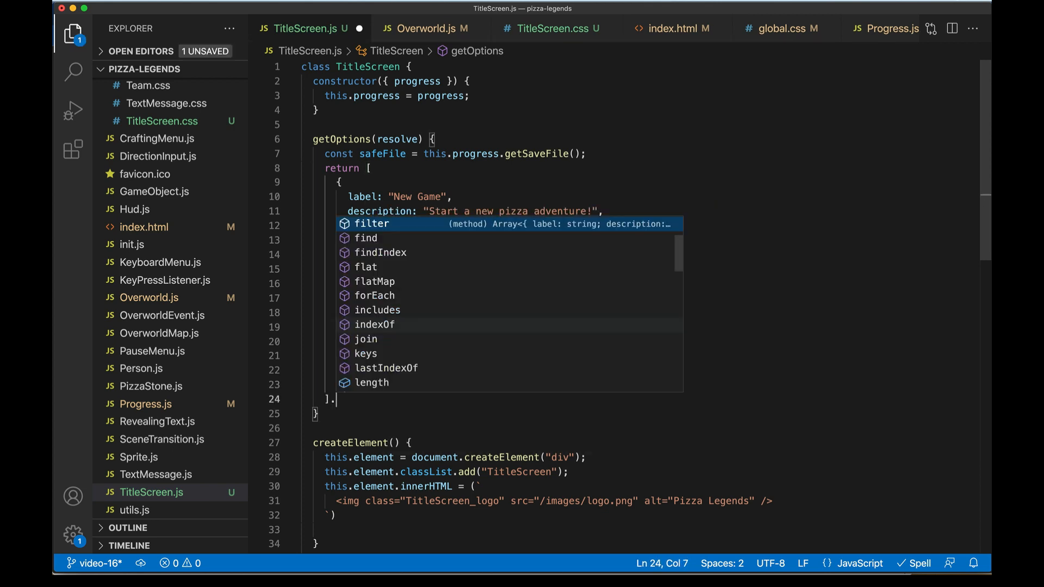
Filter out the null Continue Game option and have its handler close and resolve with the save file.
text(.filter(v => v);)
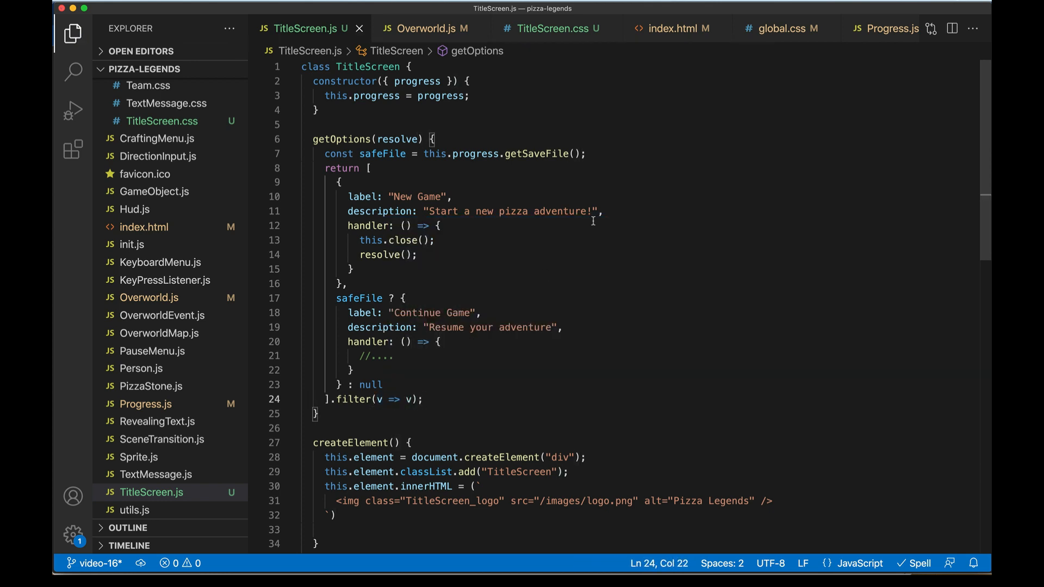
double_click(370, 384)
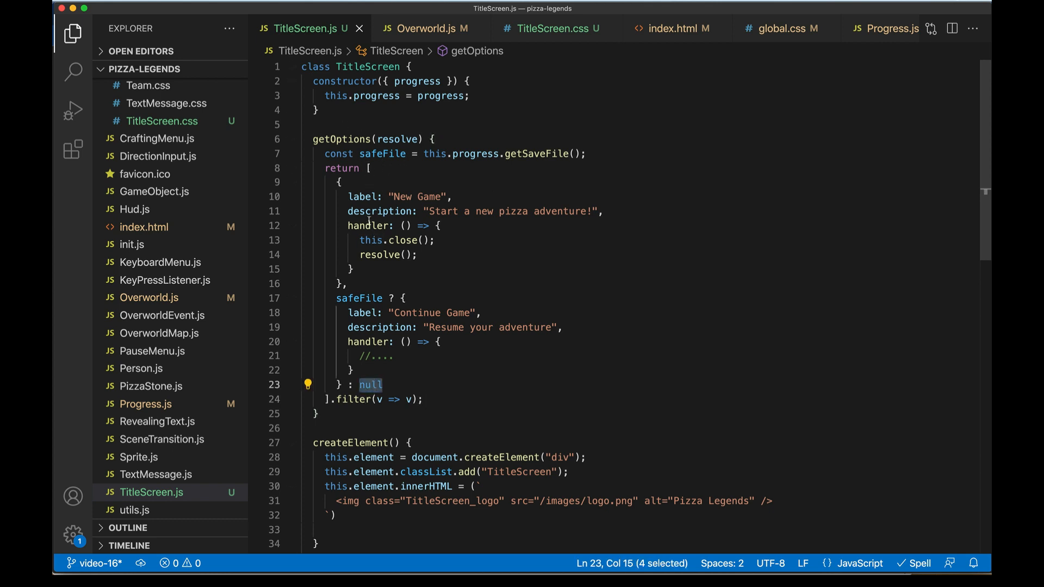
mouse_move(359, 298)
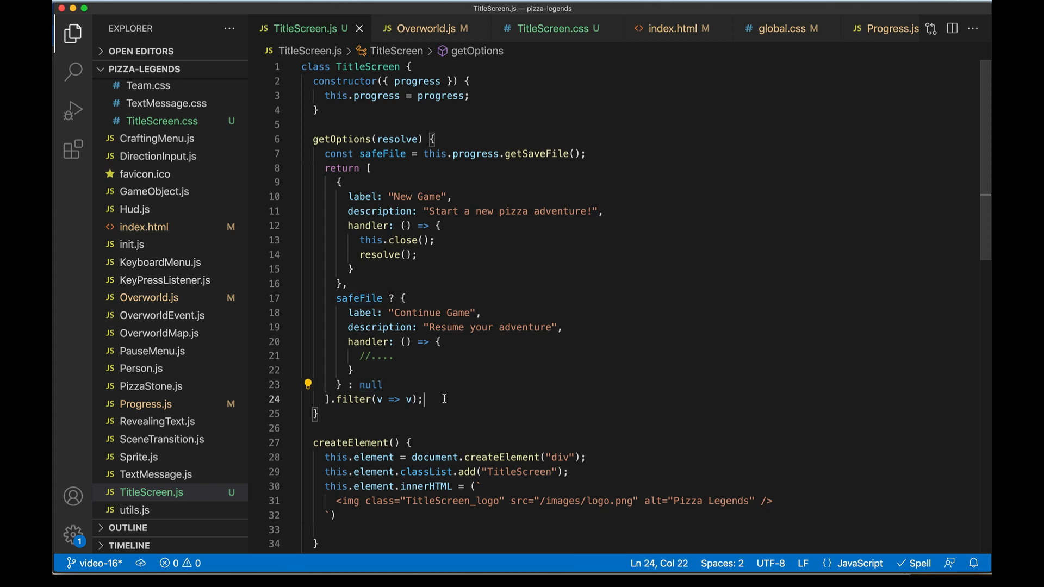
drag(360, 239, 417, 255)
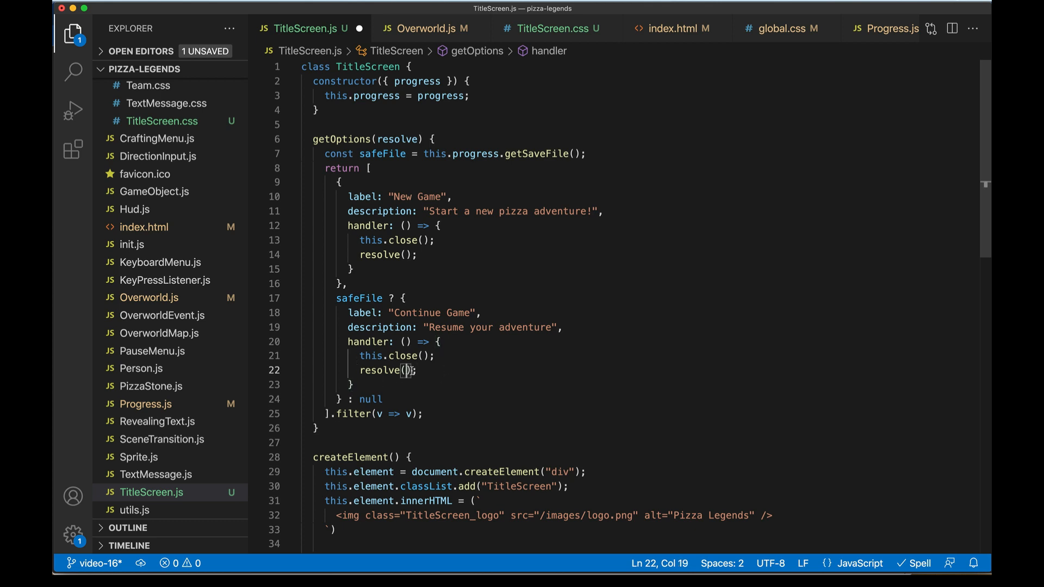
text(safeFile)
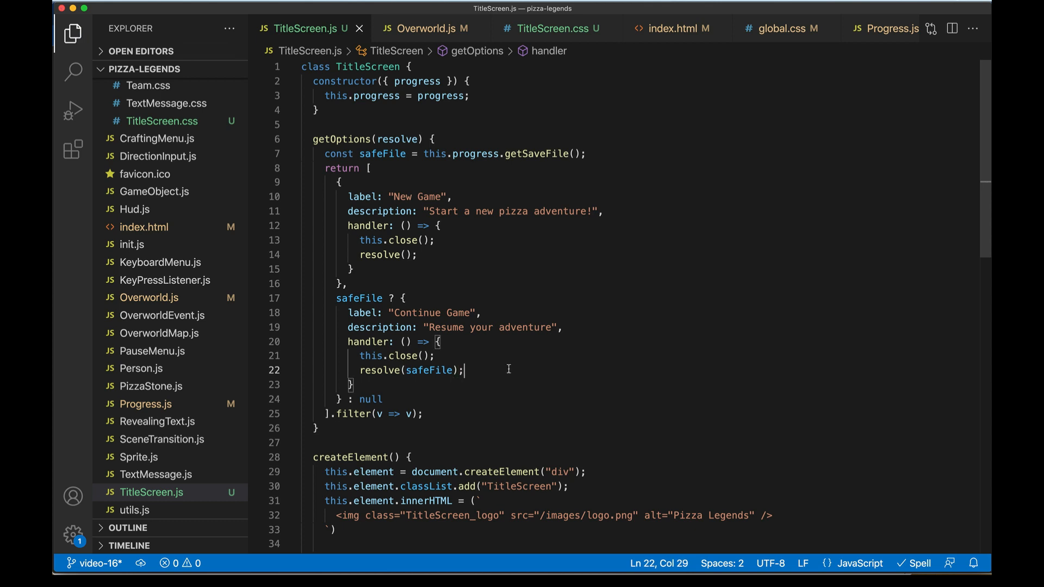
Switch to Overworld.js and highlight the saved hero position loading lines.
click(425, 29)
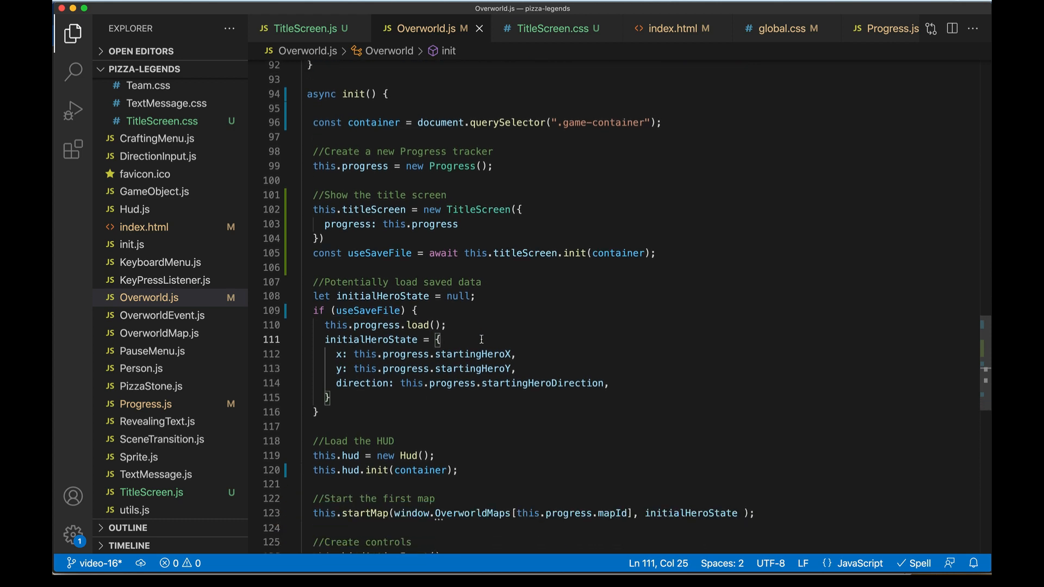
double_click(379, 253)
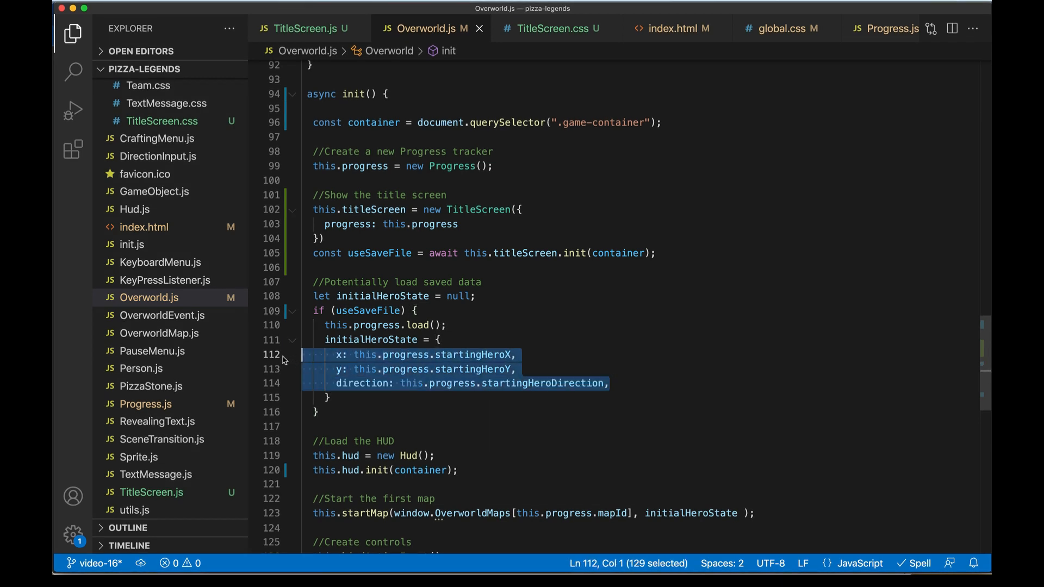
click(439, 340)
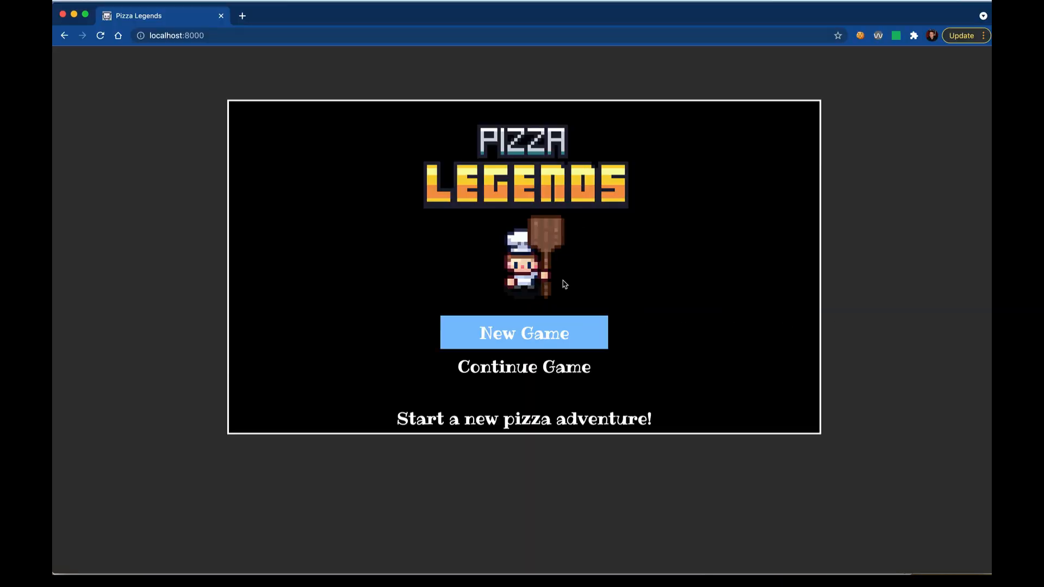
mouse_move(523, 367)
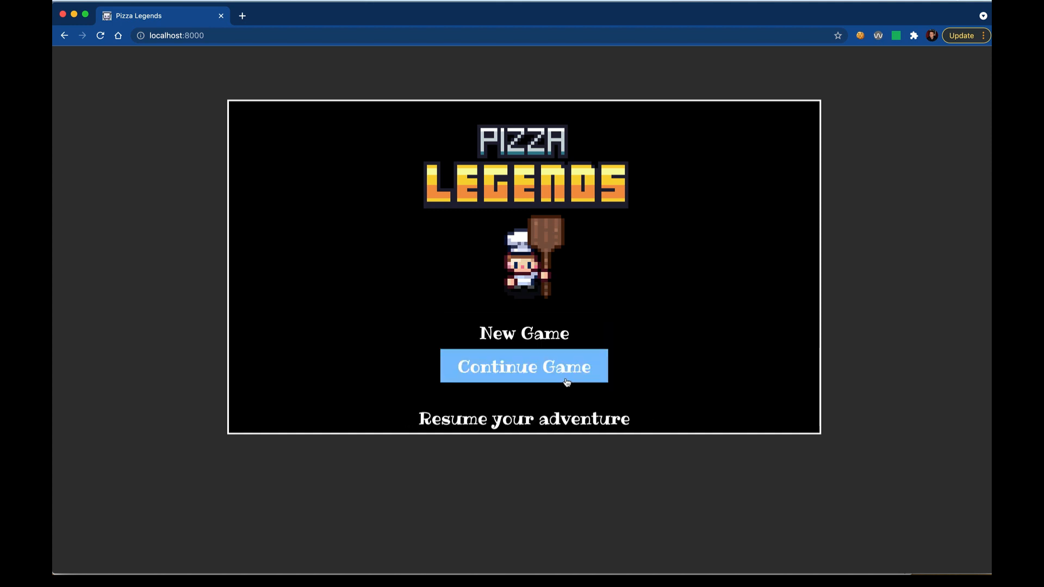
mouse_move(405, 460)
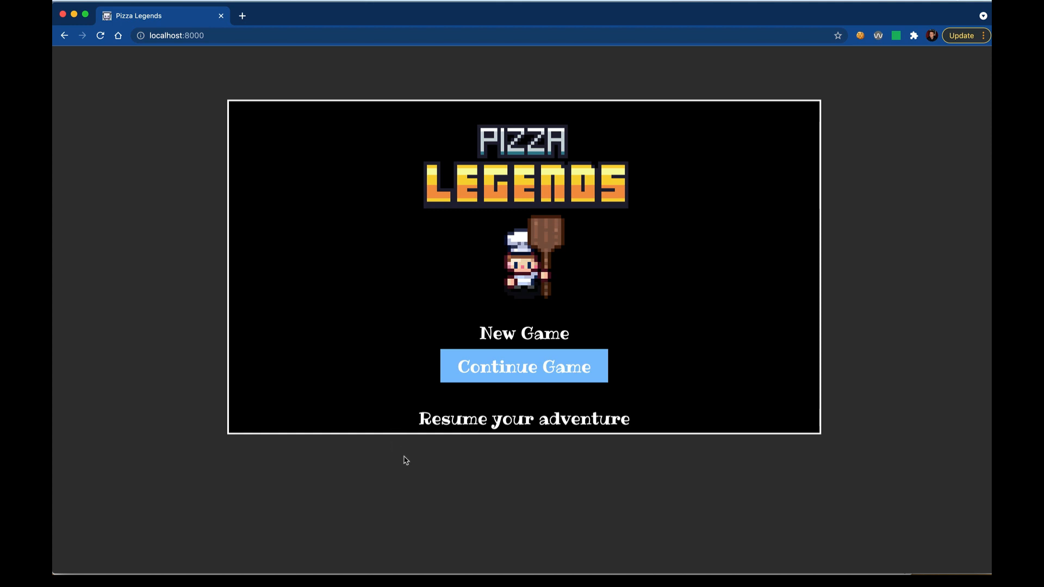
mouse_move(400, 465)
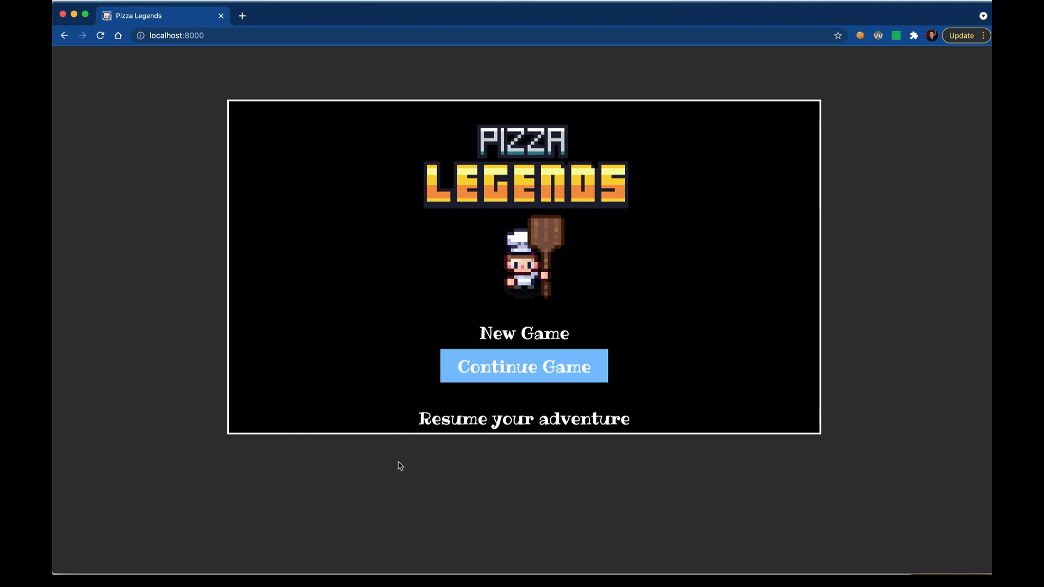
mouse_move(477, 457)
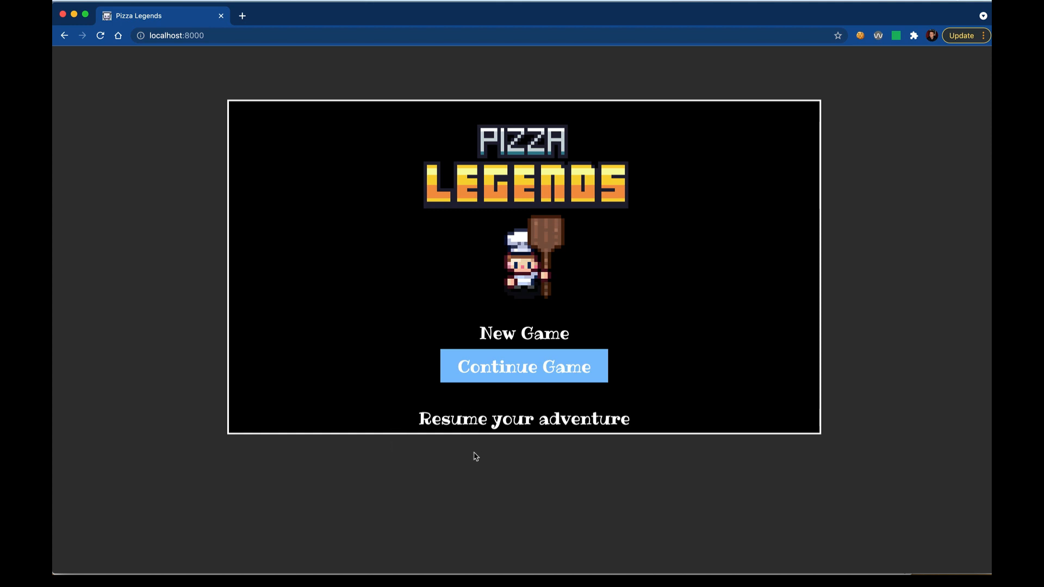
click(523, 367)
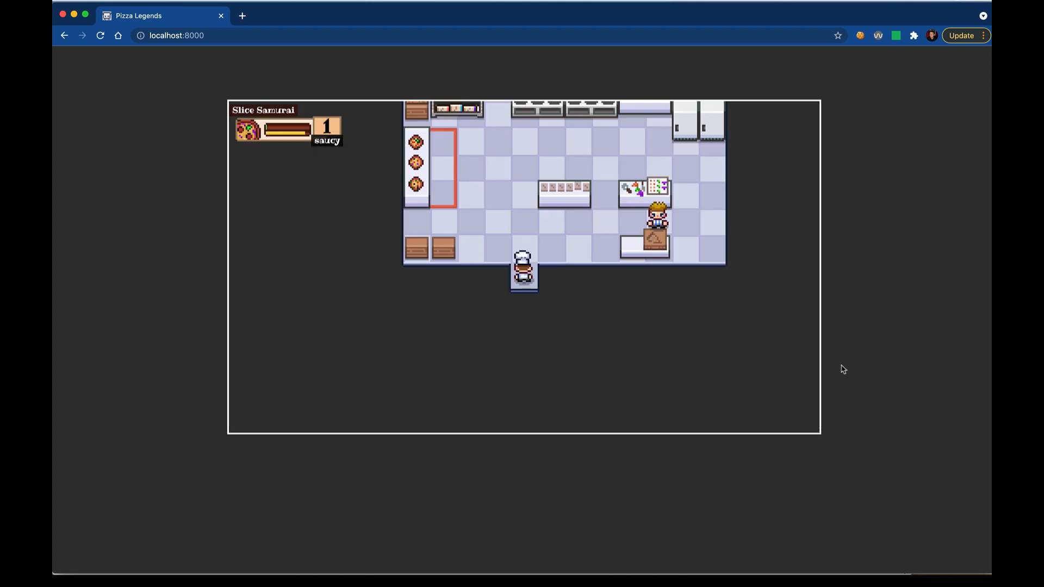
key(ArrowUp)
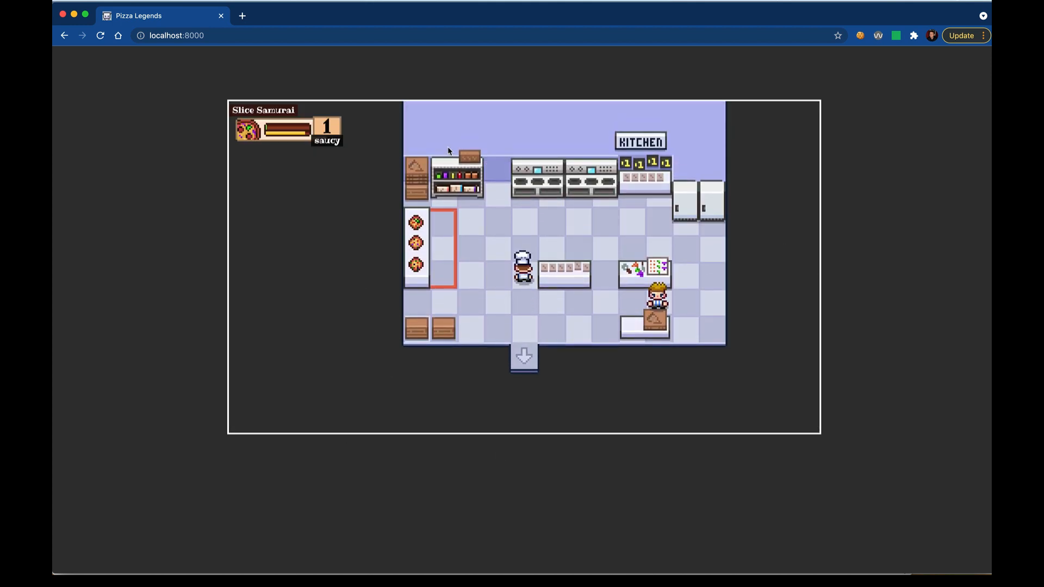
mouse_move(220, 194)
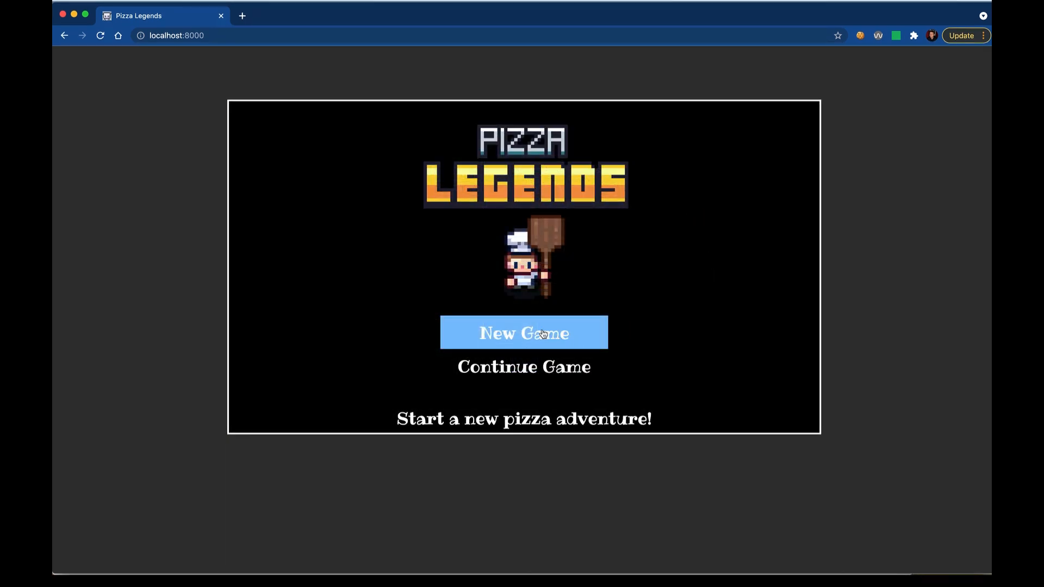
click(524, 333)
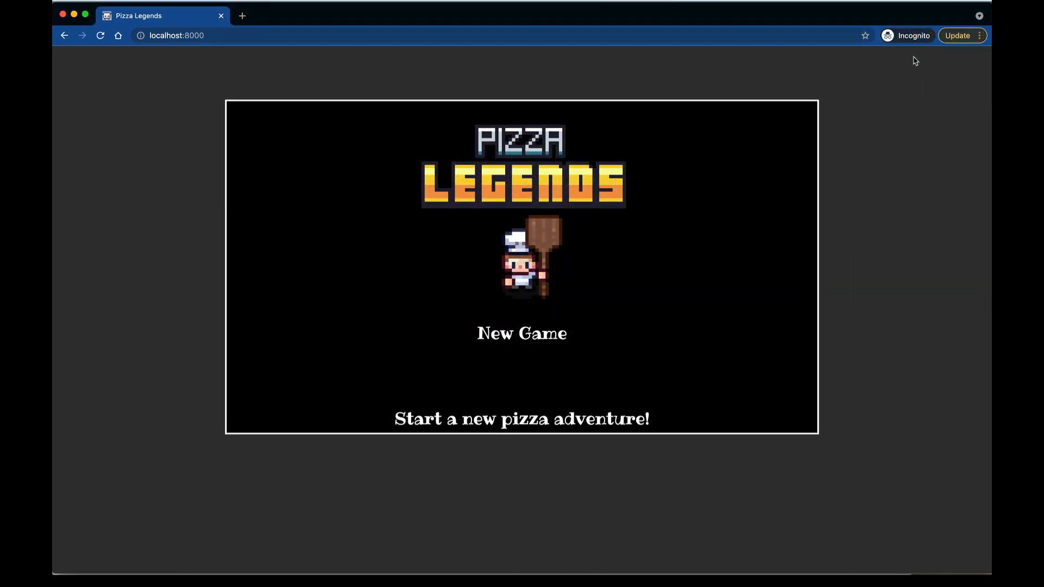
mouse_move(817, 263)
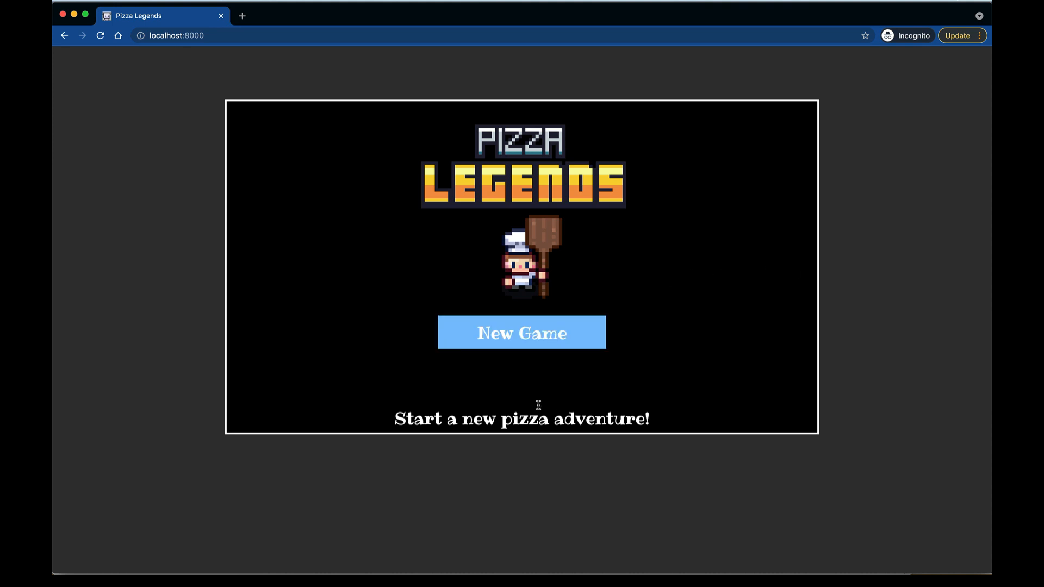
click(521, 332)
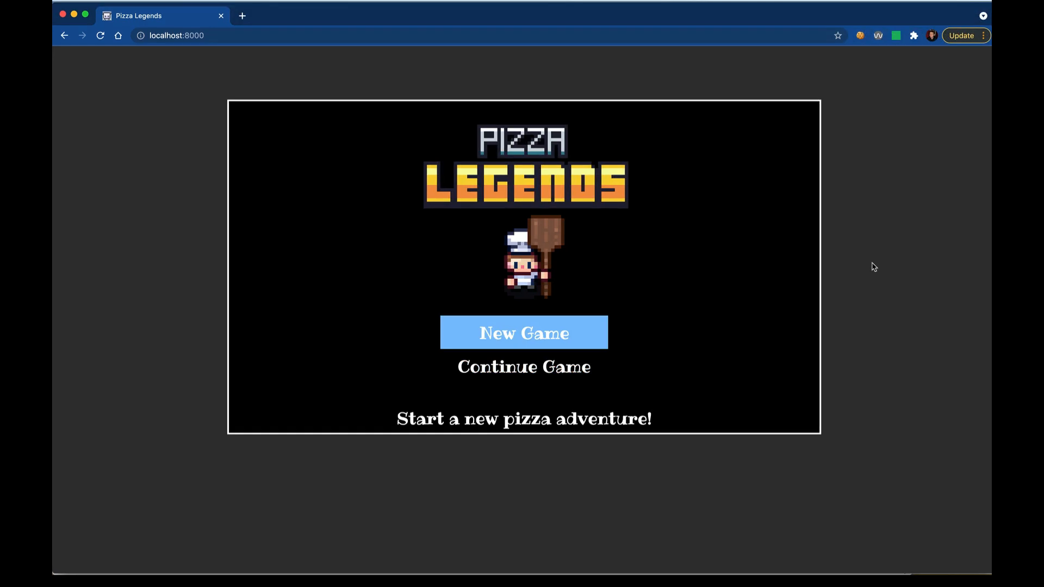
Start a new game, save progress from the Pause Menu, then continue the saved game from the title screen.
click(523, 333)
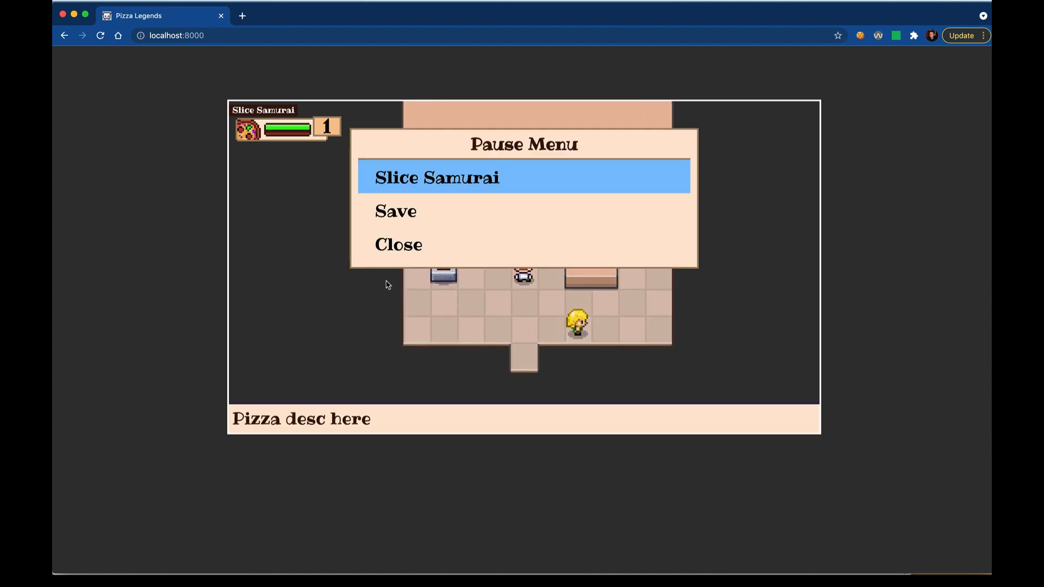
click(398, 244)
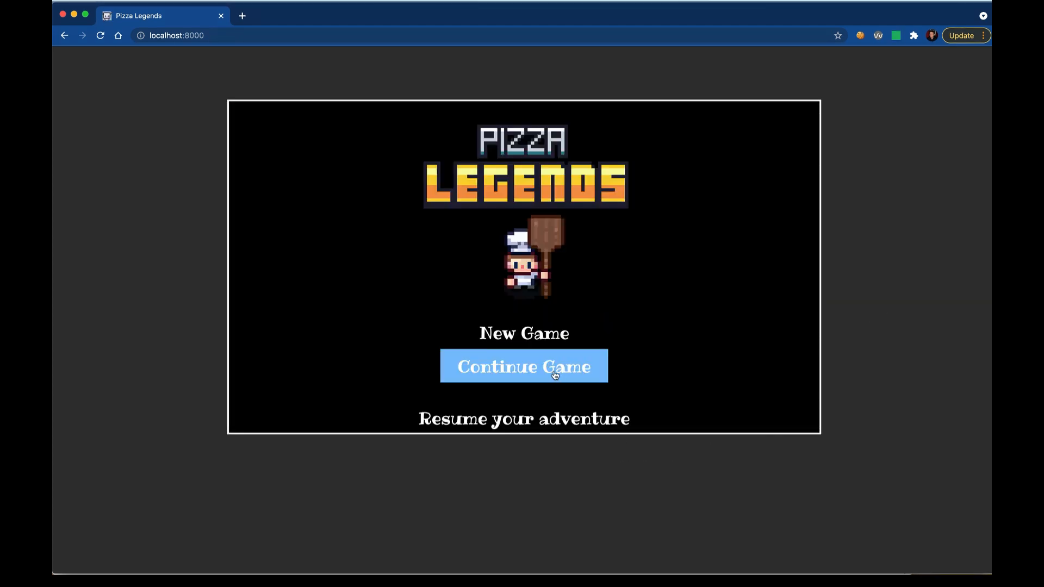
click(524, 367)
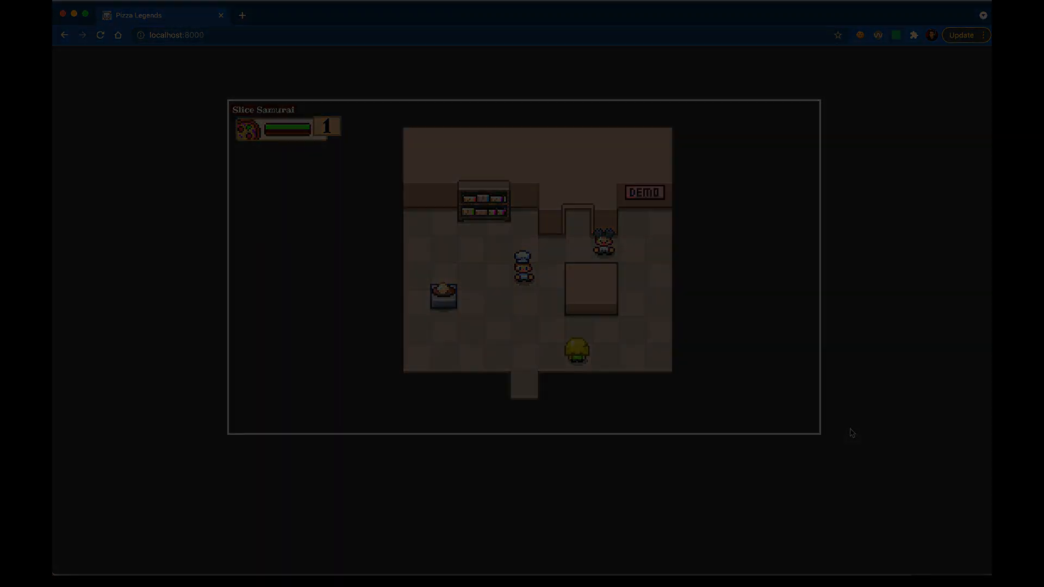